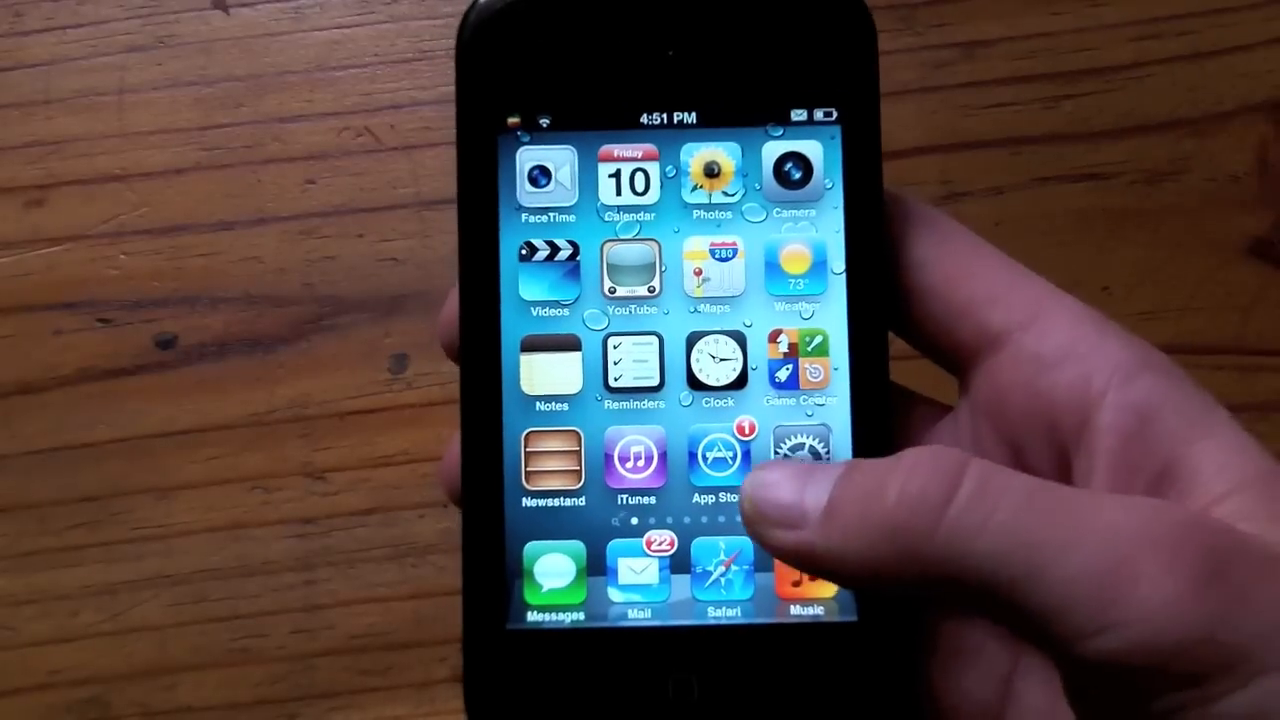
Reach the Zeppelin tweak entry in the iPhone's Settings app.
left_click(796, 460)
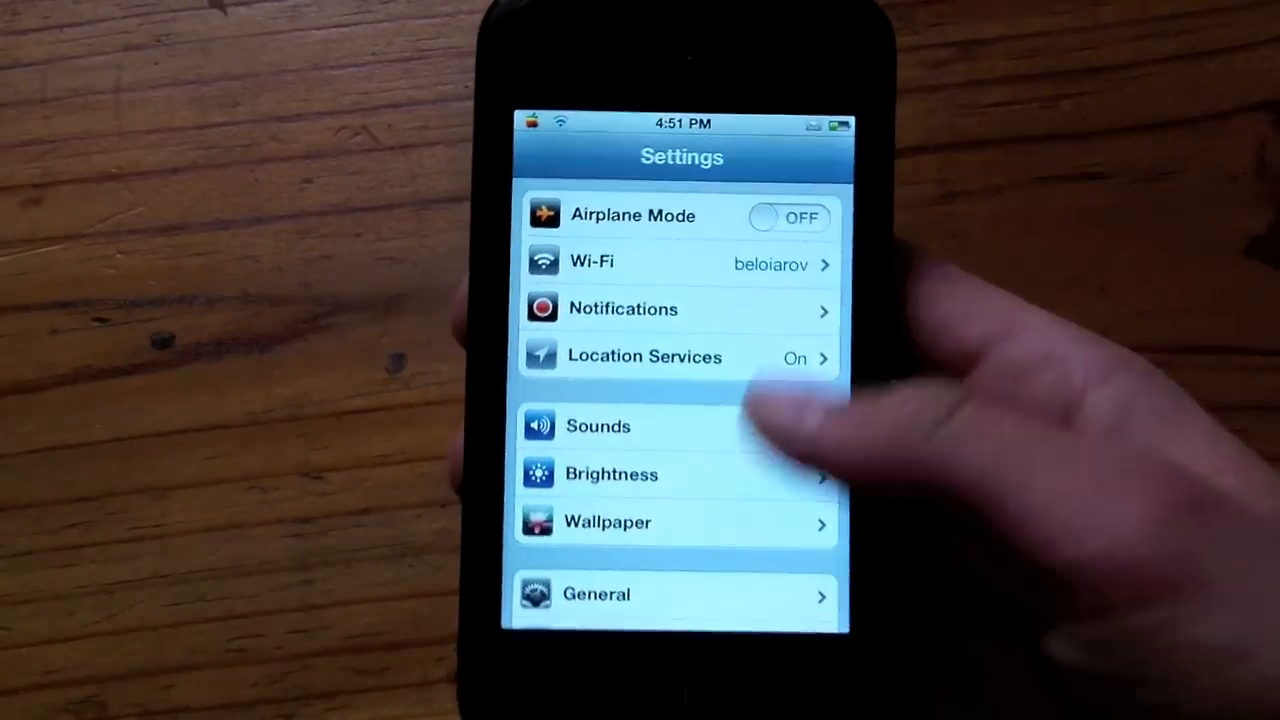
scroll("down", 3)
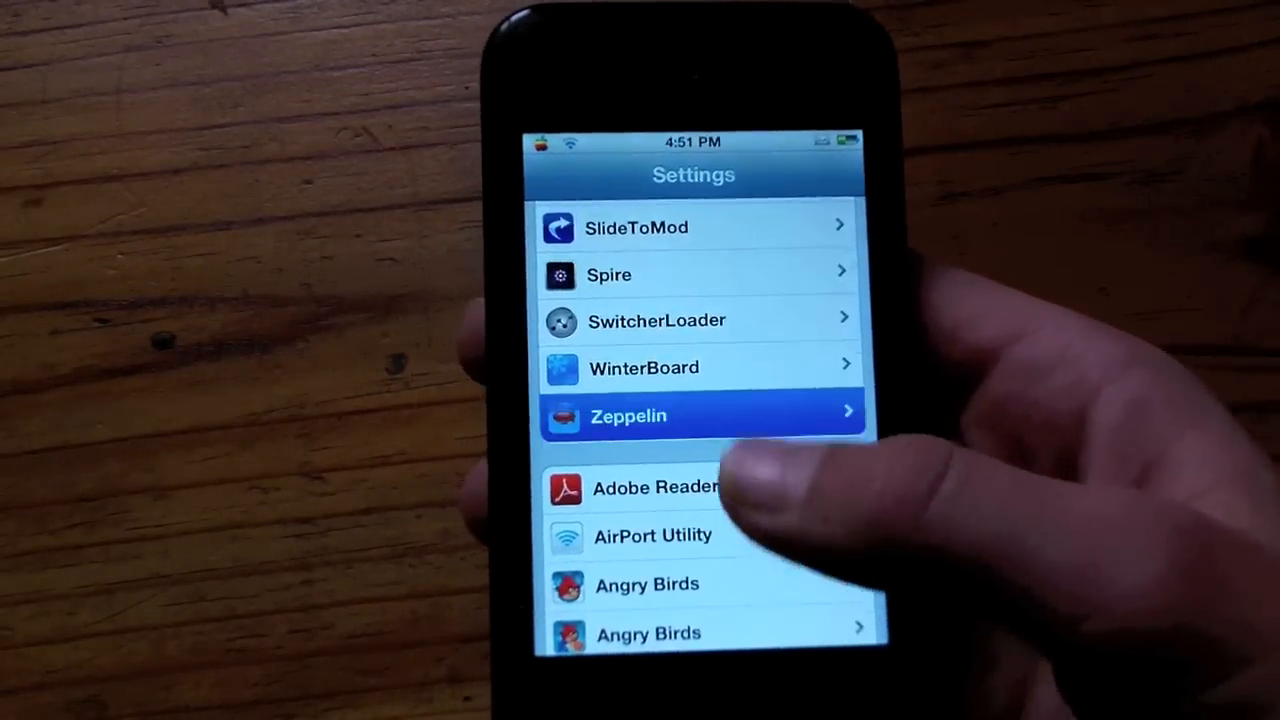
left_click(628, 416)
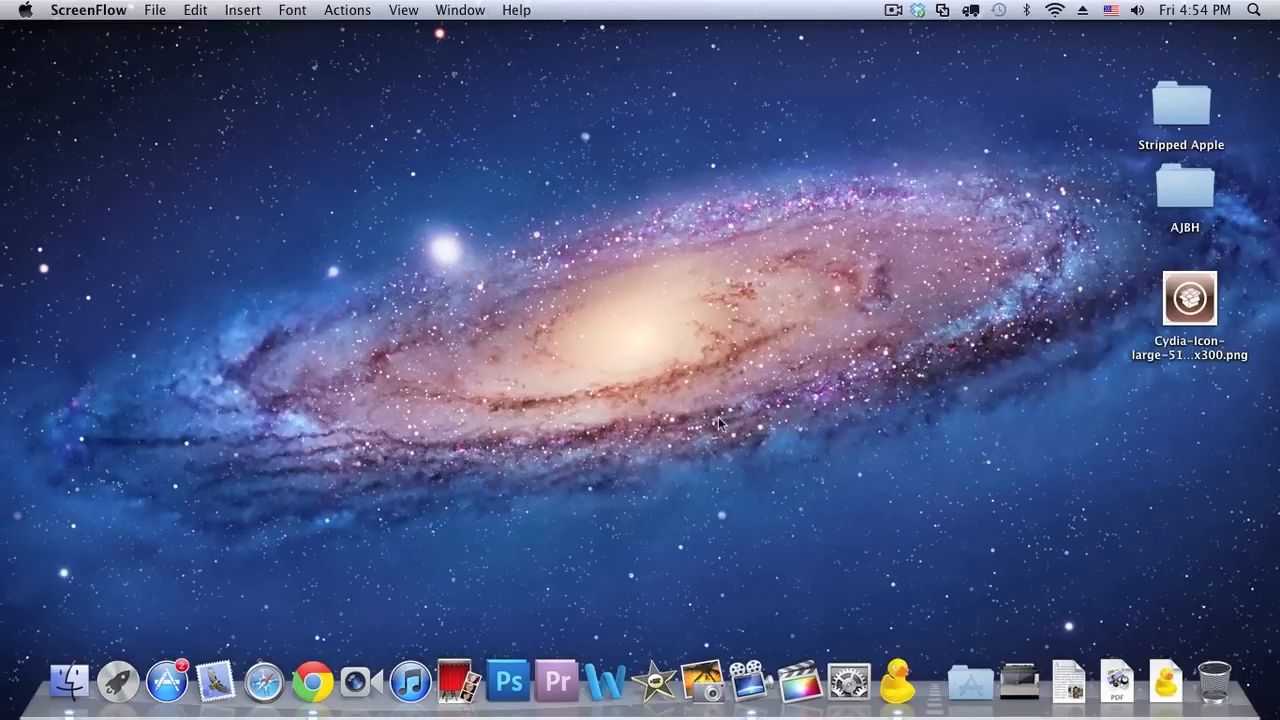
mouse_move(1096, 296)
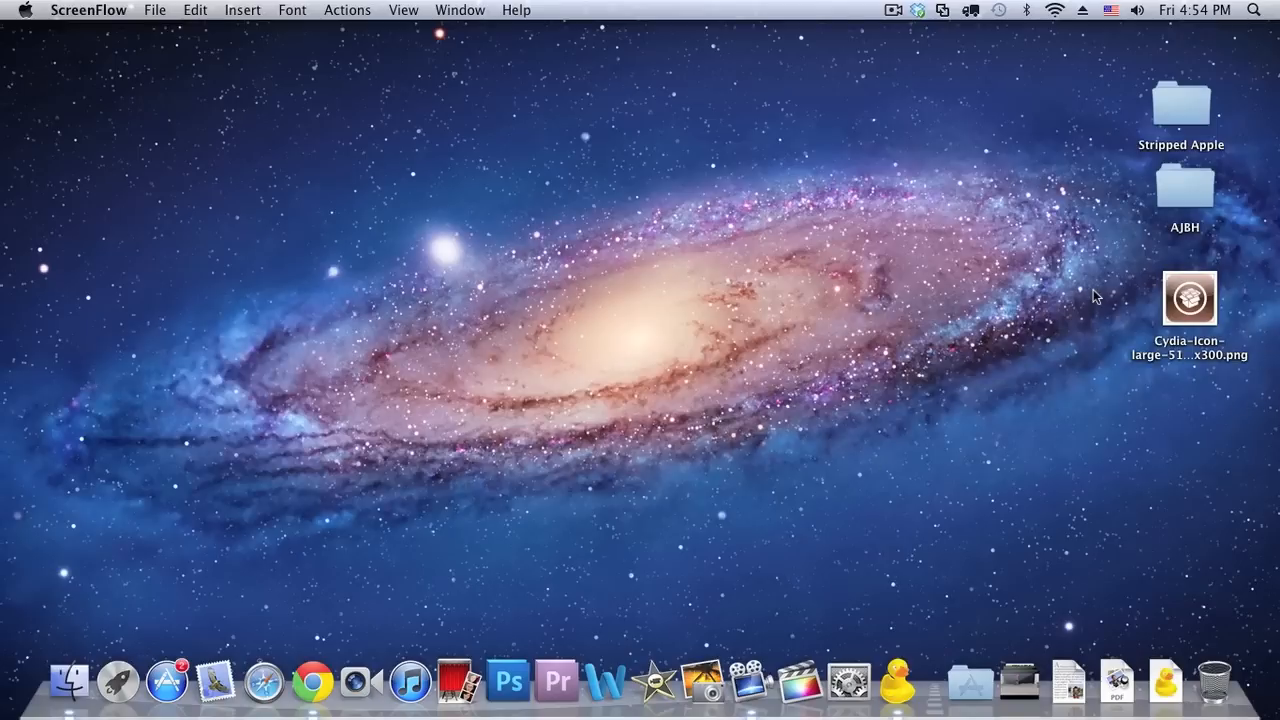
mouse_move(1064, 228)
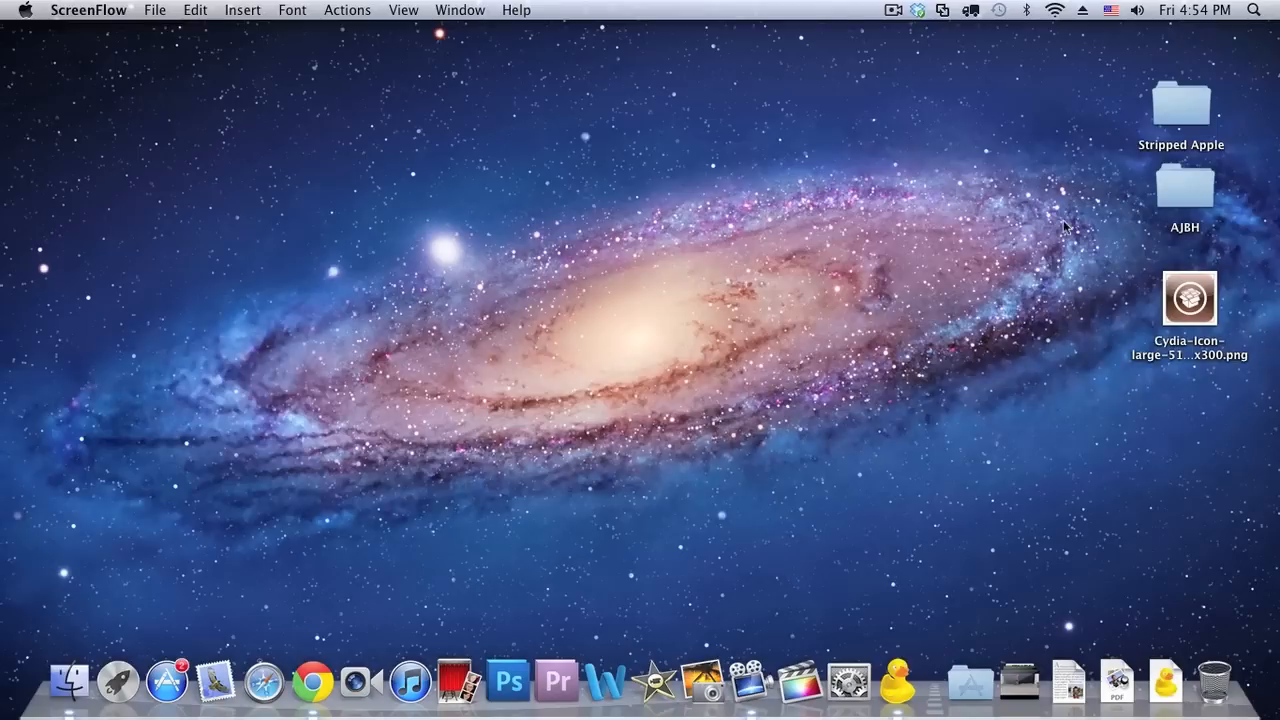
mouse_move(1196, 300)
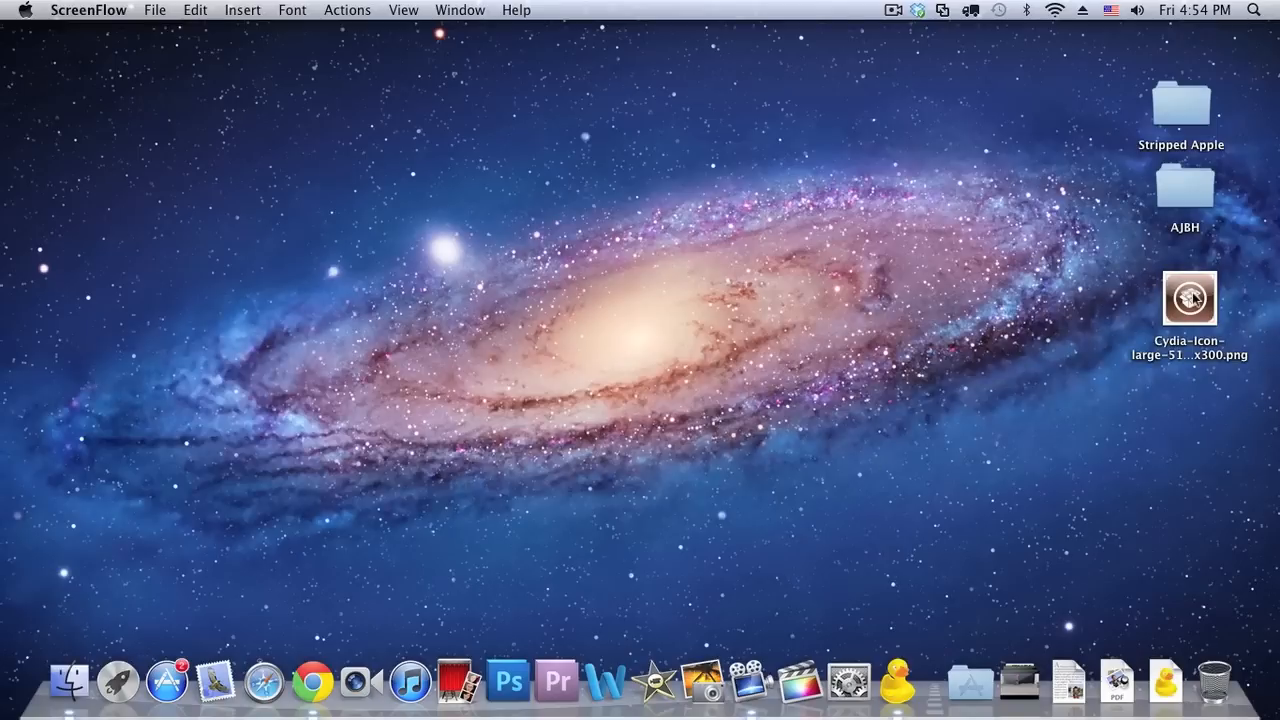
left_click(1188, 298)
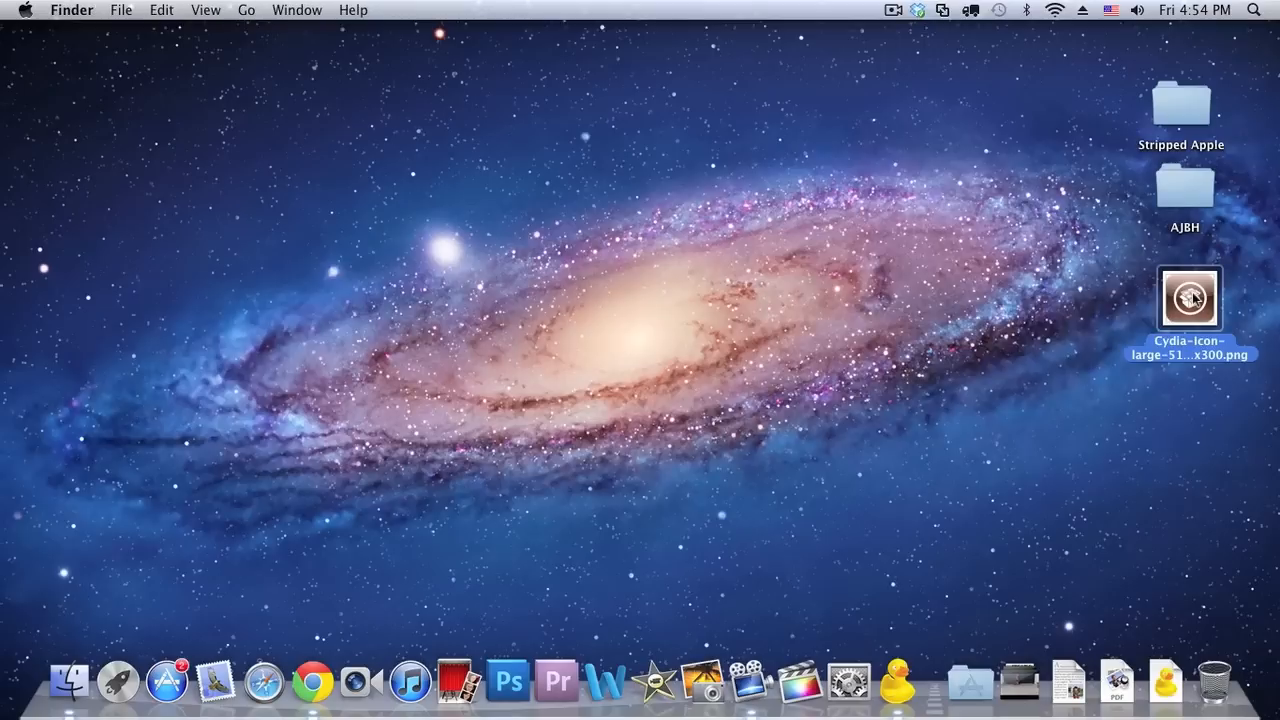
double_click(1188, 300)
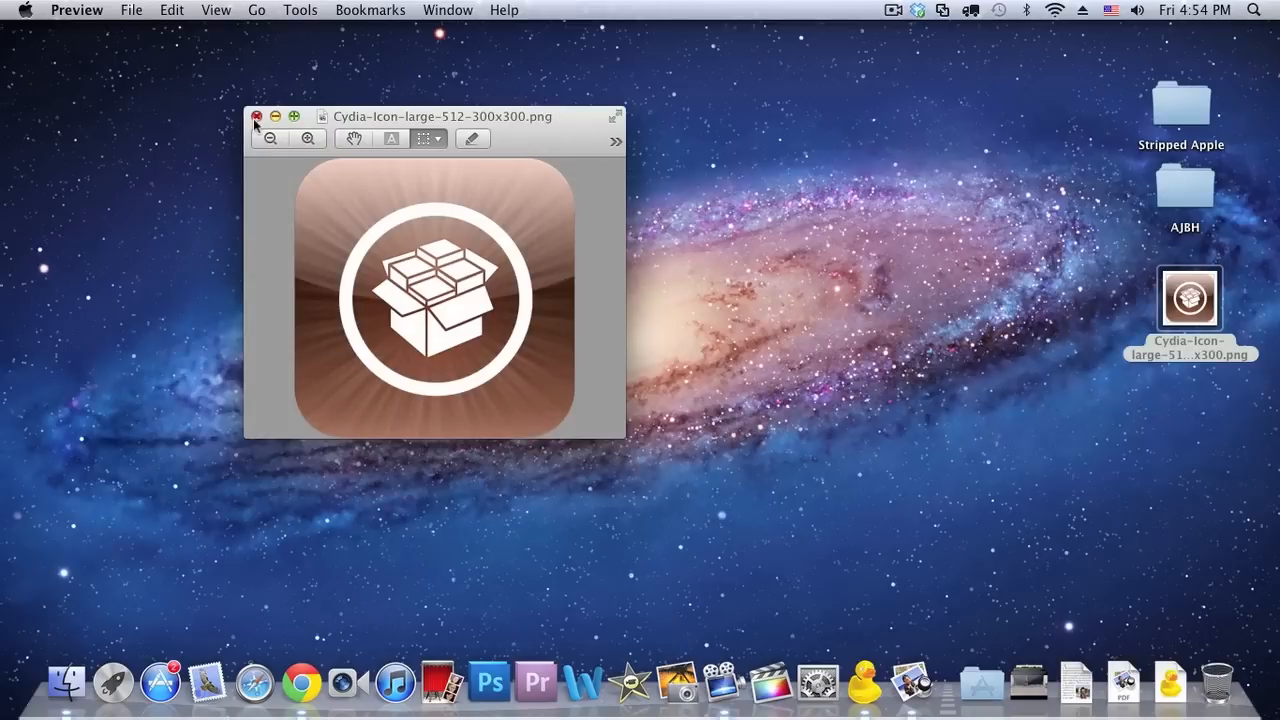
left_click(260, 116)
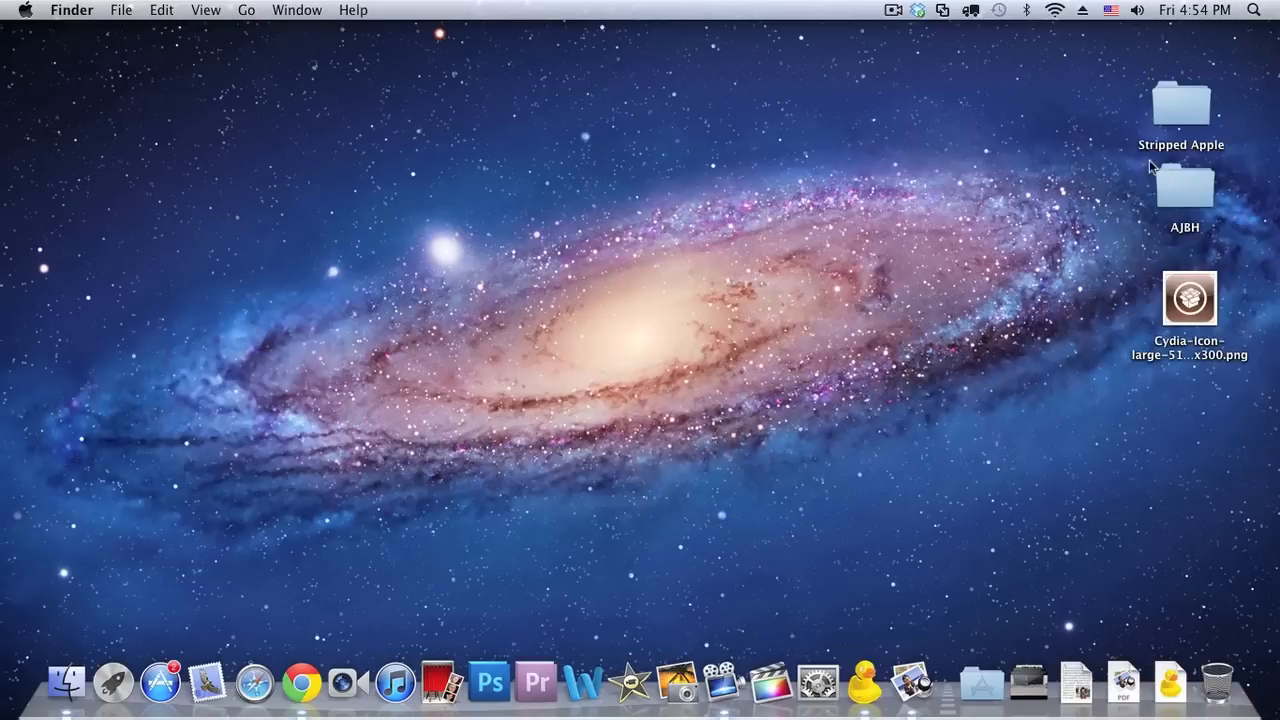
mouse_move(1176, 220)
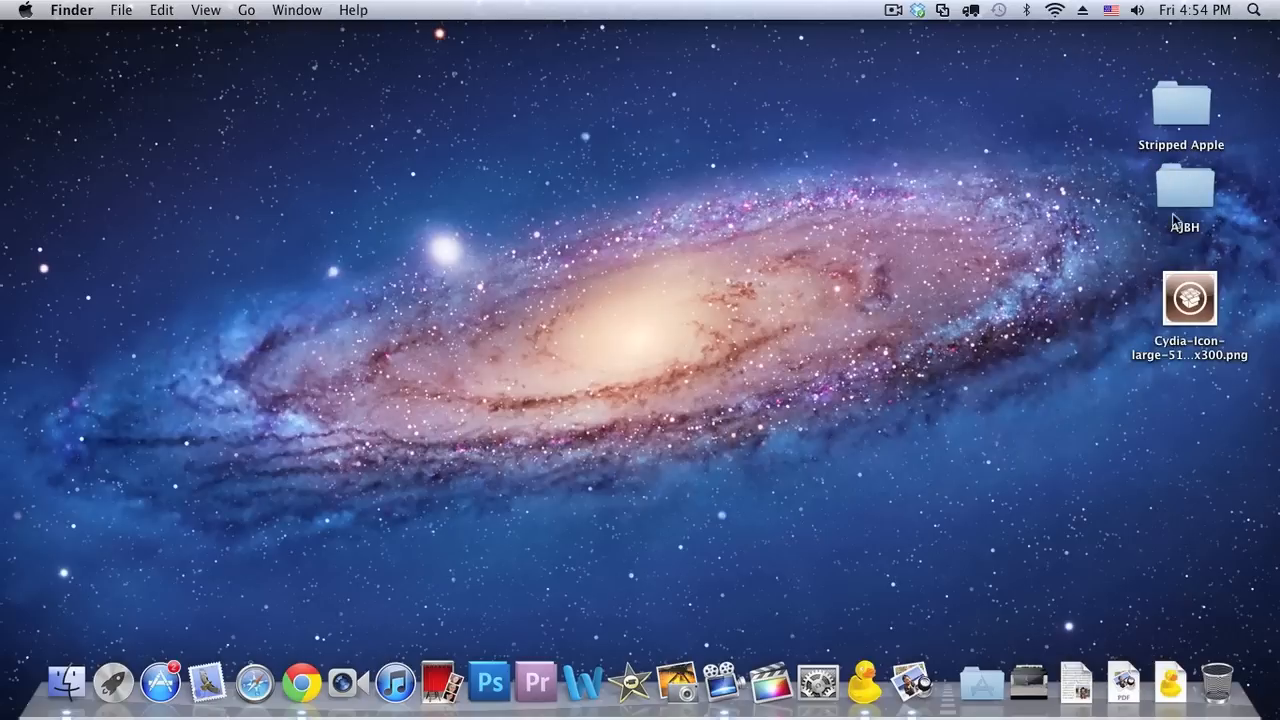
double_click(1180, 100)
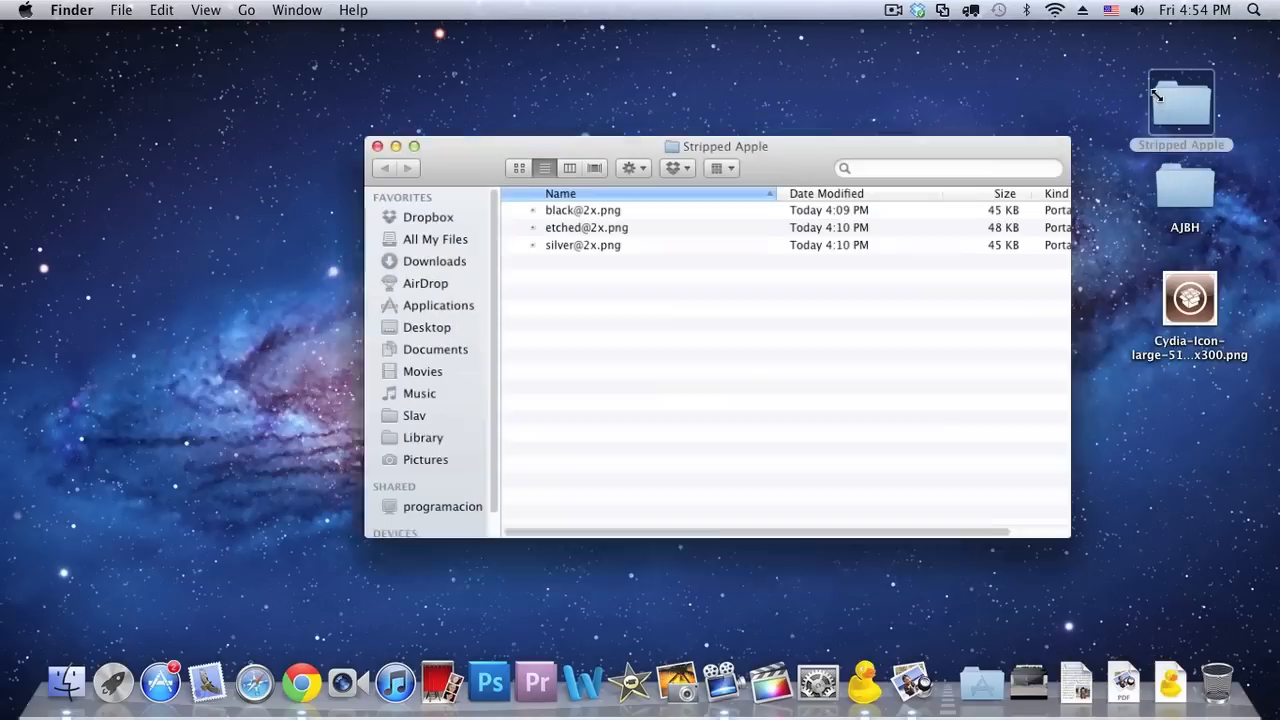
left_click(584, 244)
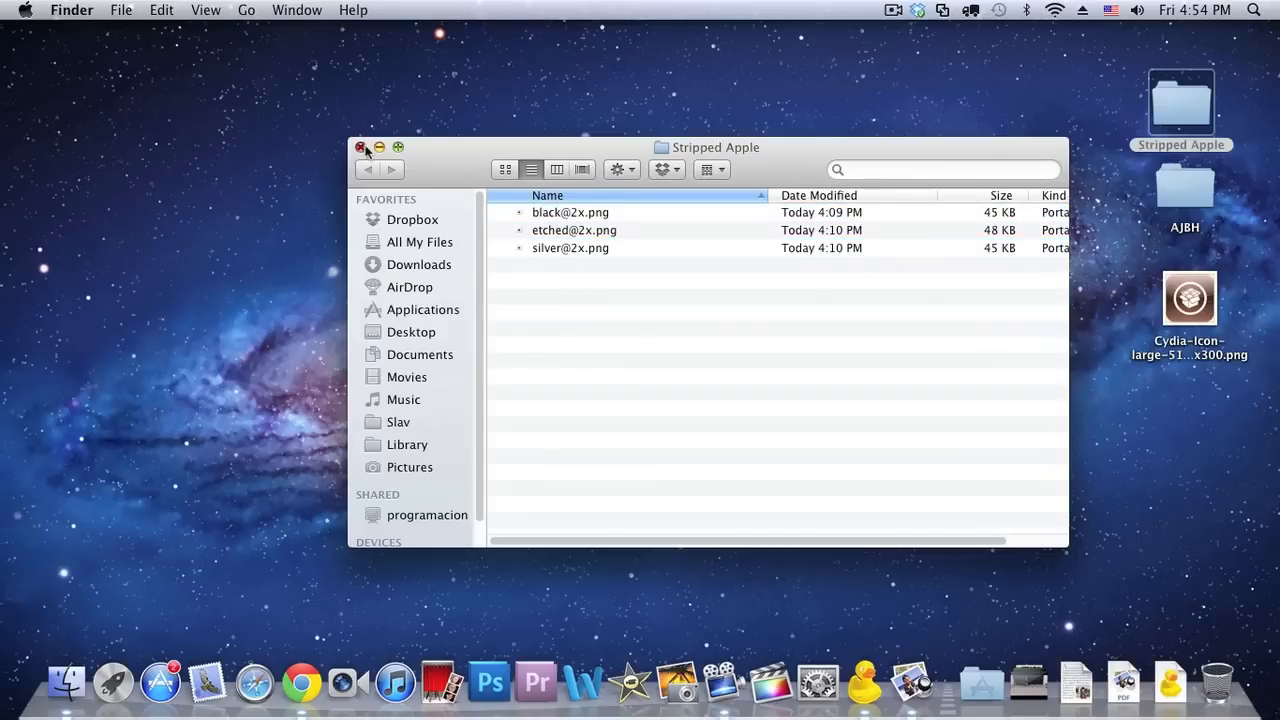
left_click(362, 148)
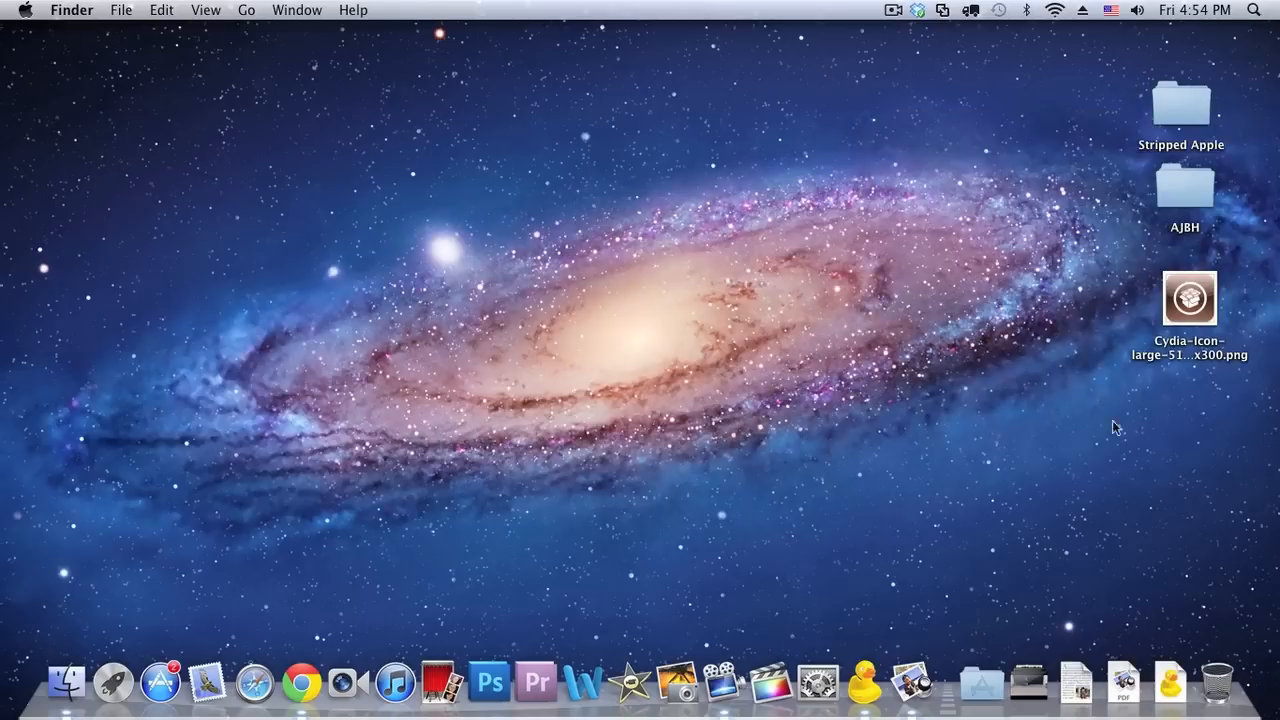
Move the Cydia icon PNG to the desktop centre and open it with Adobe Photoshop.
left_click_drag(1188, 298, 496, 248)
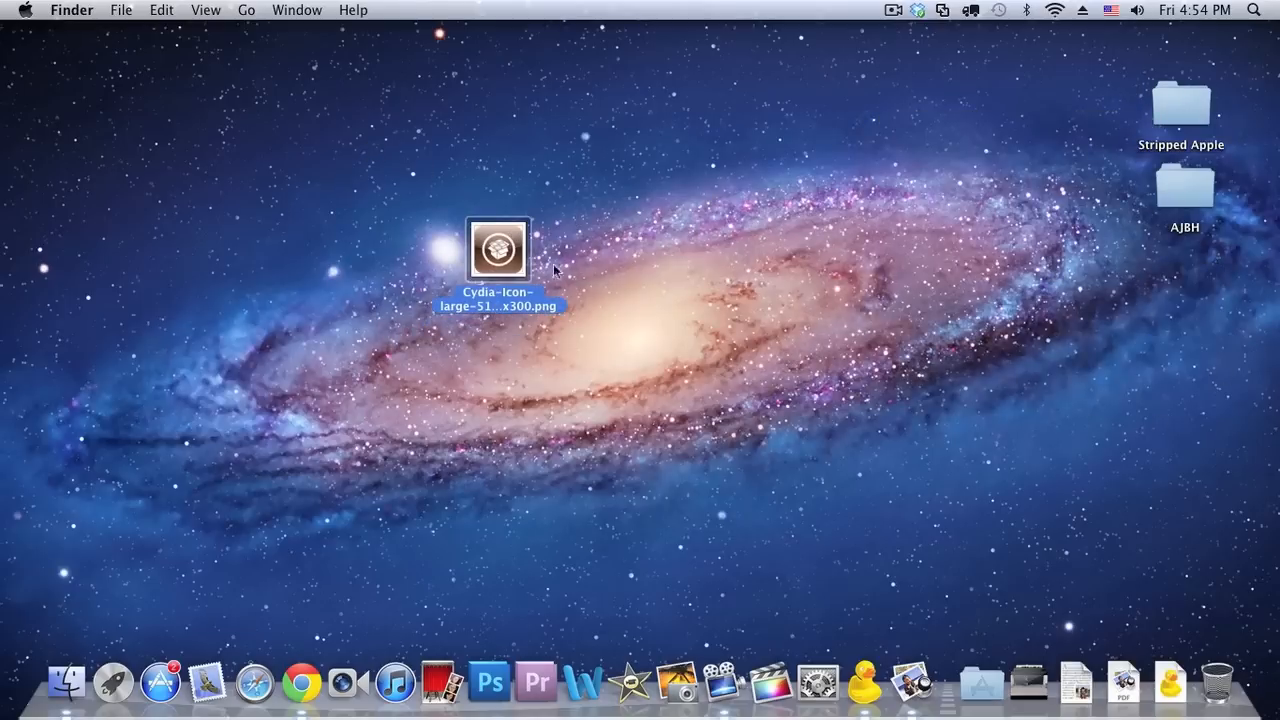
right_click(496, 248)
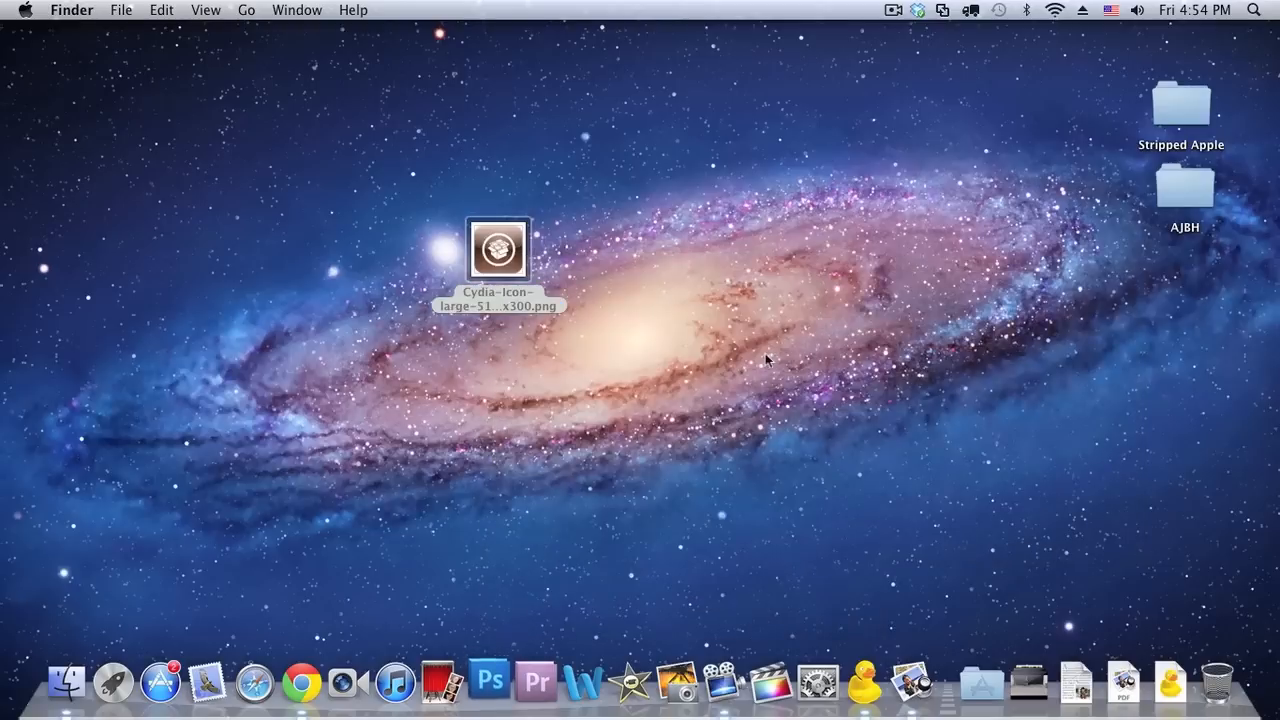
left_click(488, 684)
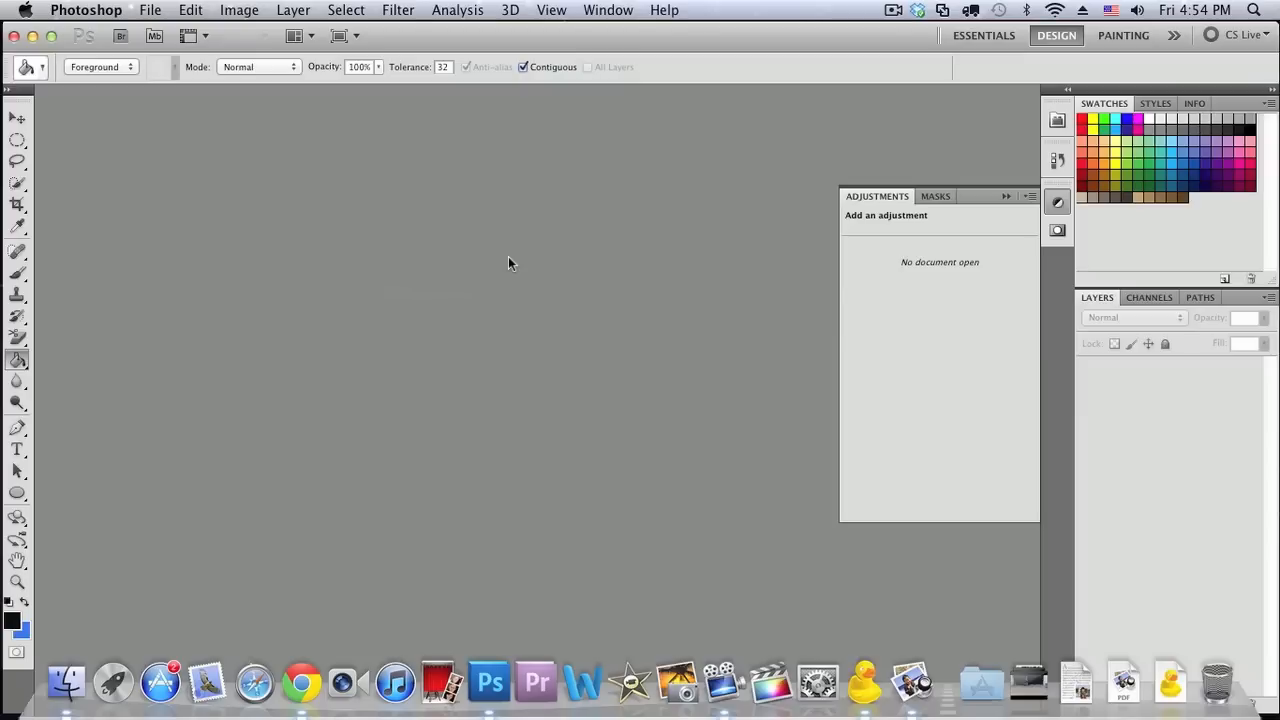
mouse_move(360, 310)
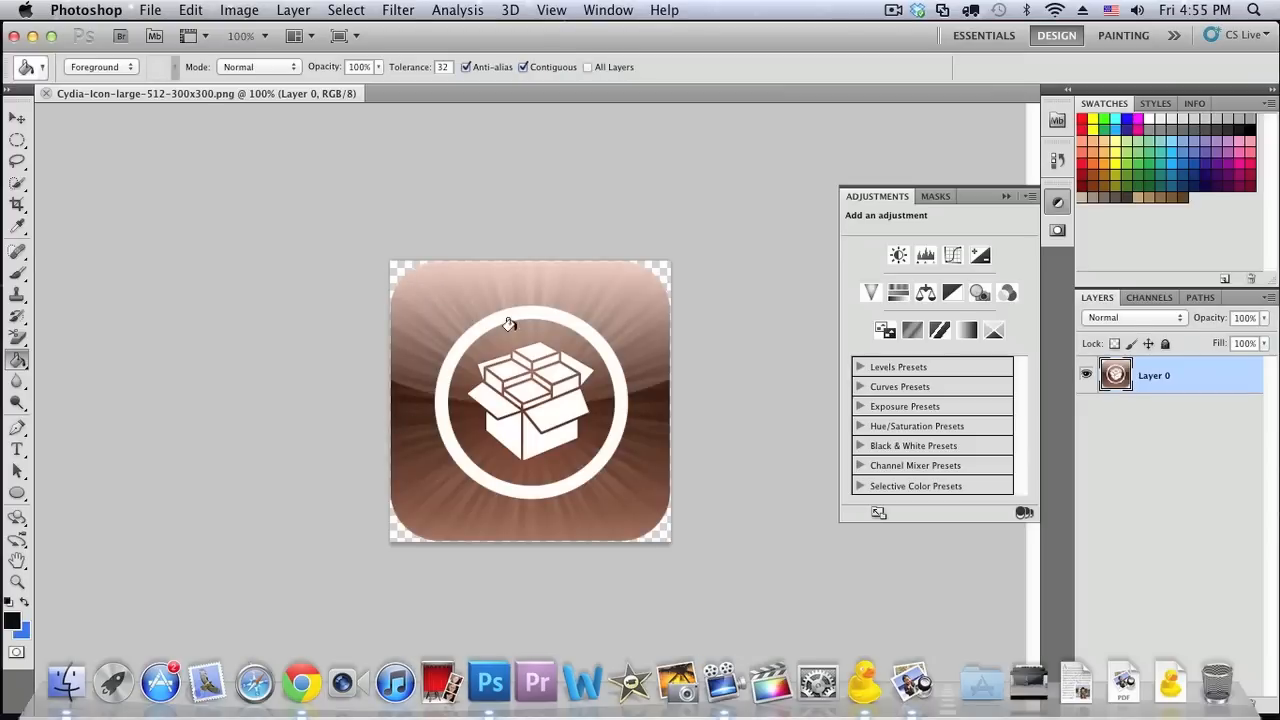
mouse_move(588, 234)
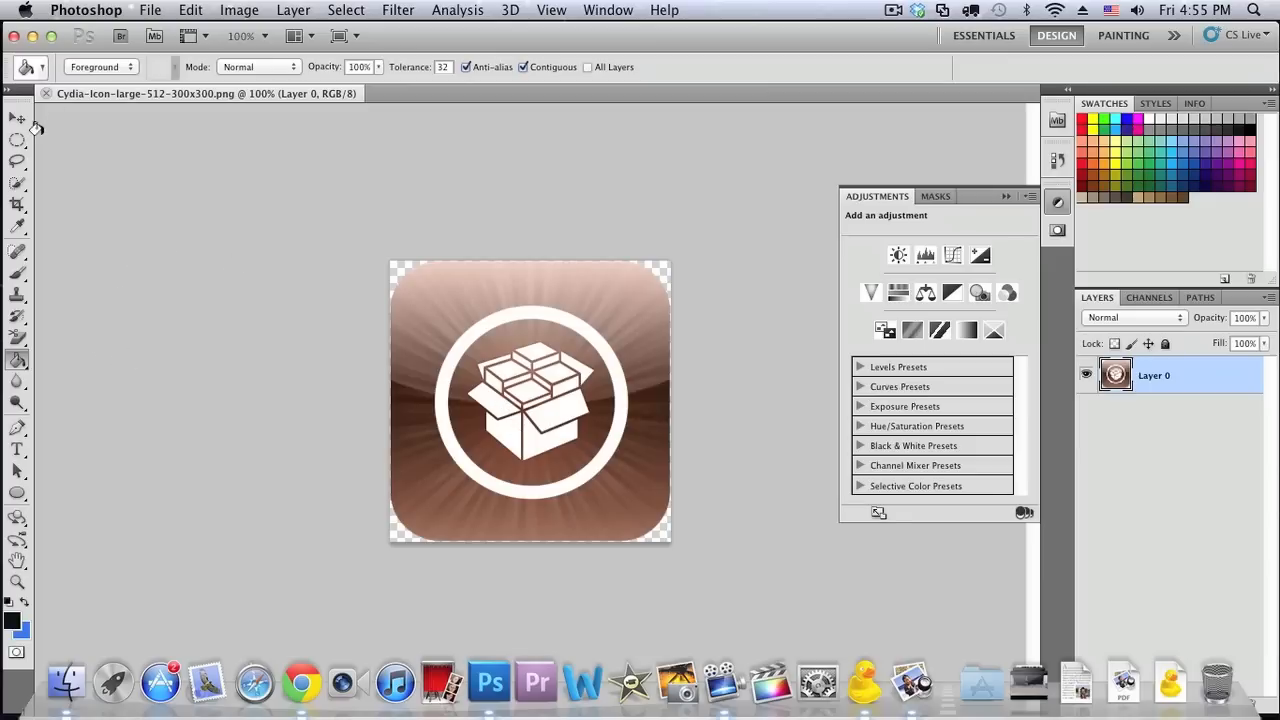
Resize the Cydia icon to 50 × 40 pixels via Image Size with proportions unconstrained.
left_click(16, 118)
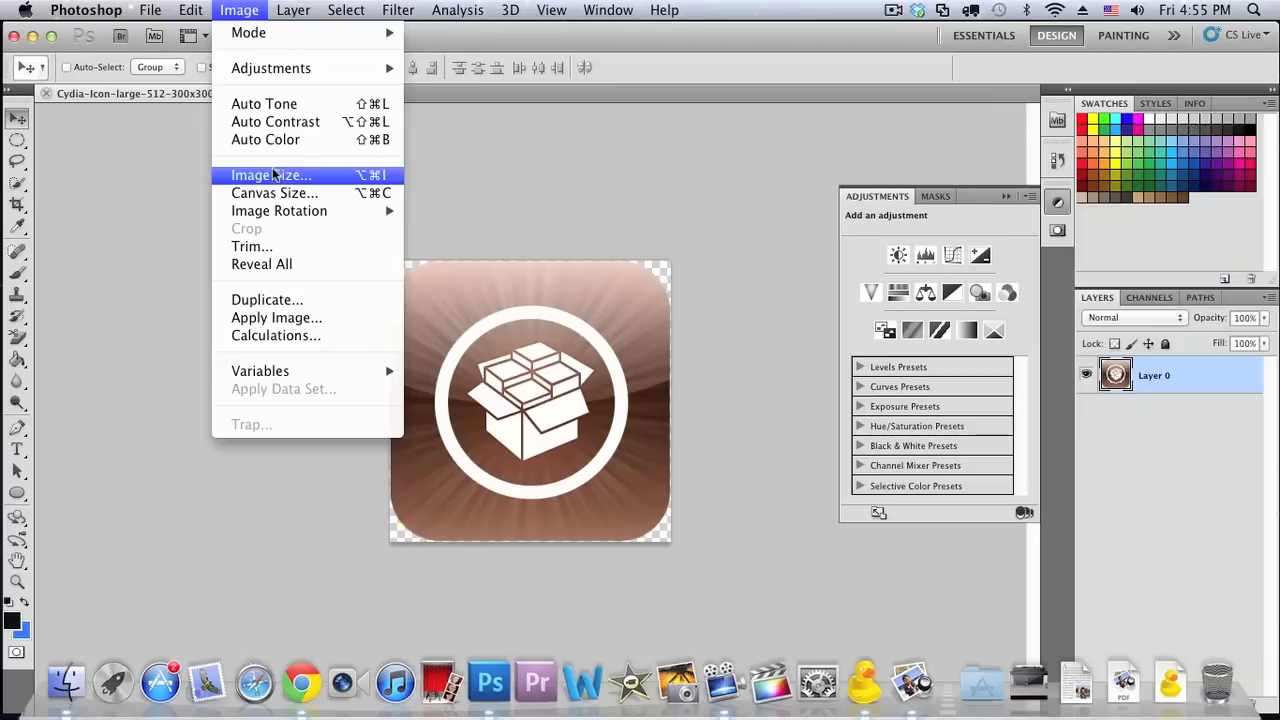
left_click(272, 176)
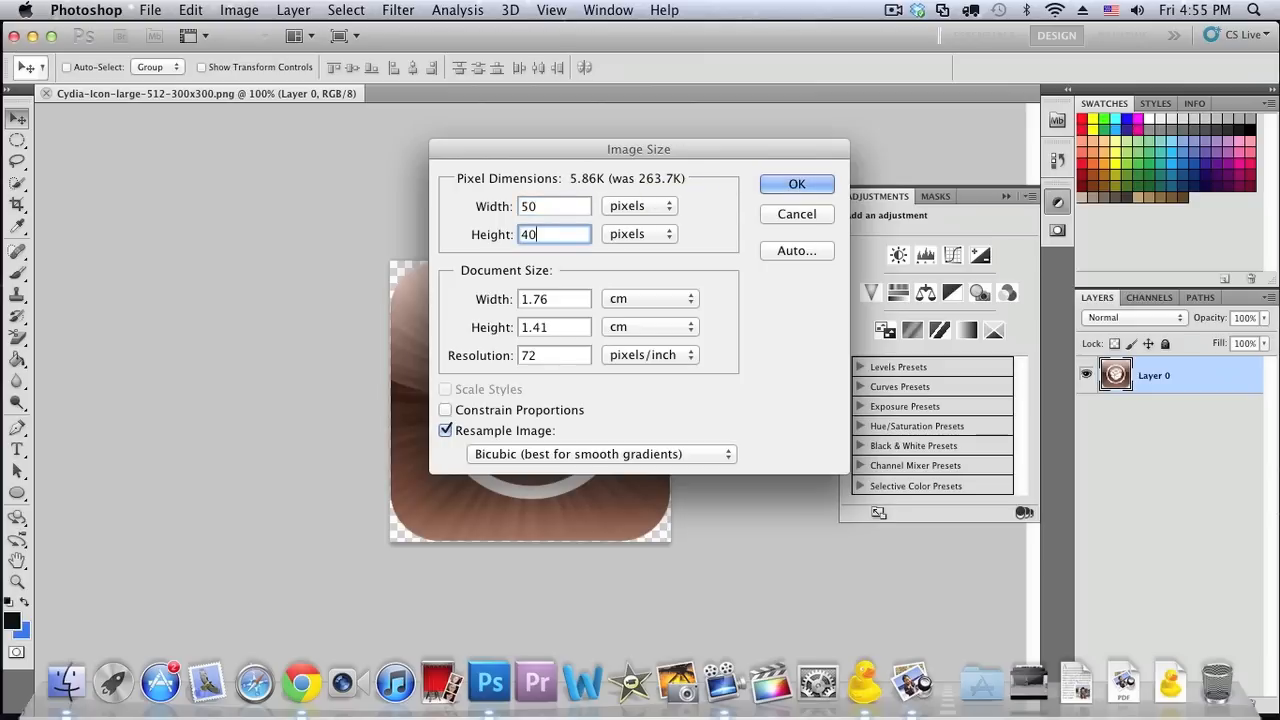
left_click(796, 184)
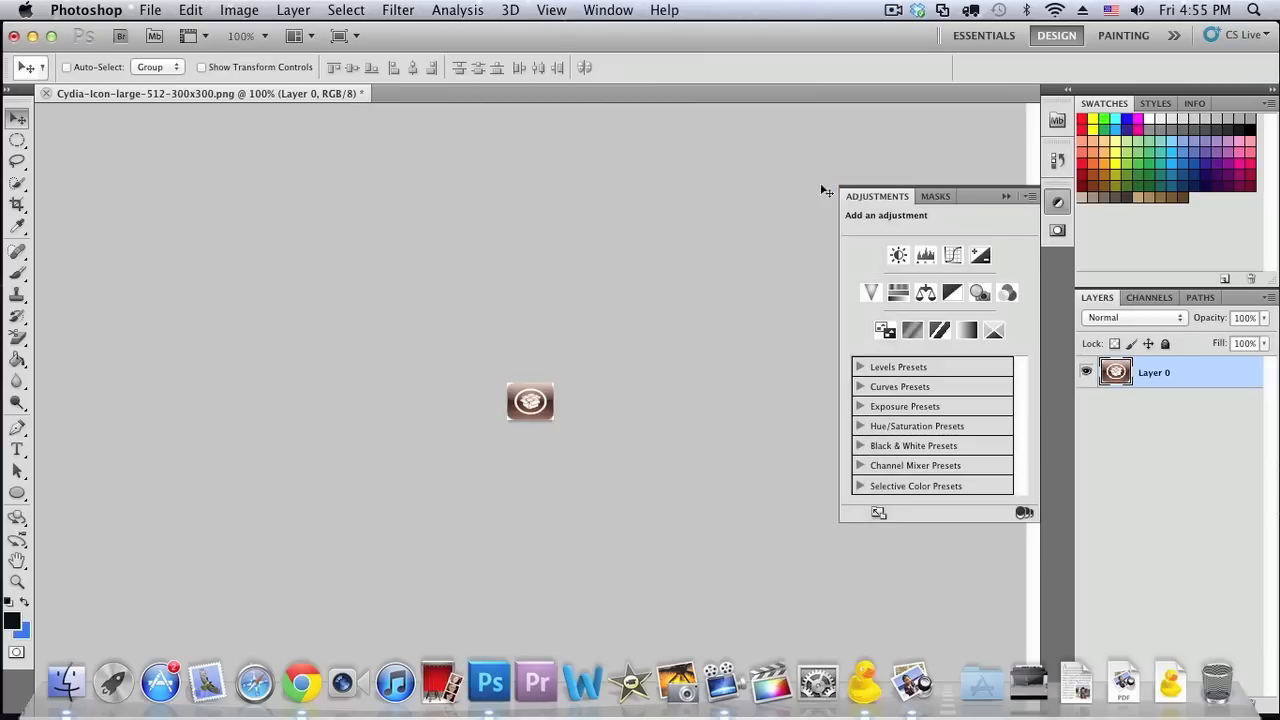
mouse_move(558, 412)
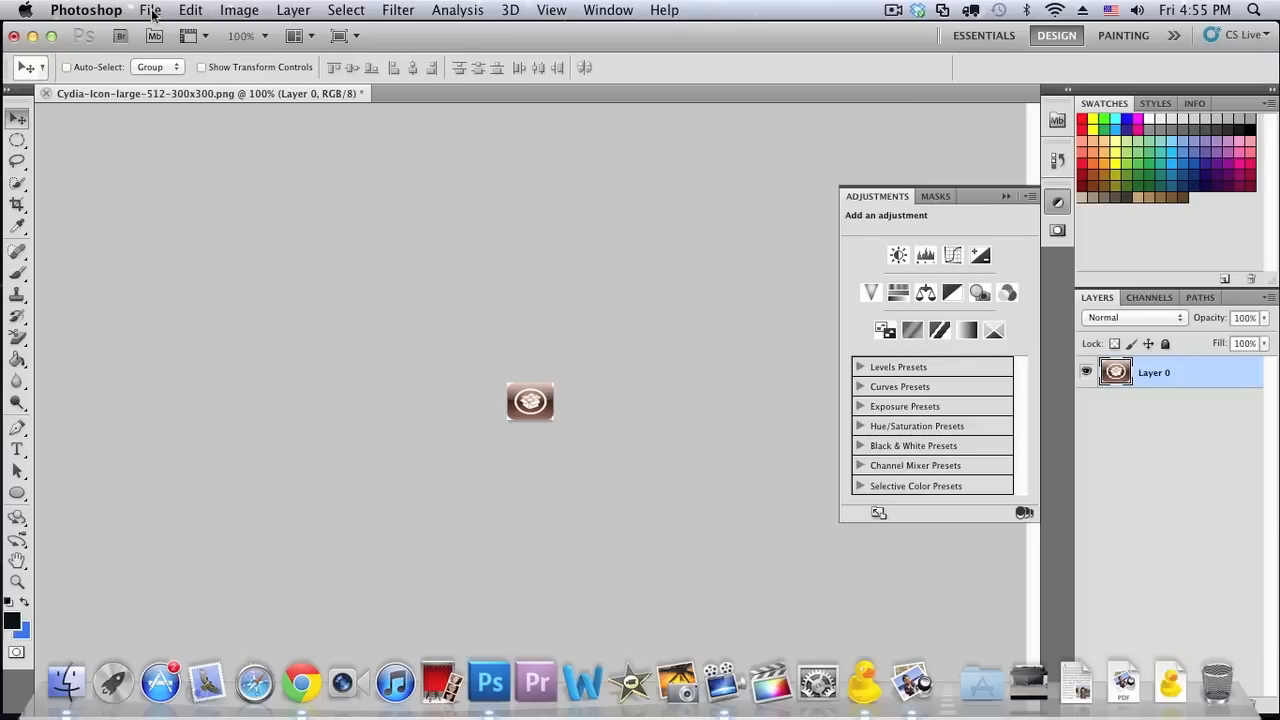
mouse_move(528, 400)
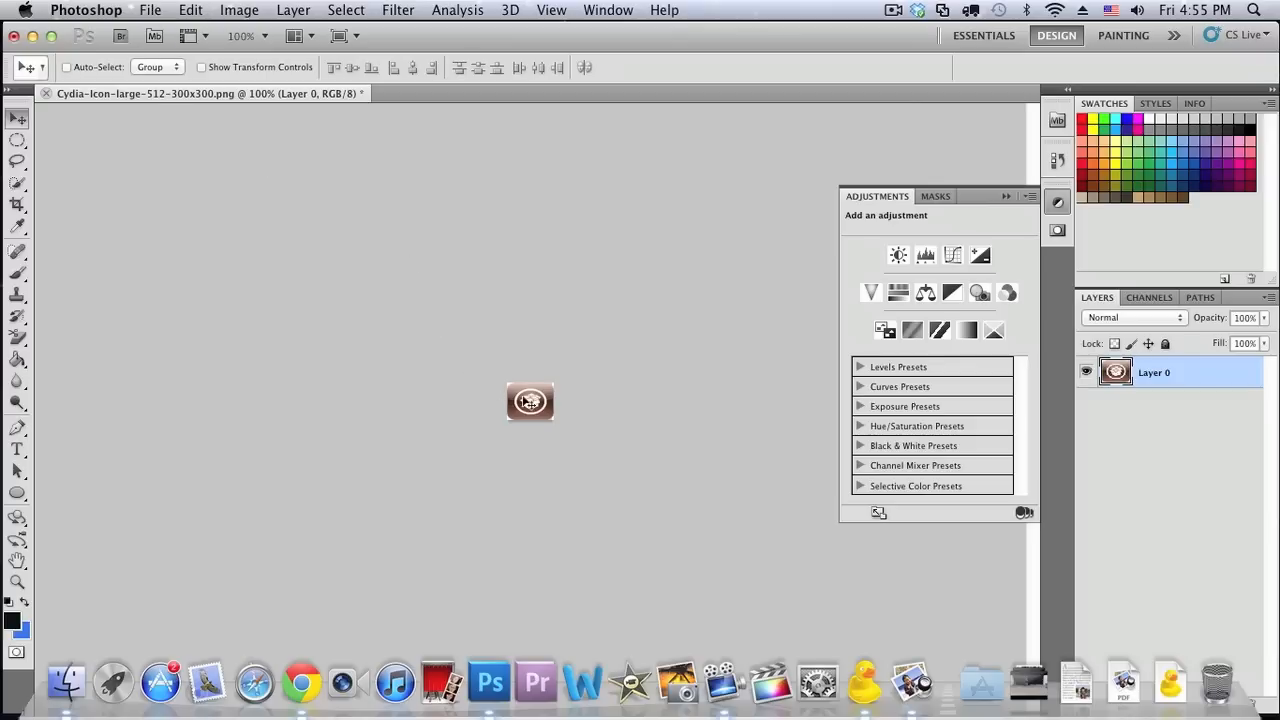
Reopen Image Size and confirm the icon's 50 × 40 pixel dimensions again.
left_click(240, 8)
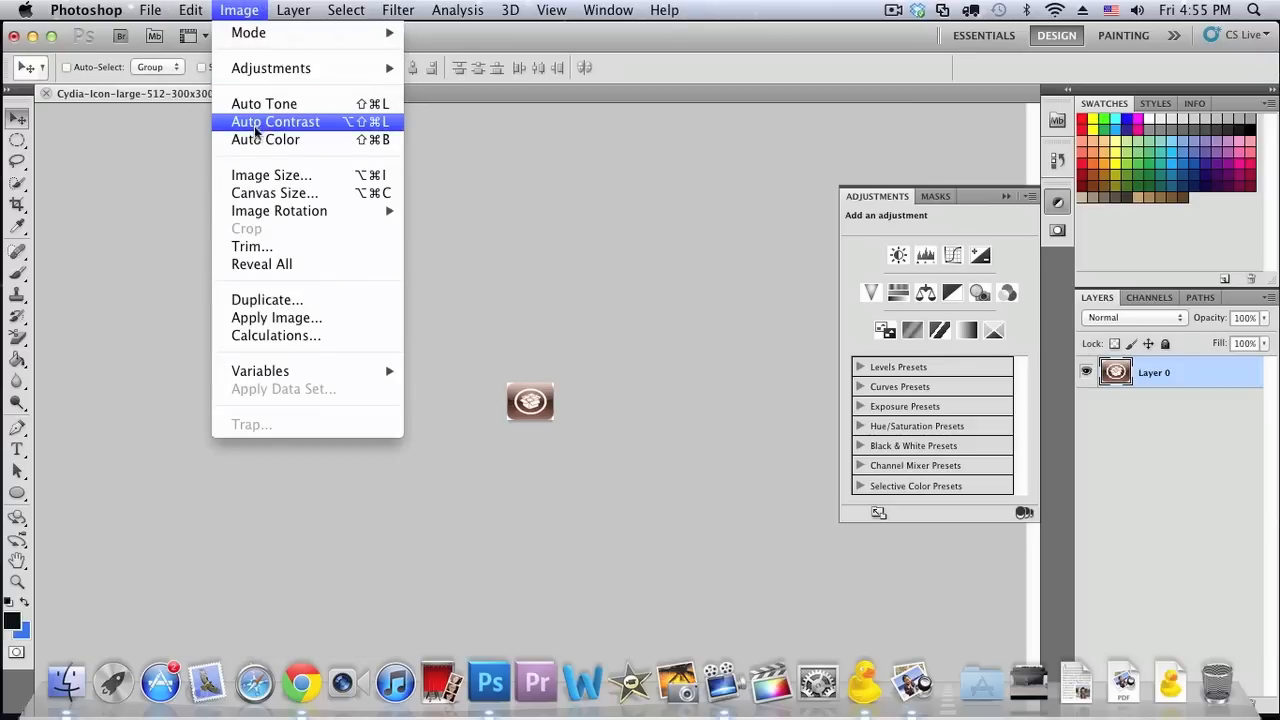
left_click(272, 176)
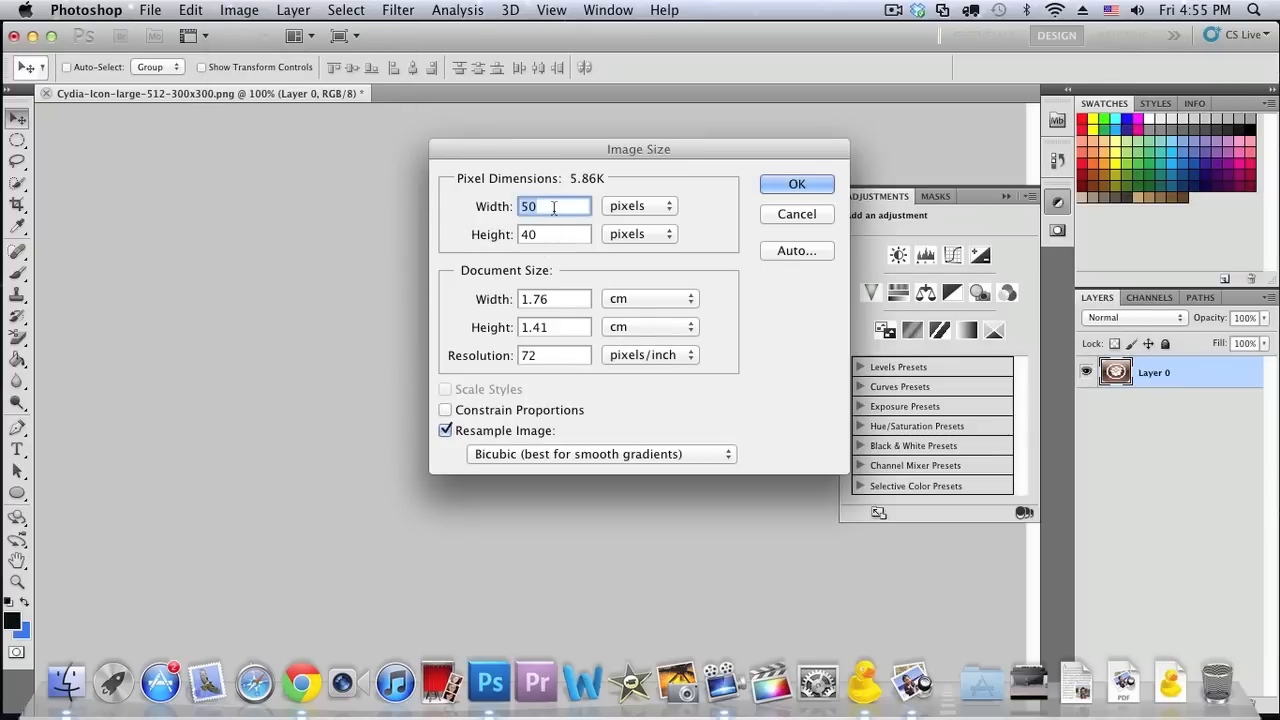
mouse_move(552, 206)
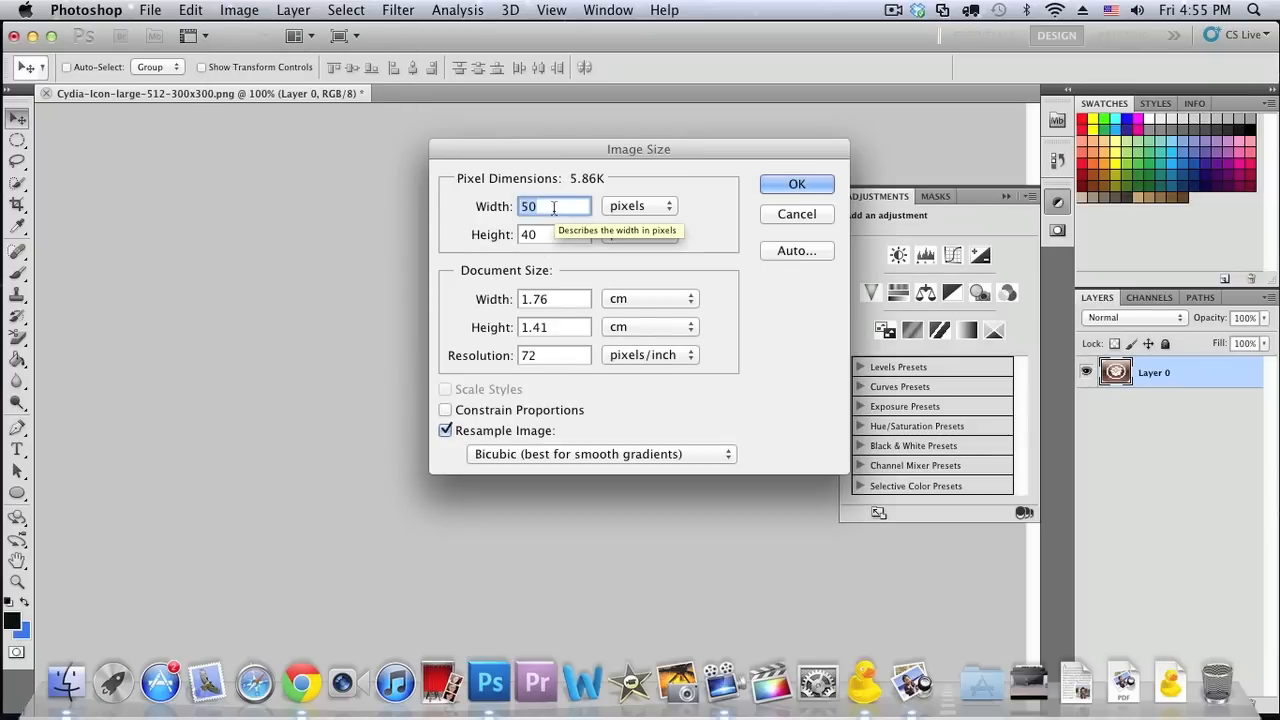
left_click_drag(640, 148, 632, 330)
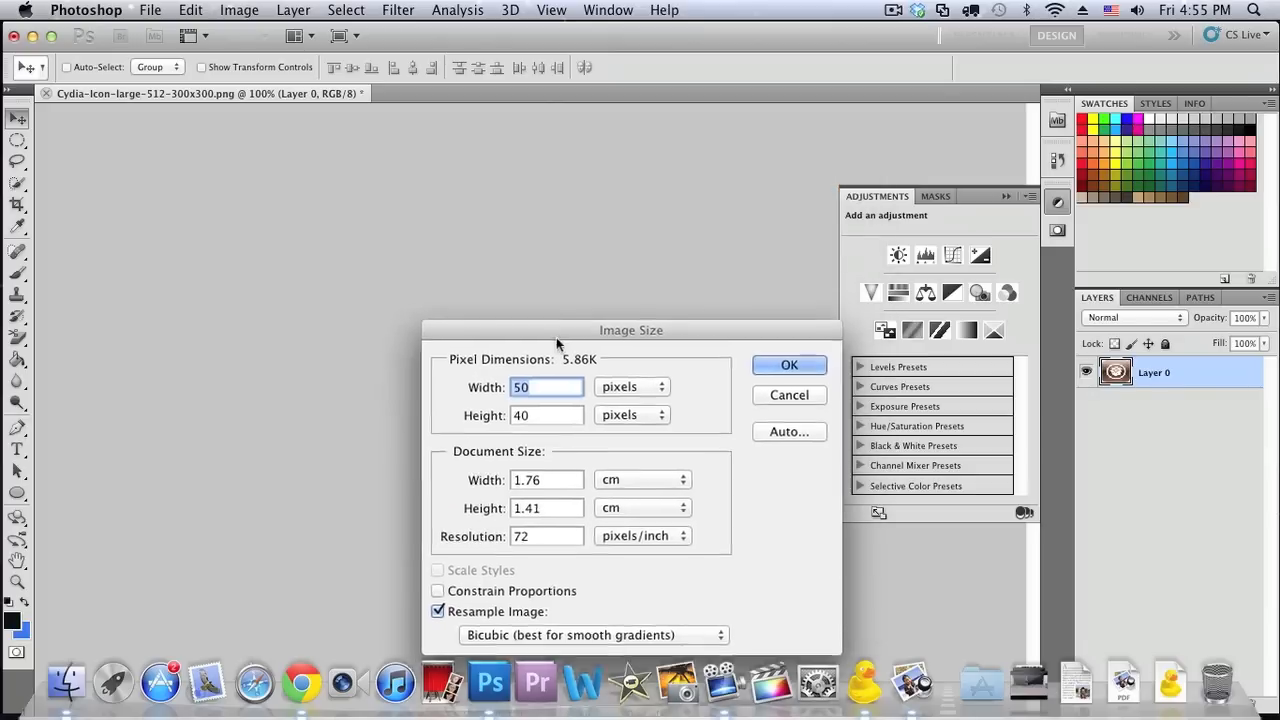
left_click_drag(632, 330, 592, 434)
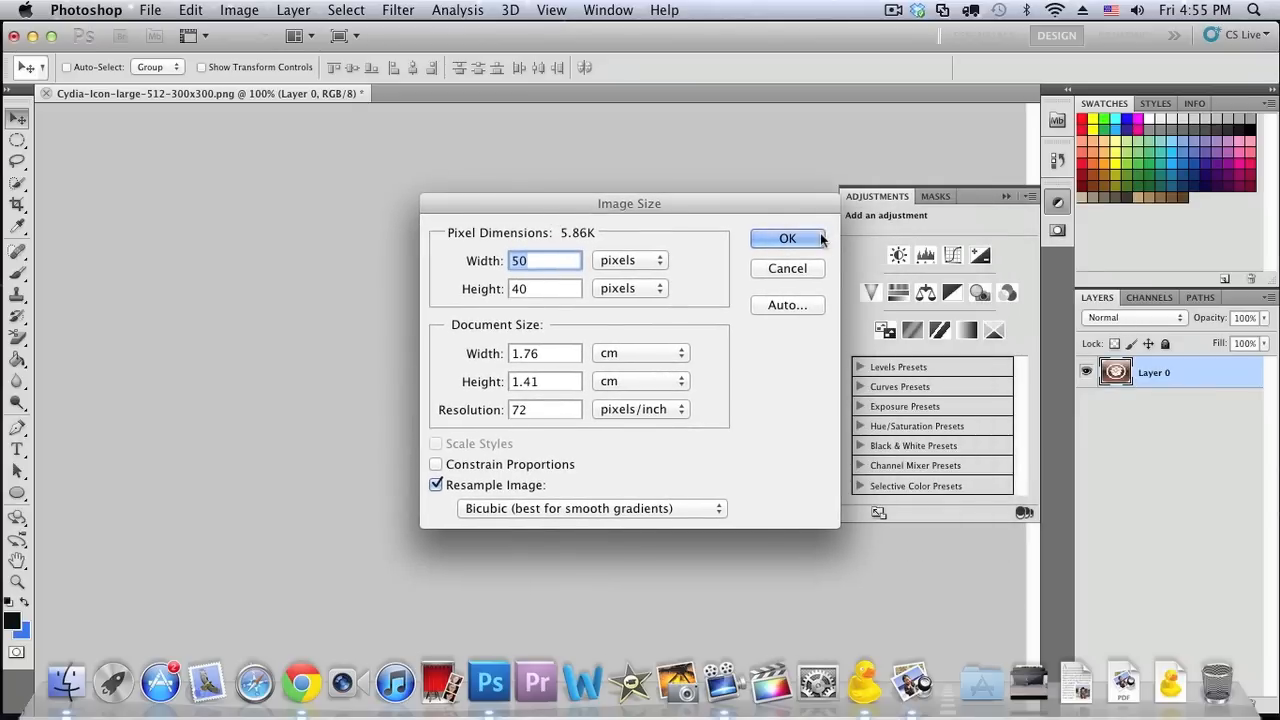
left_click(788, 238)
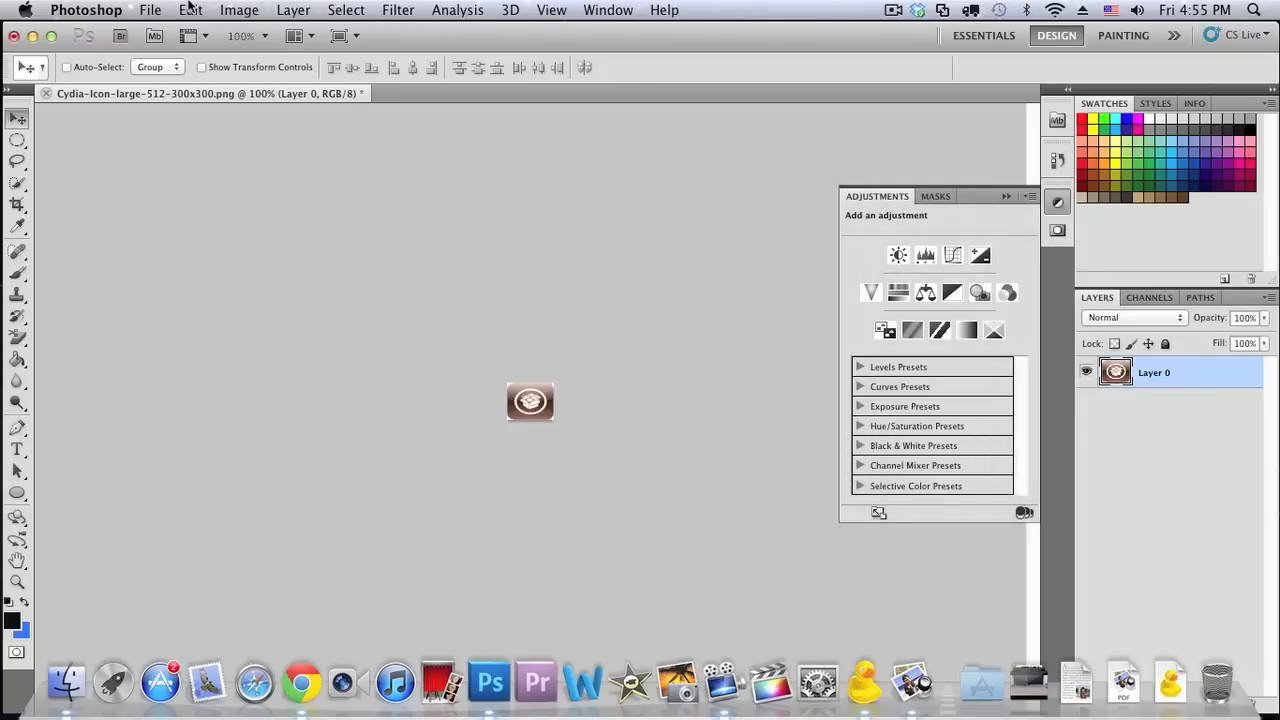
left_click(150, 10)
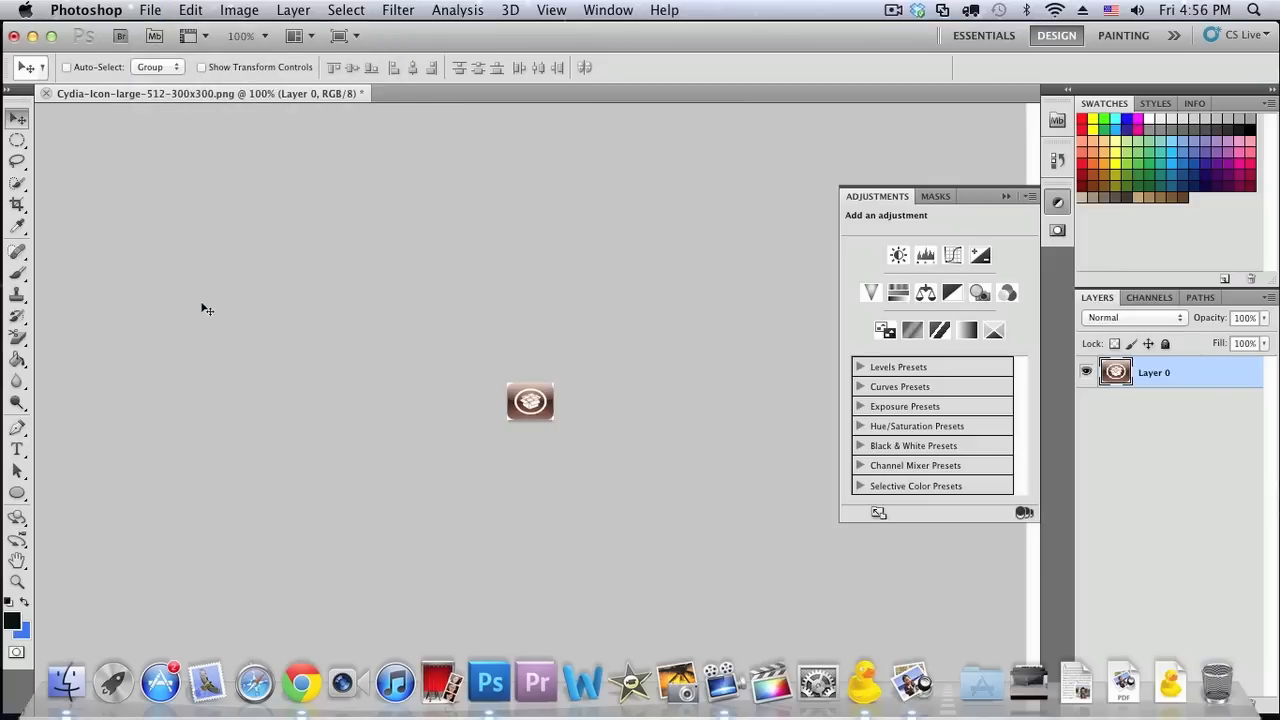
Start a Save As, create a desktop folder named Cydia Icon and check the Stripped Apple file names.
left_click(150, 8)
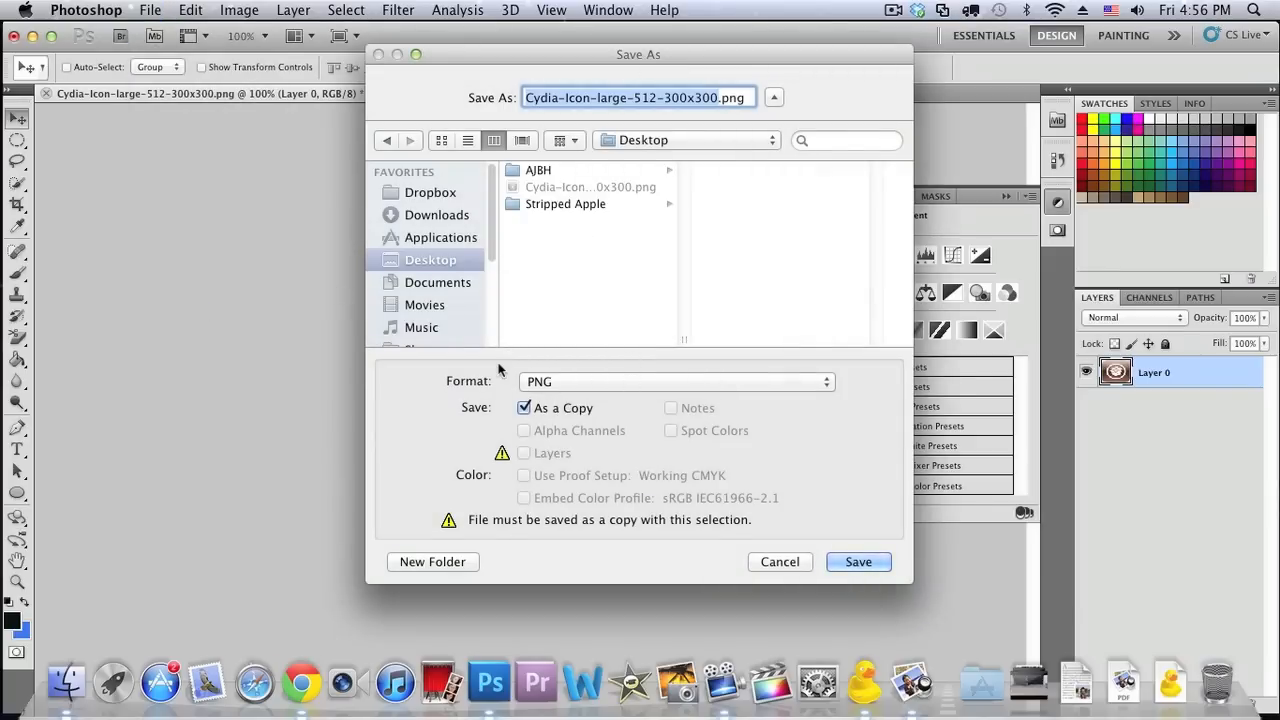
mouse_move(728, 350)
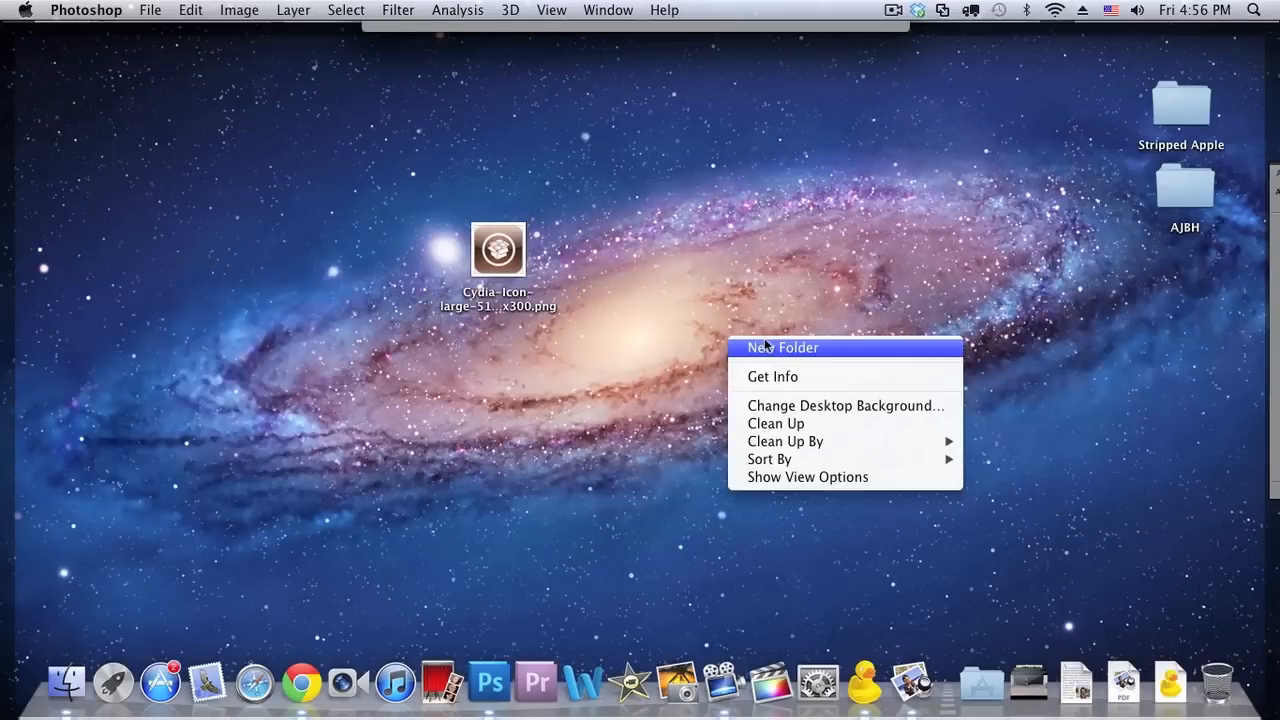
left_click(782, 348)
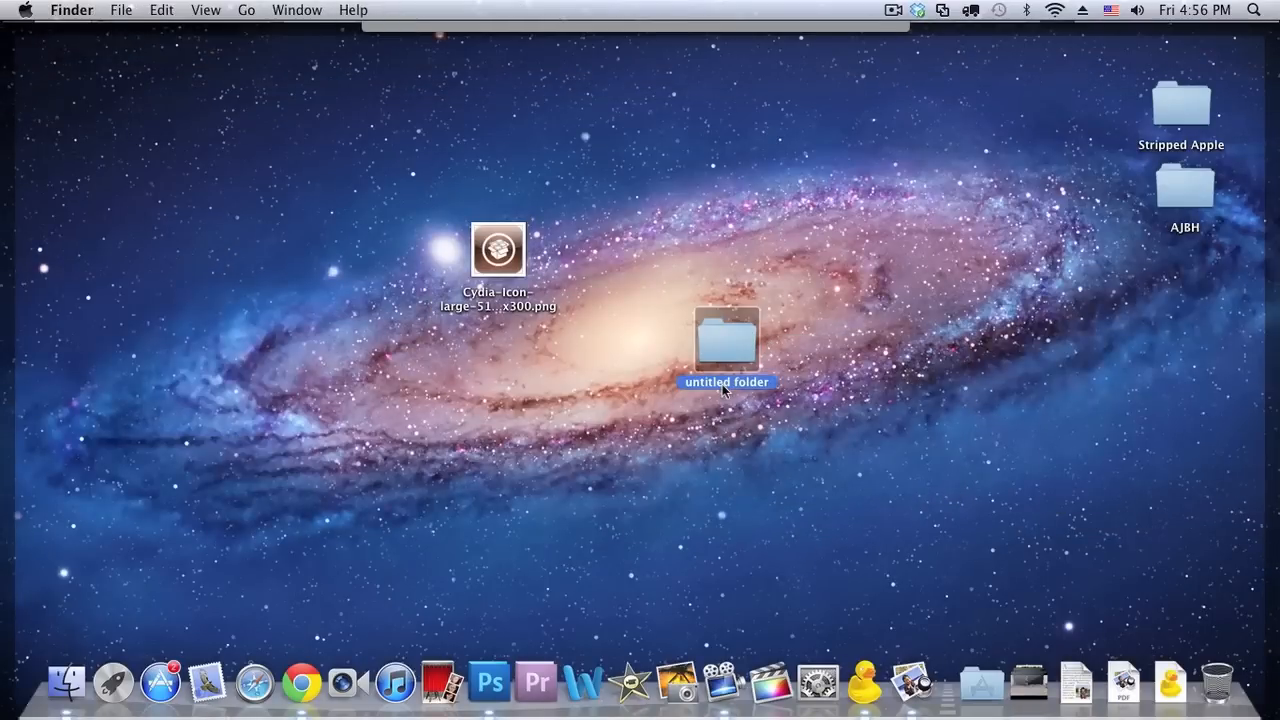
type("Cydia Icon")
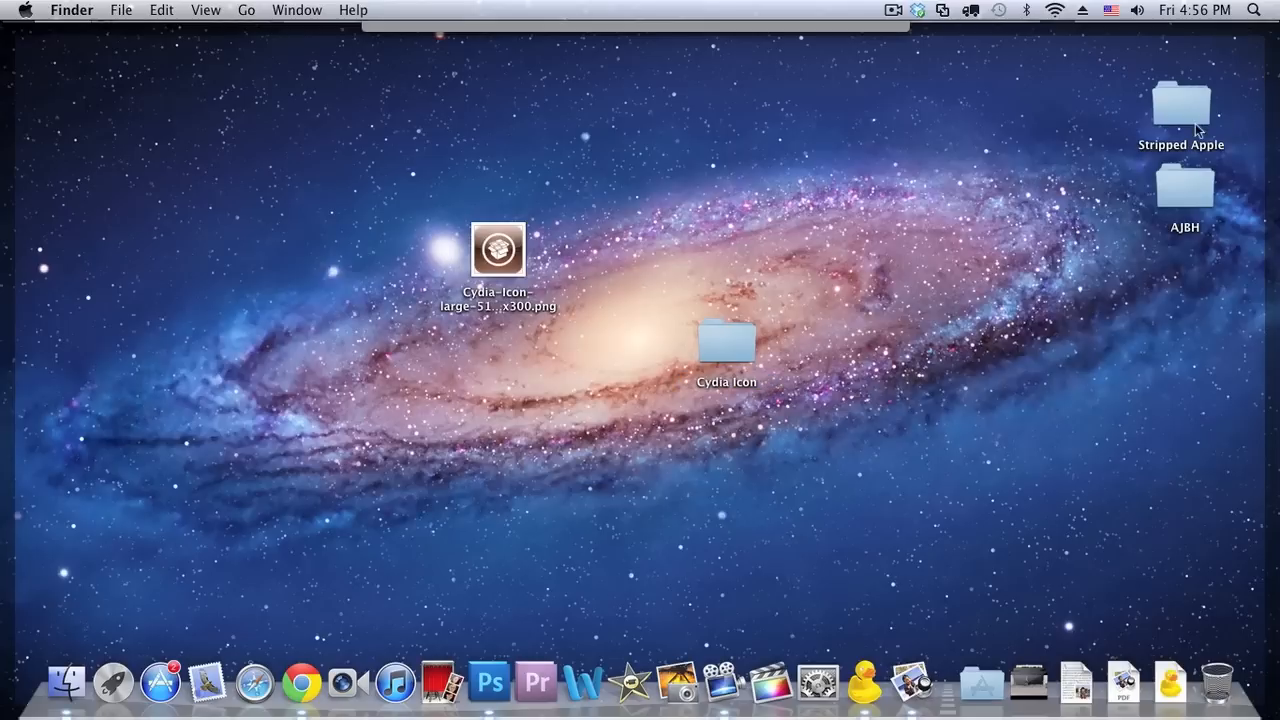
double_click(1180, 104)
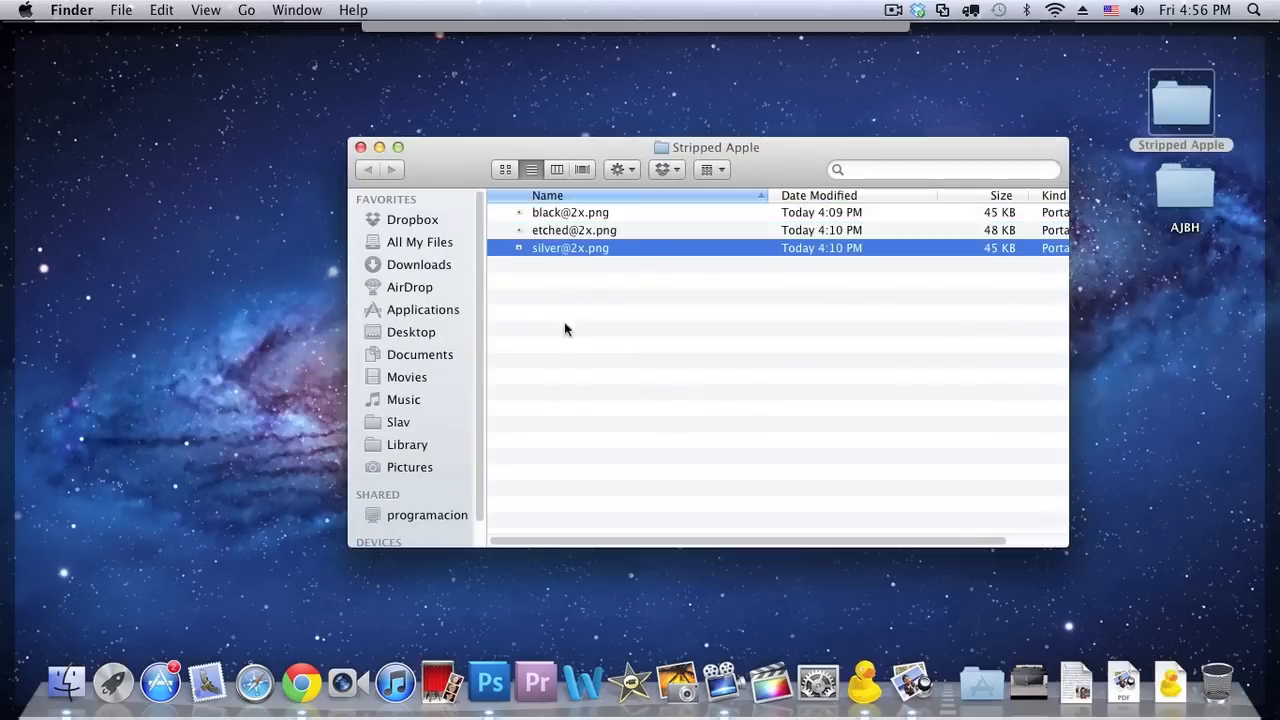
left_click(570, 212)
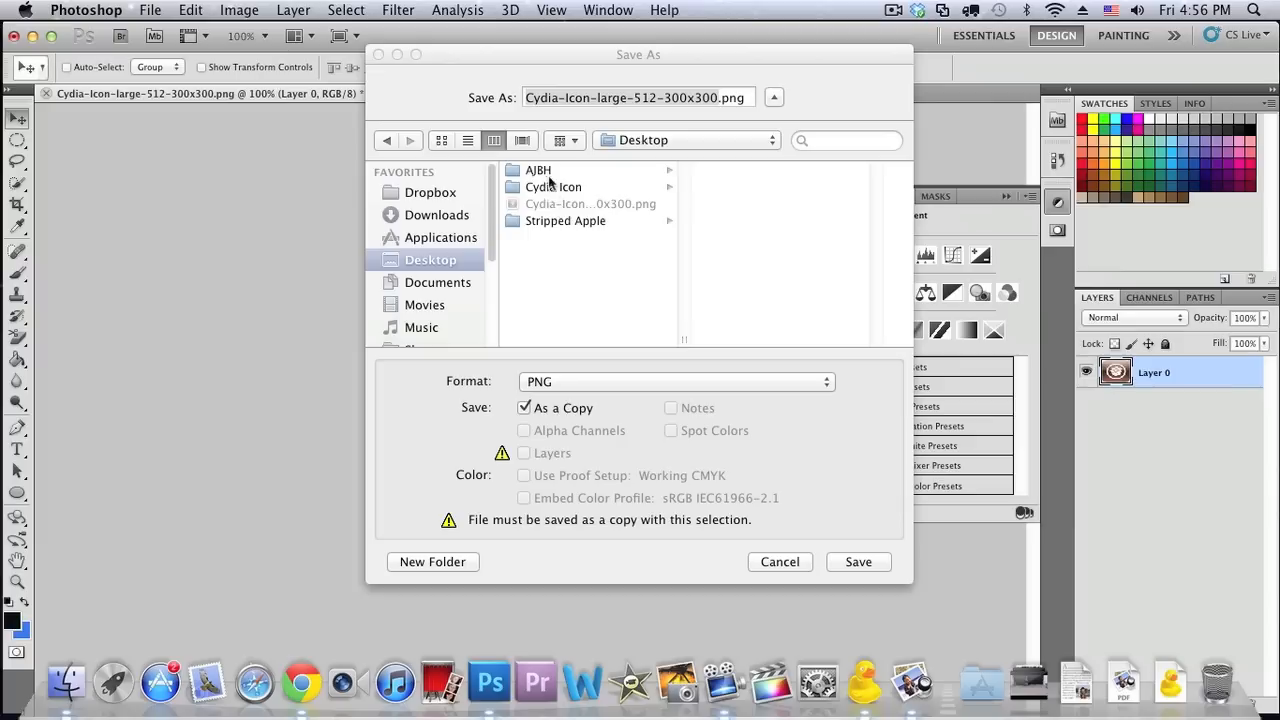
left_click(538, 170)
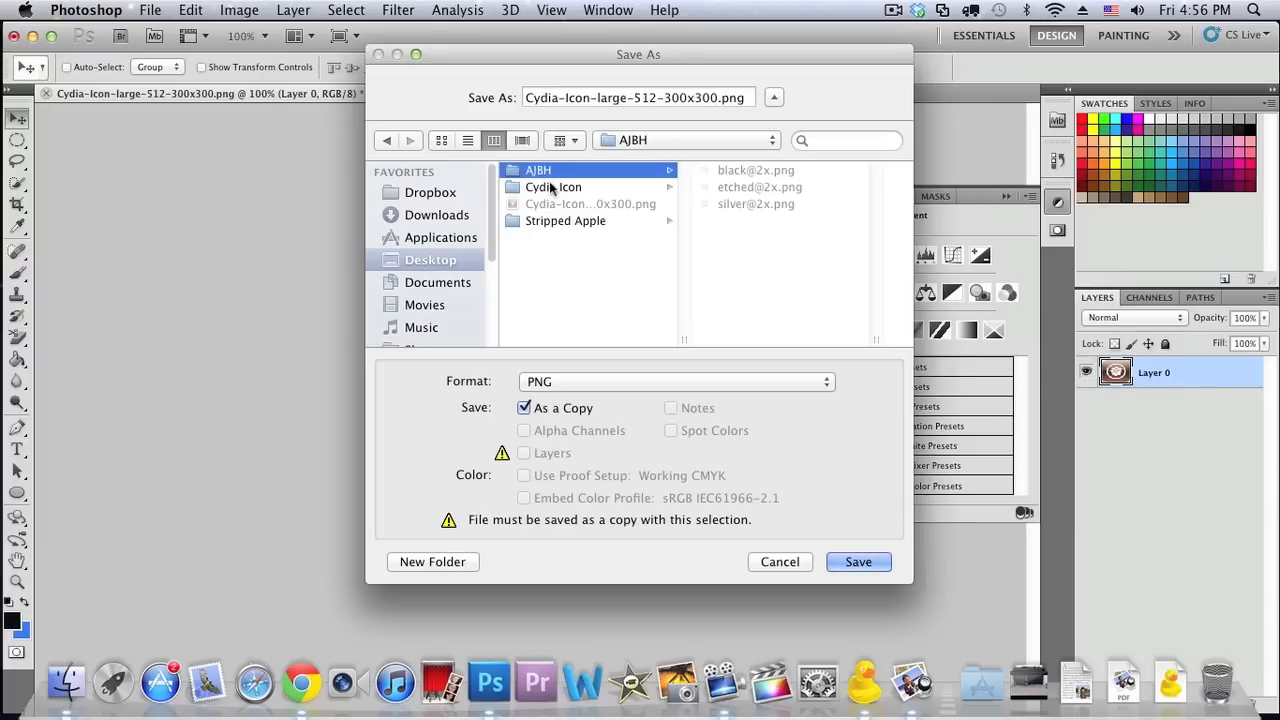
left_click(552, 188)
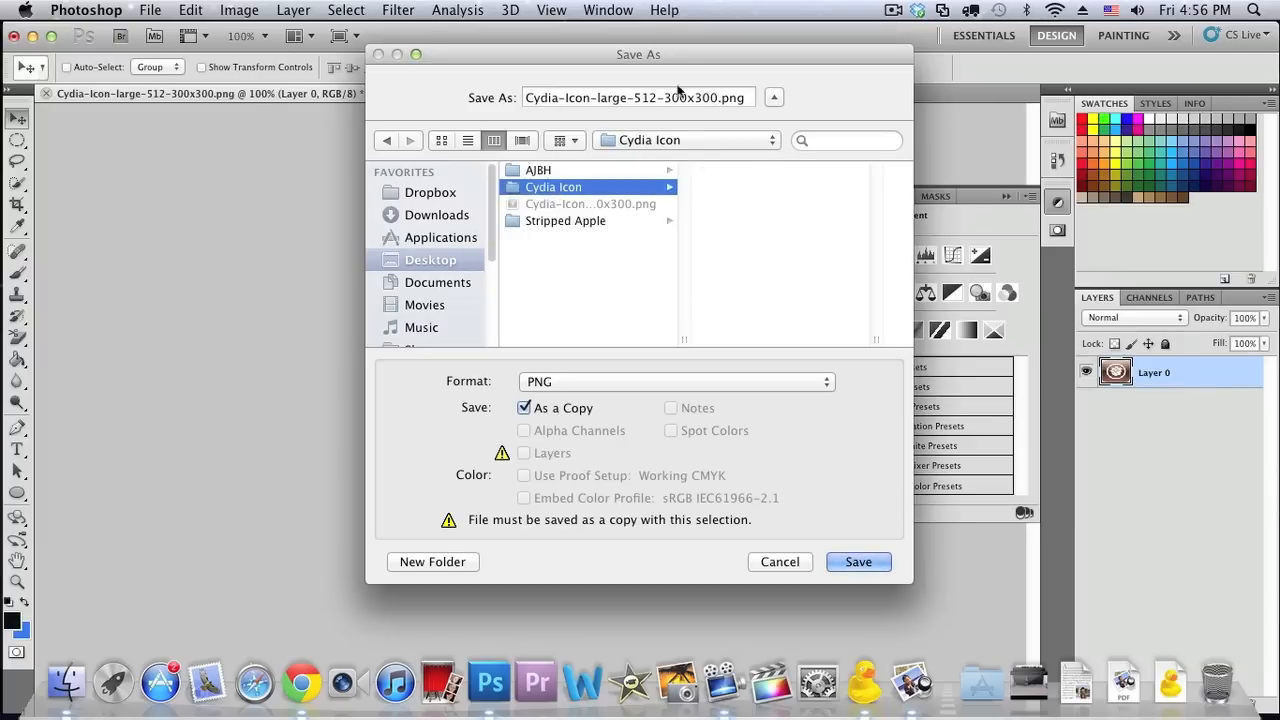
left_click(638, 96)
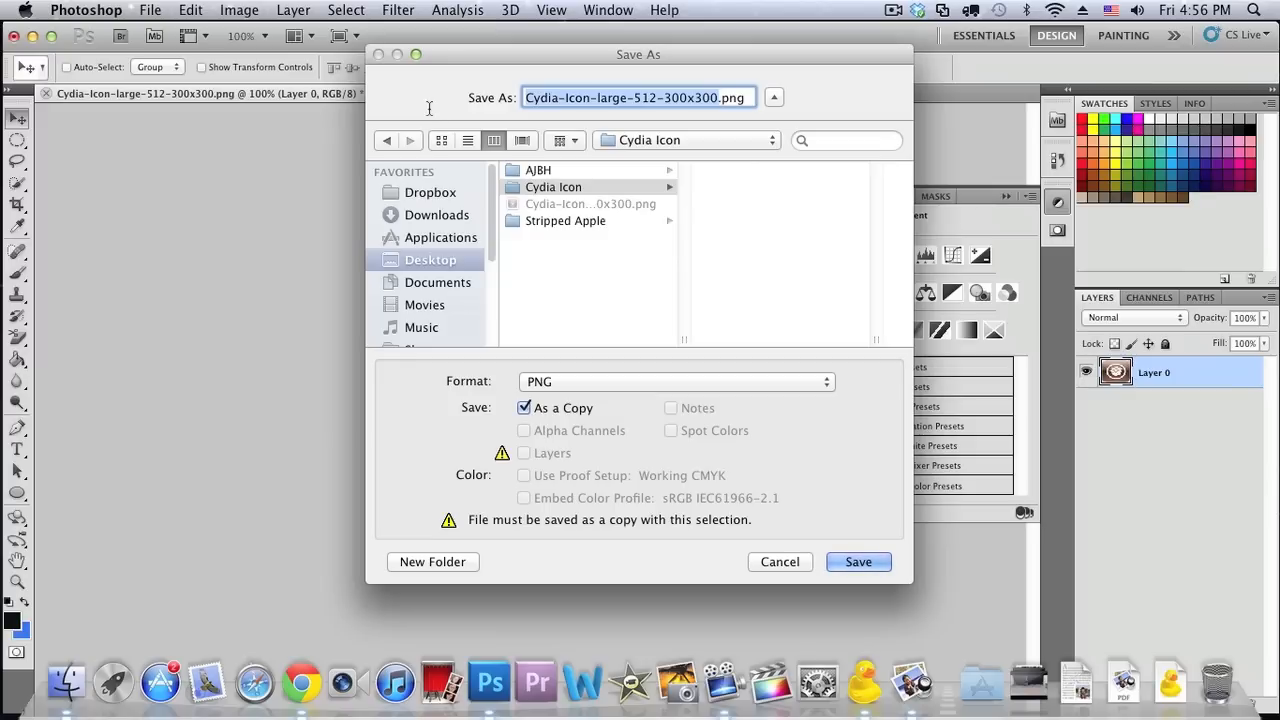
type("black@2x.png")
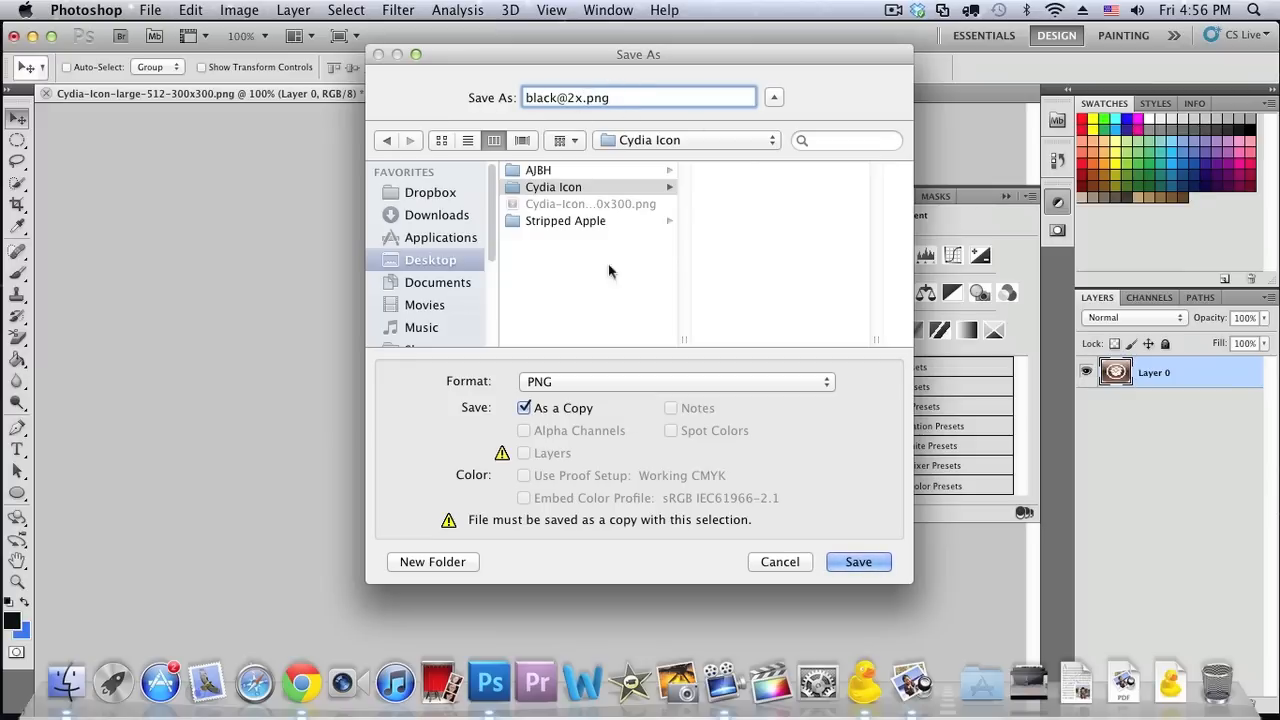
left_click(856, 560)
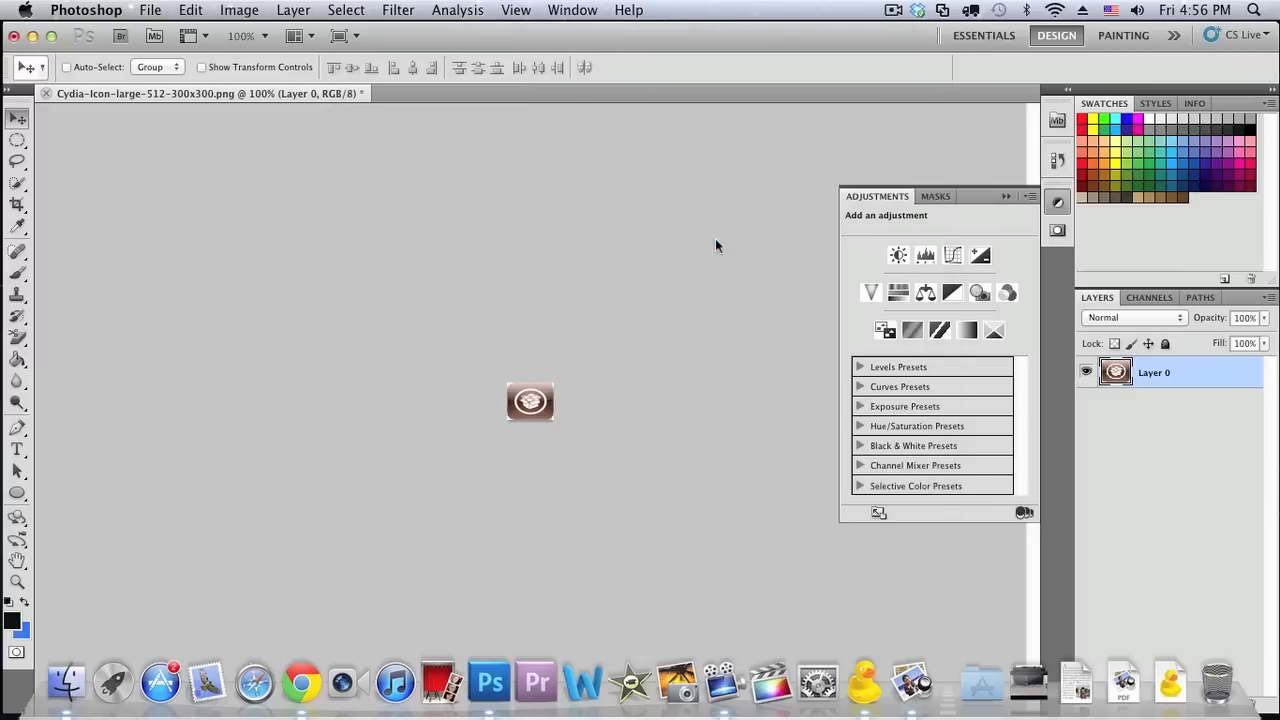
left_click(150, 10)
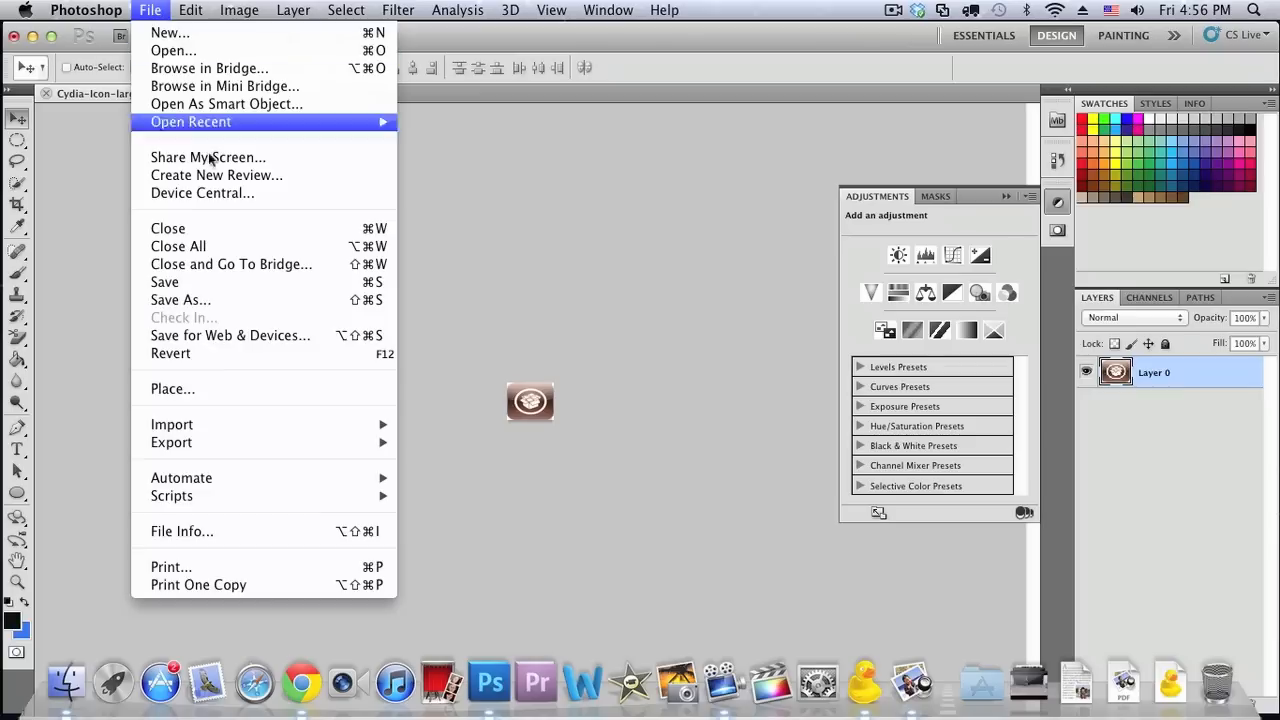
left_click(180, 300)
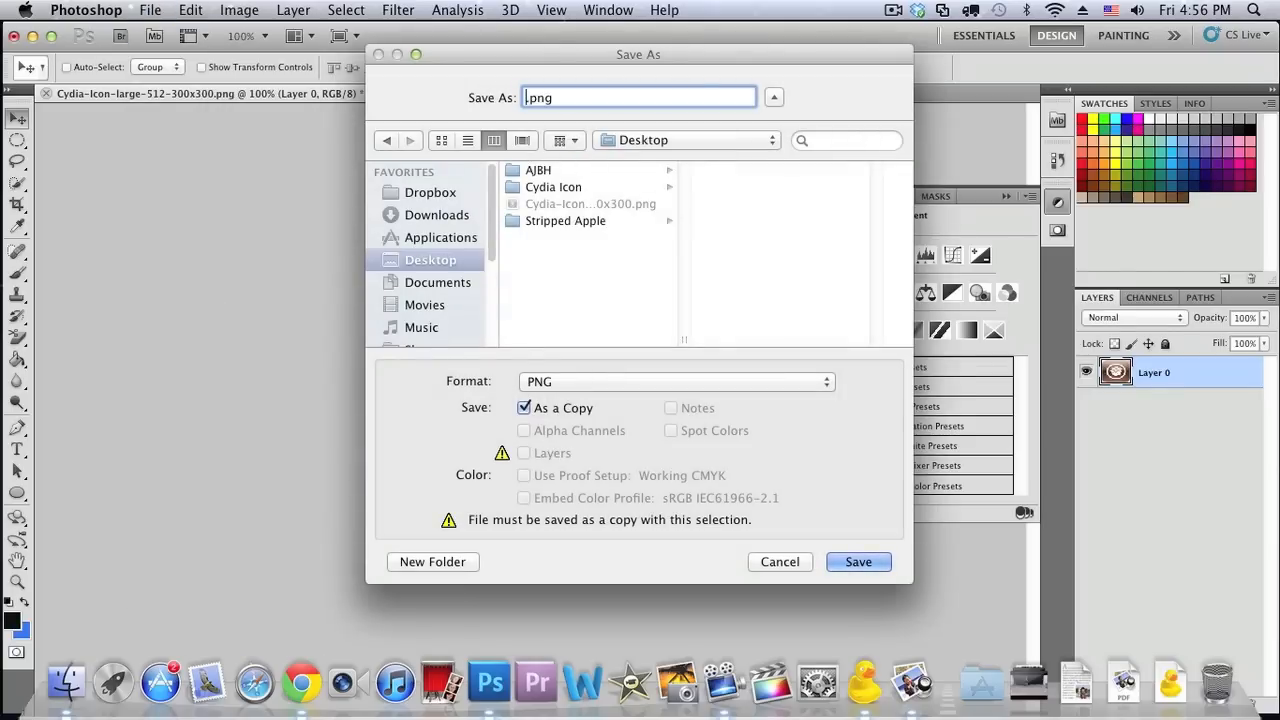
left_click(552, 188)
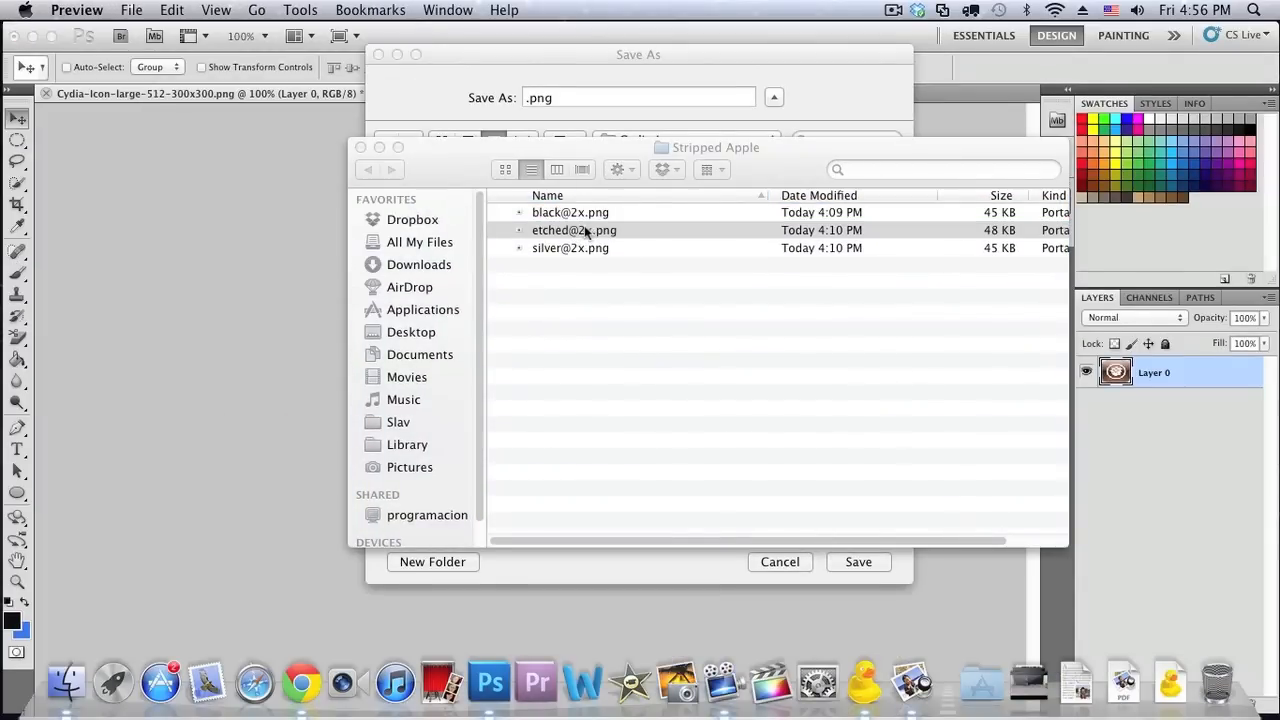
left_click(574, 230)
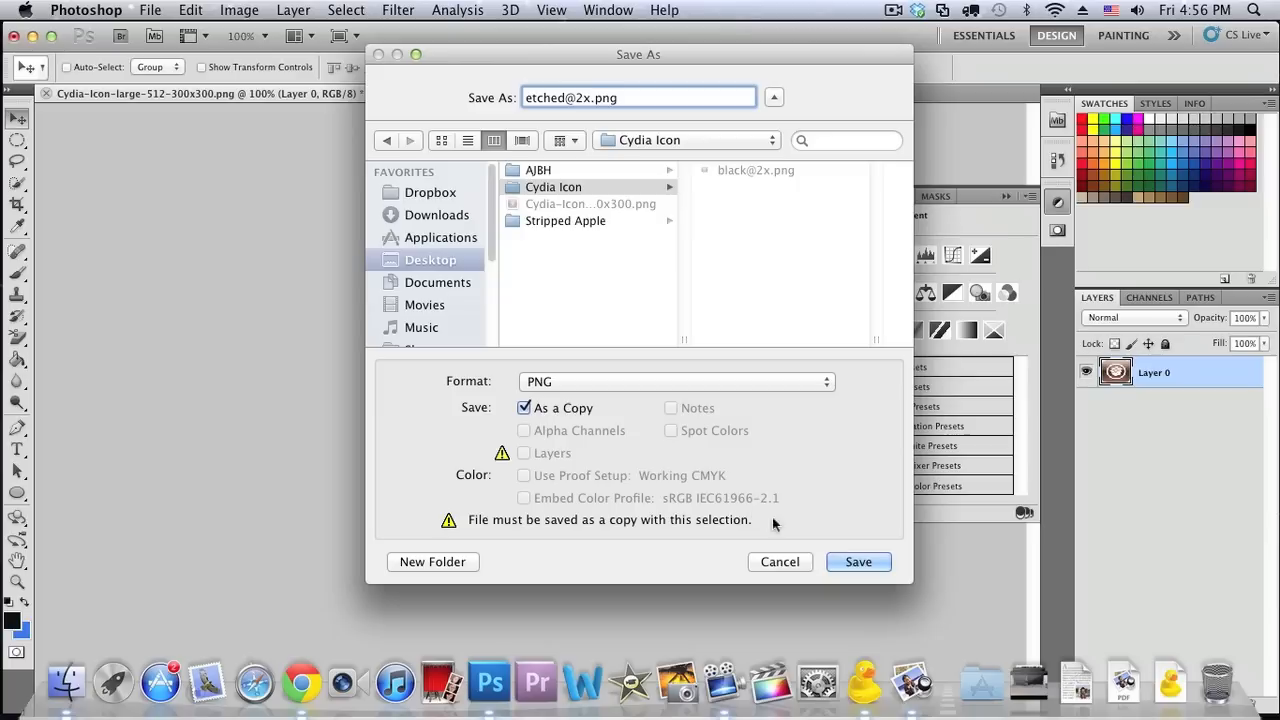
left_click(856, 560)
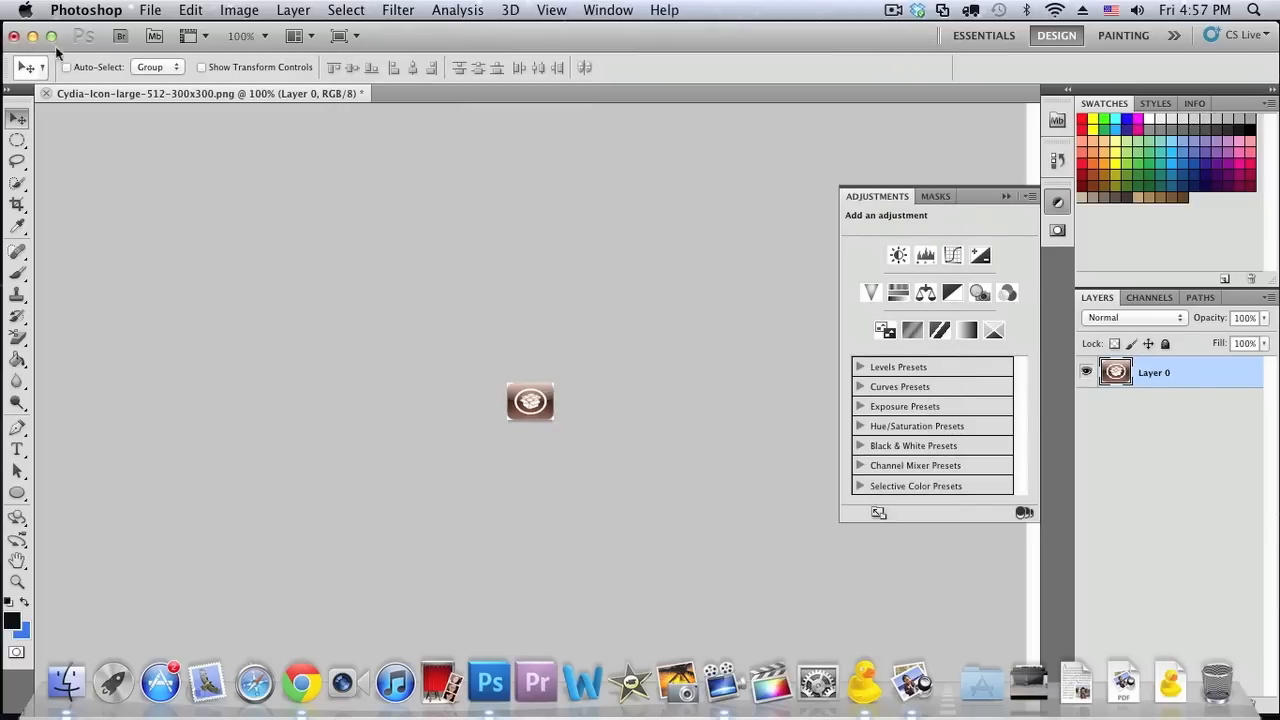
left_click(150, 10)
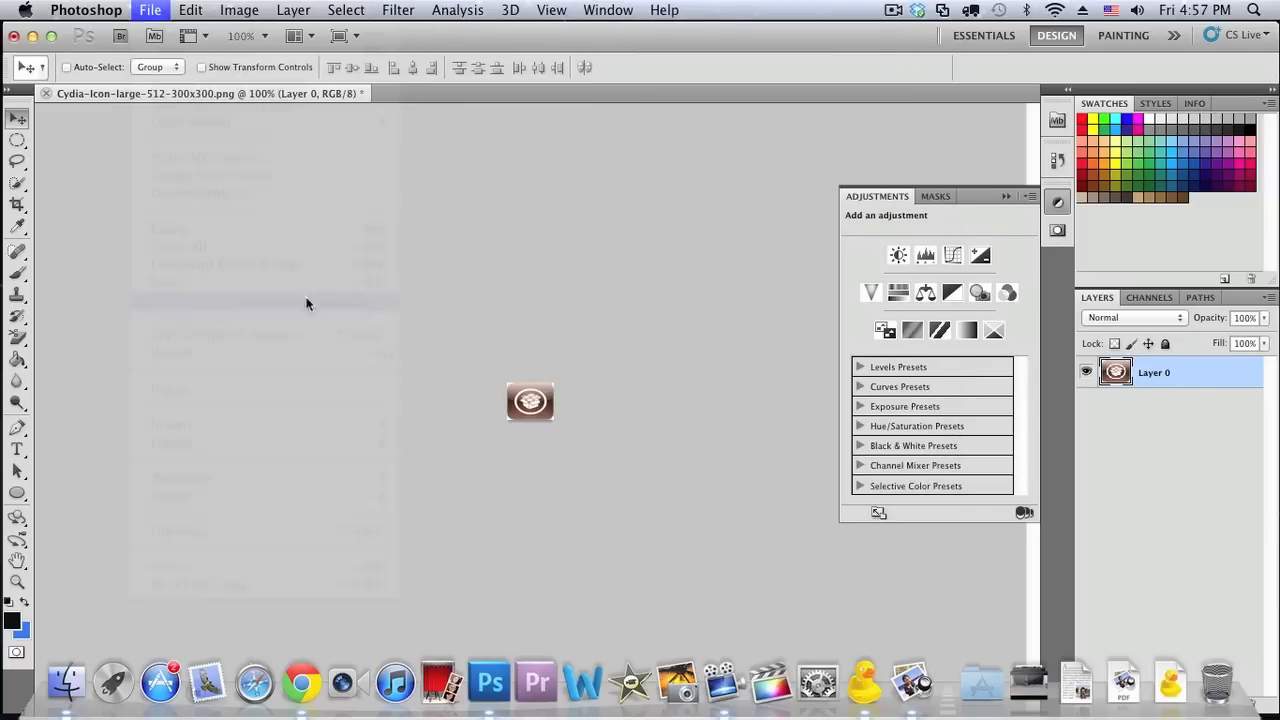
left_click(150, 10)
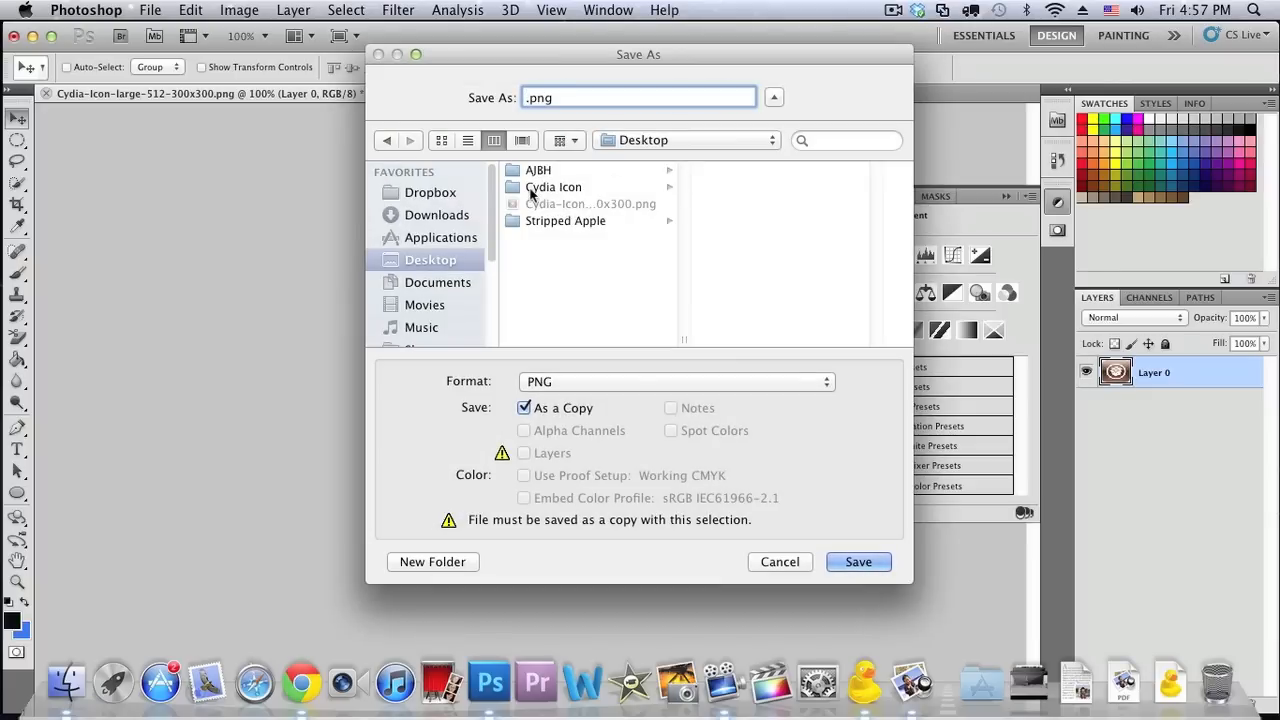
left_click(858, 560)
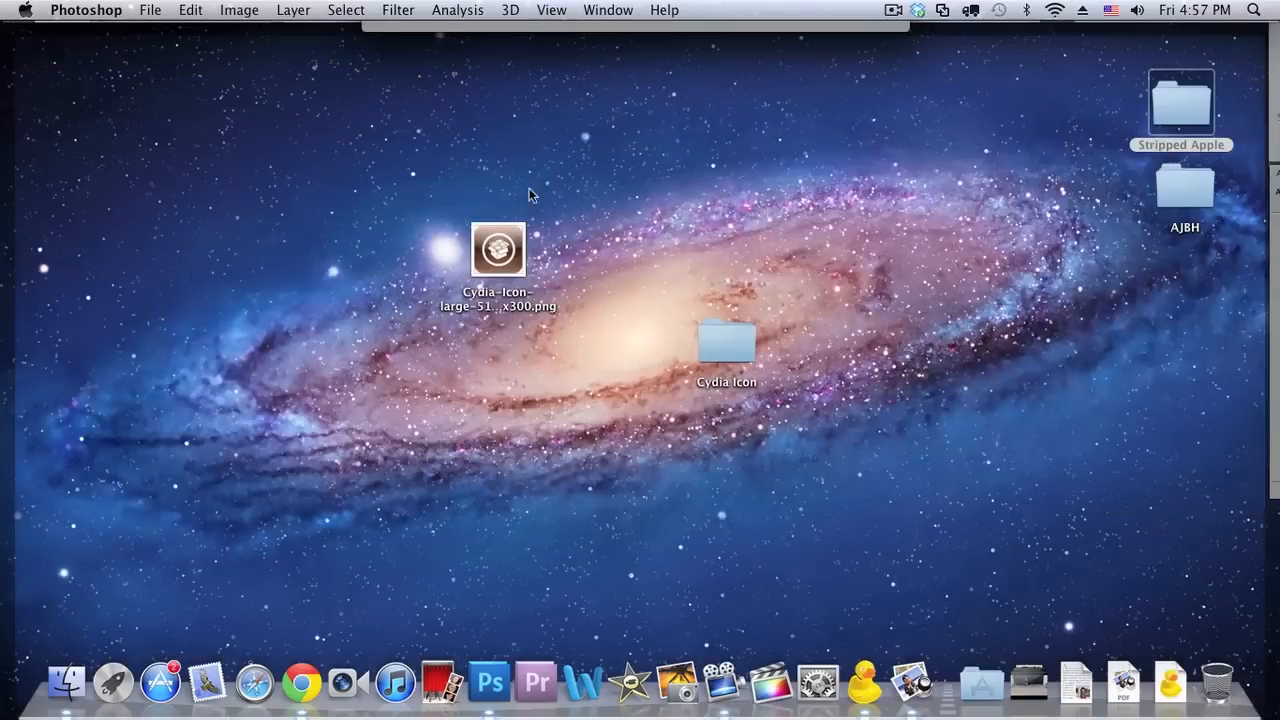
double_click(1180, 104)
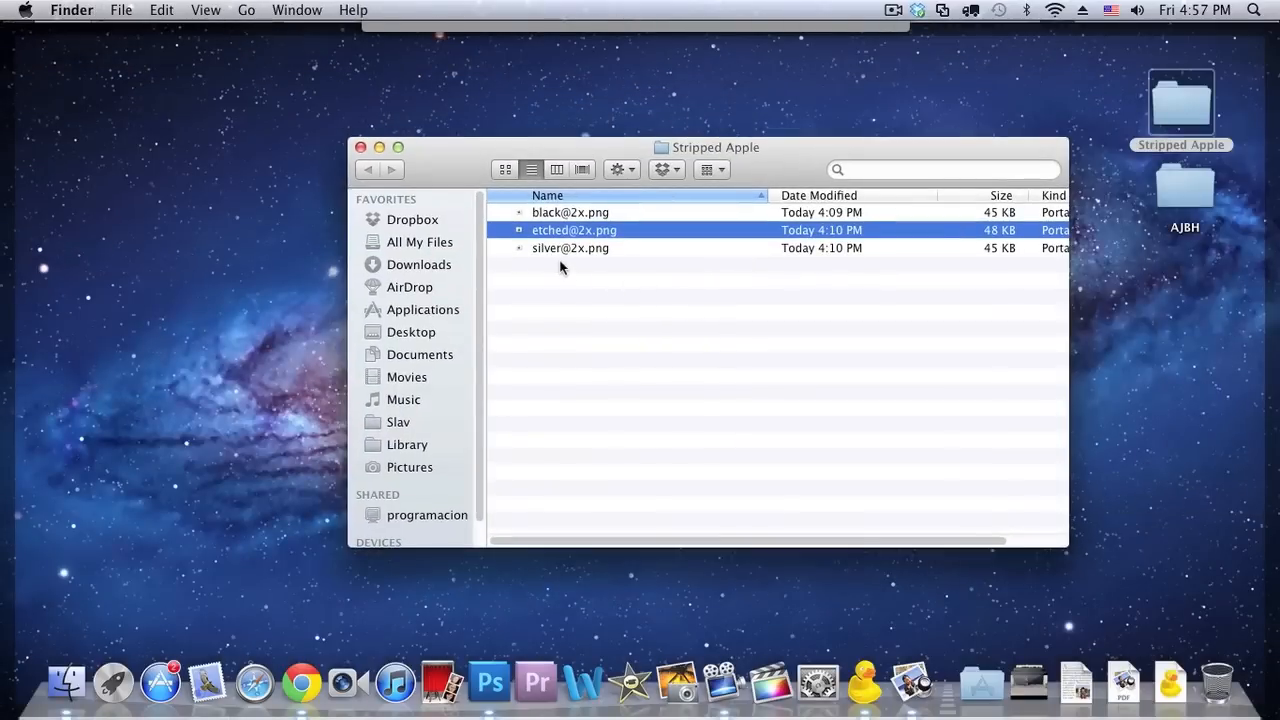
left_click(570, 248)
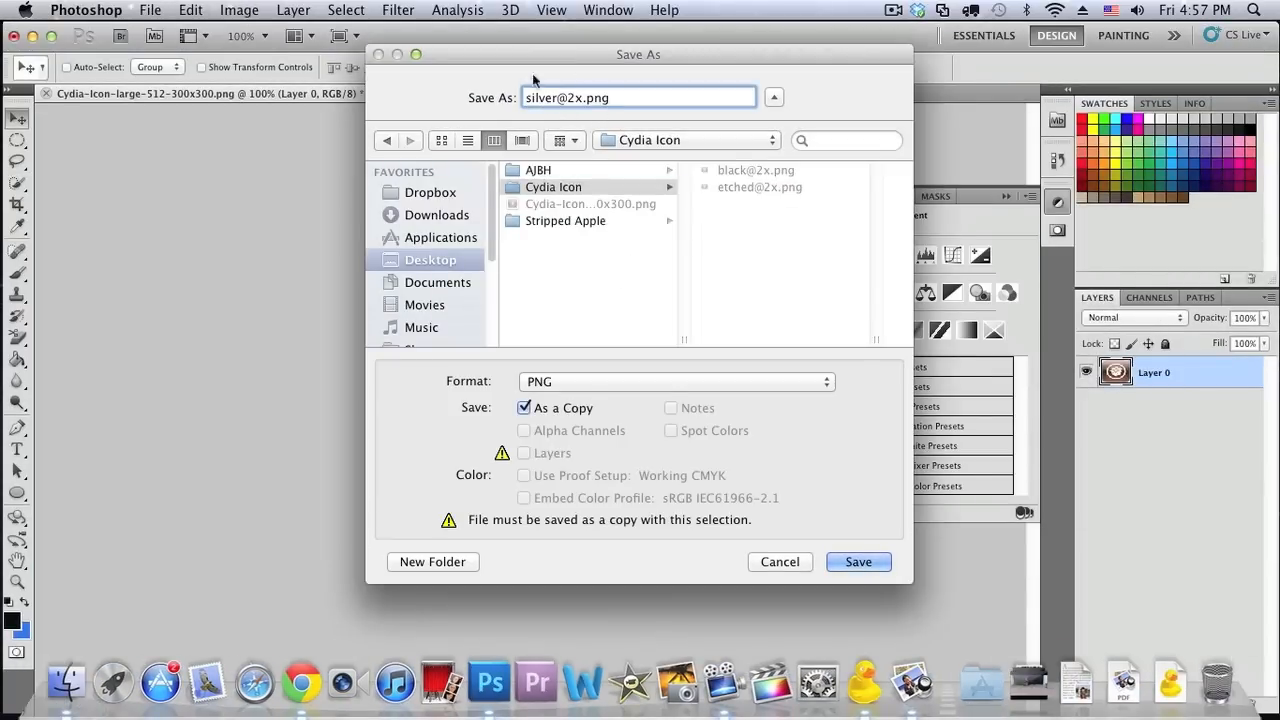
left_click(858, 560)
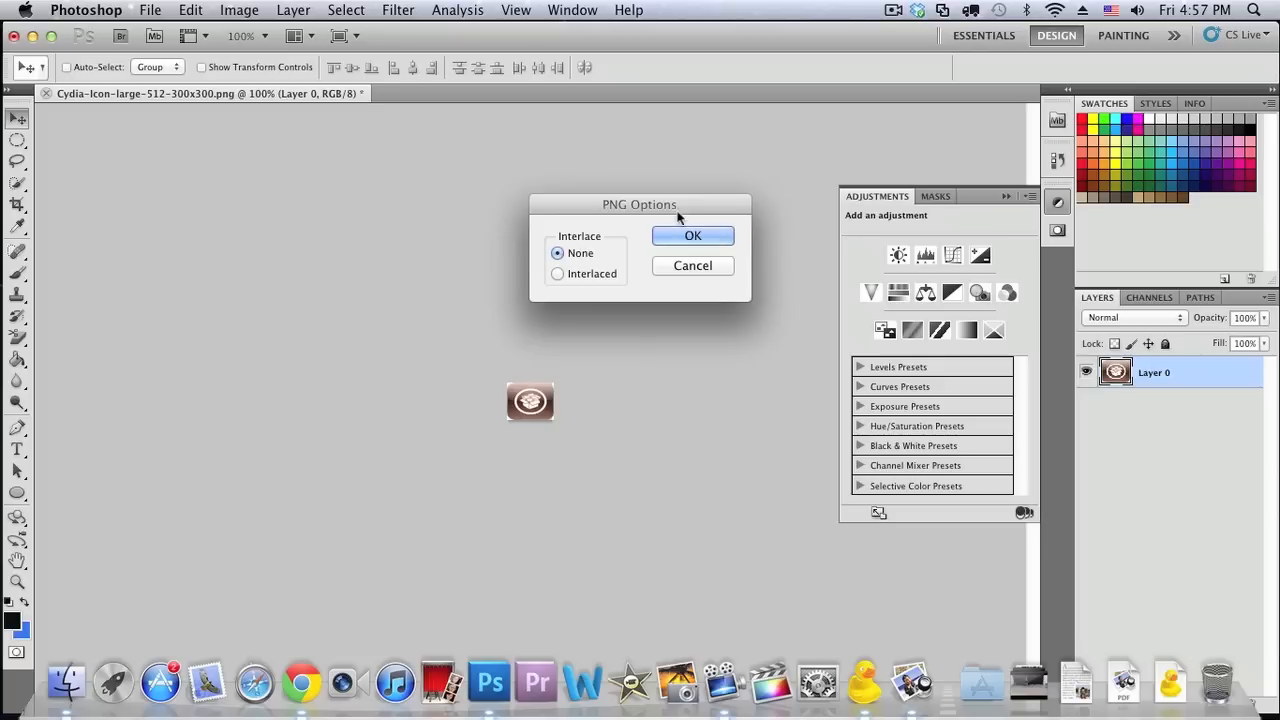
left_click(692, 236)
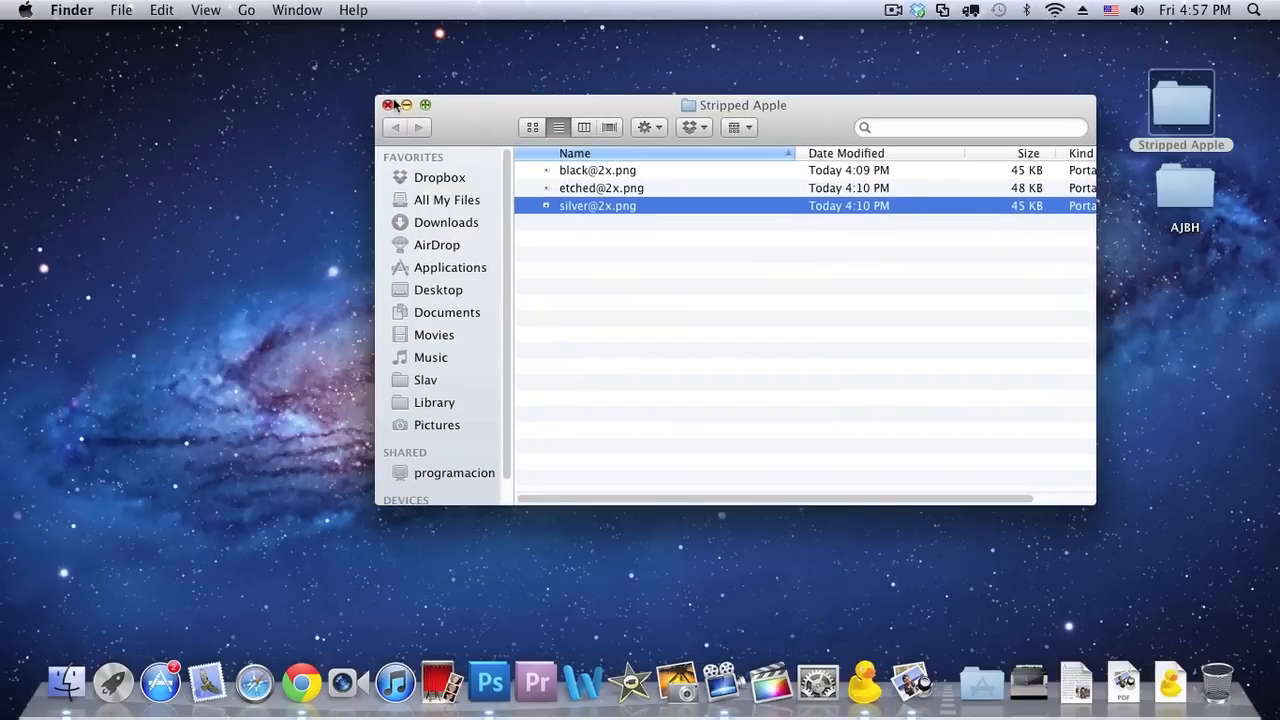
left_click(388, 104)
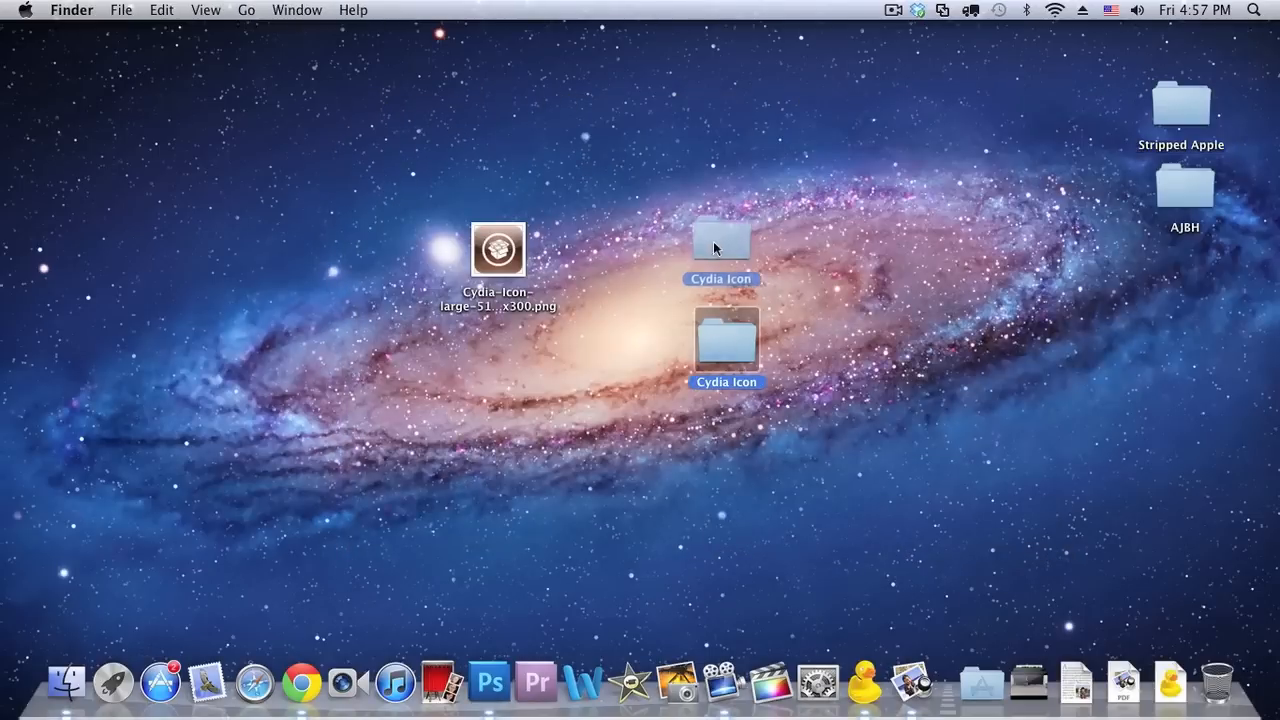
double_click(728, 340)
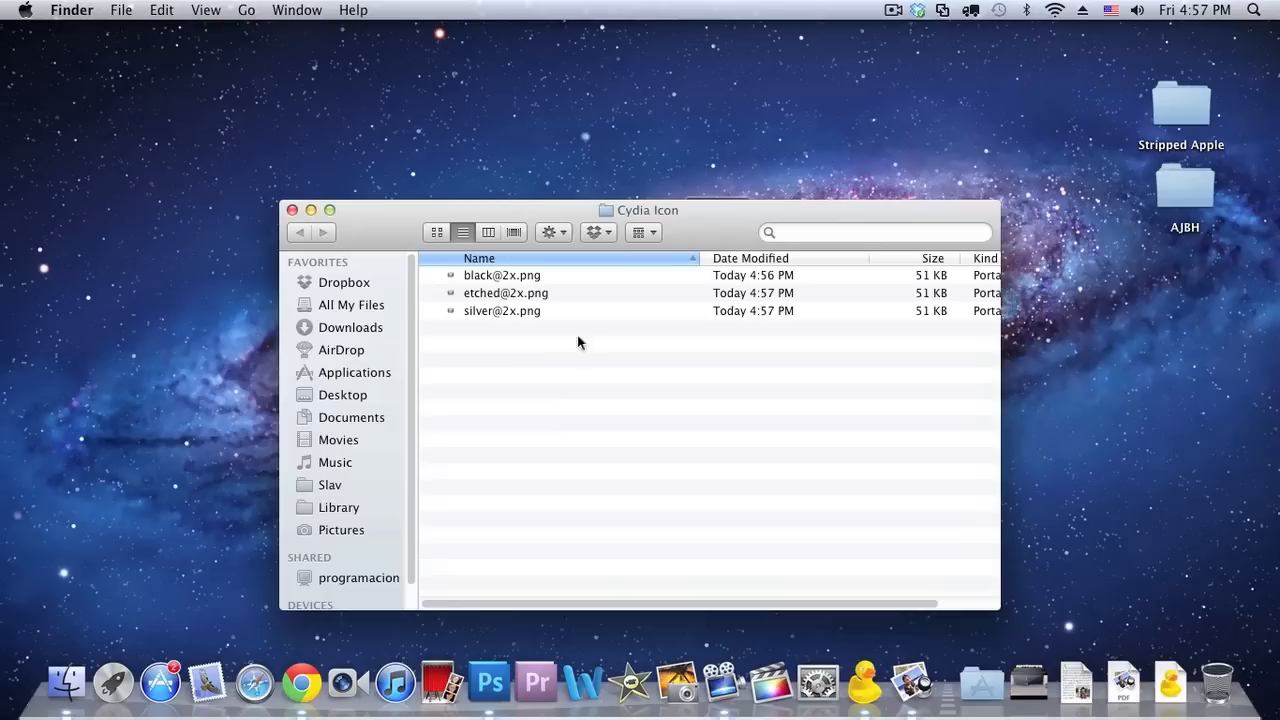
mouse_move(508, 346)
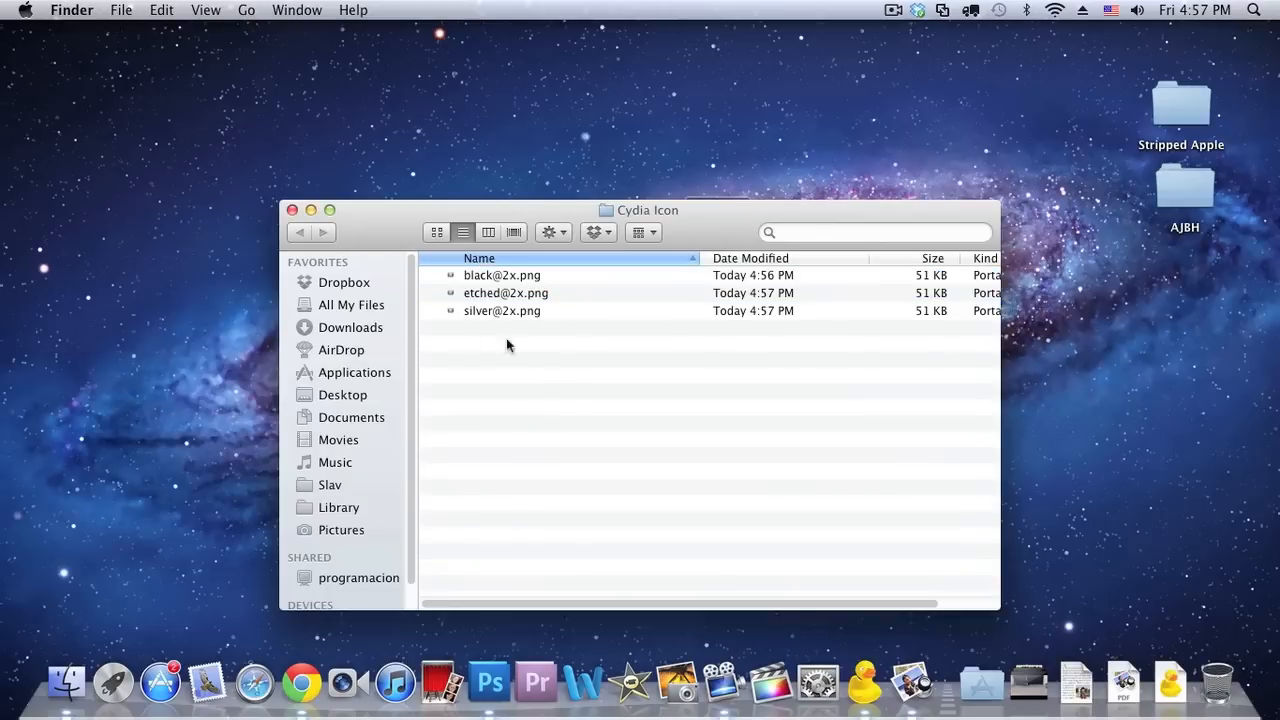
mouse_move(508, 292)
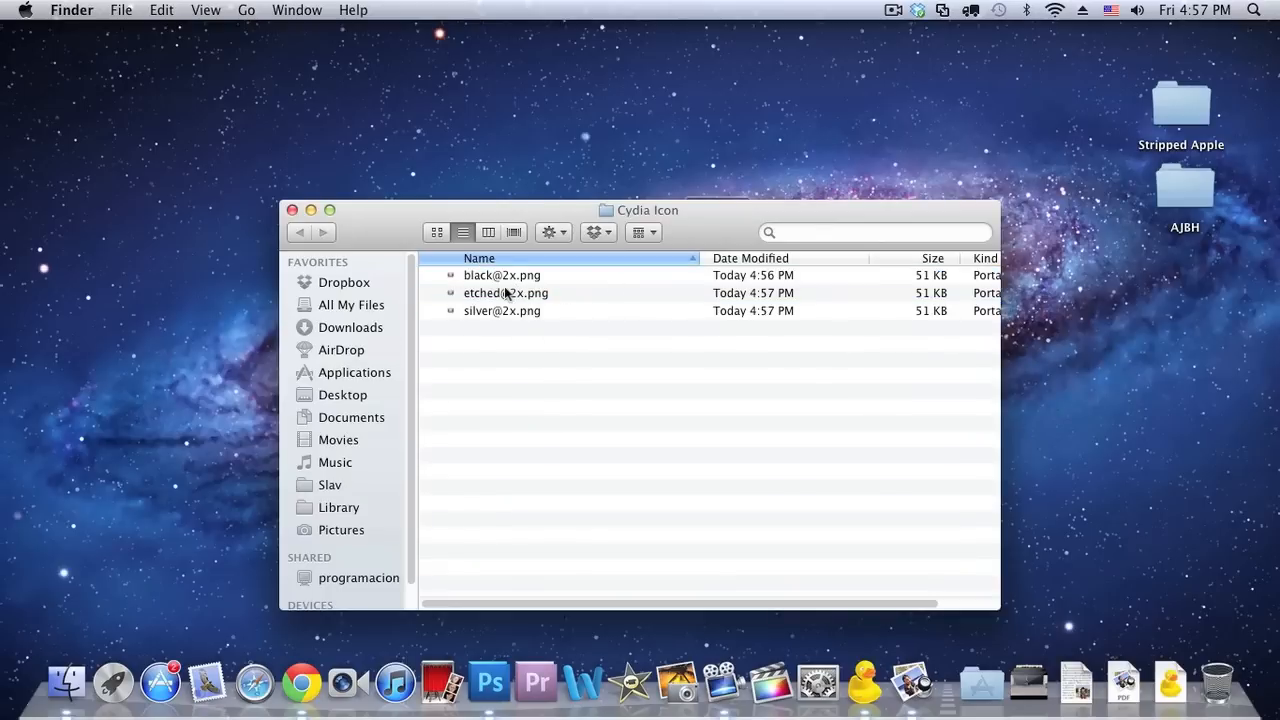
mouse_move(340, 218)
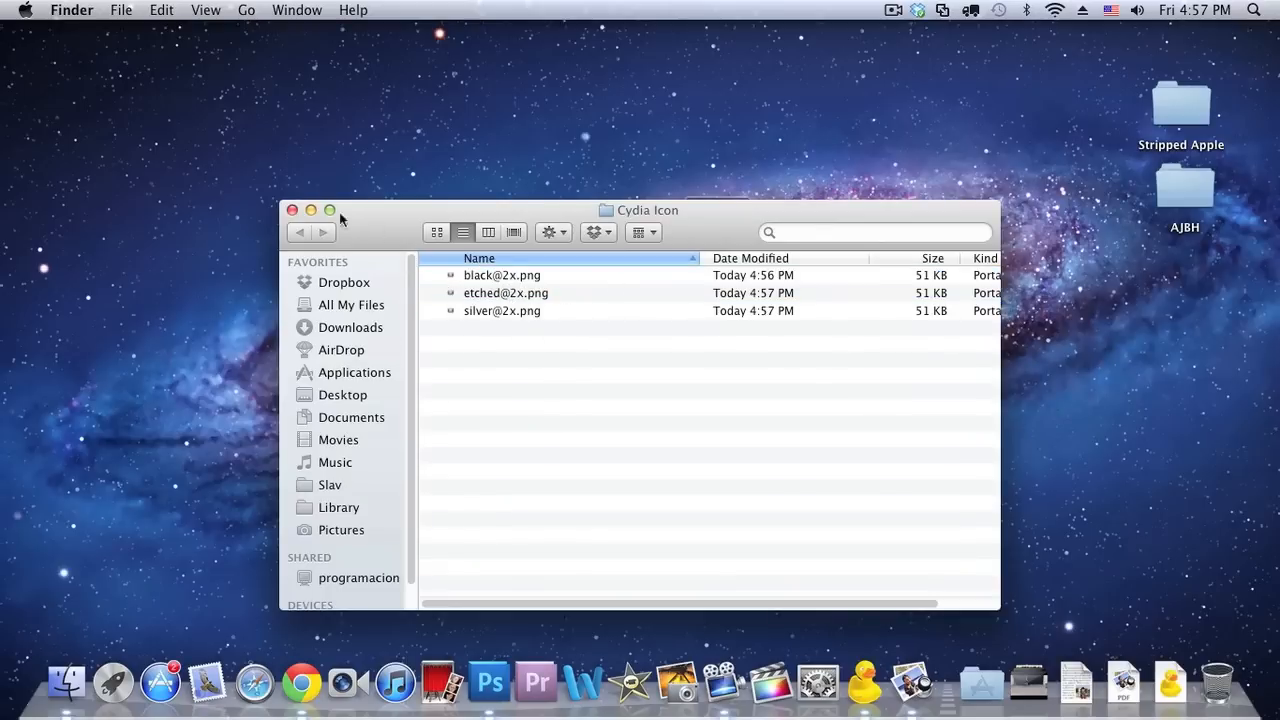
left_click(292, 210)
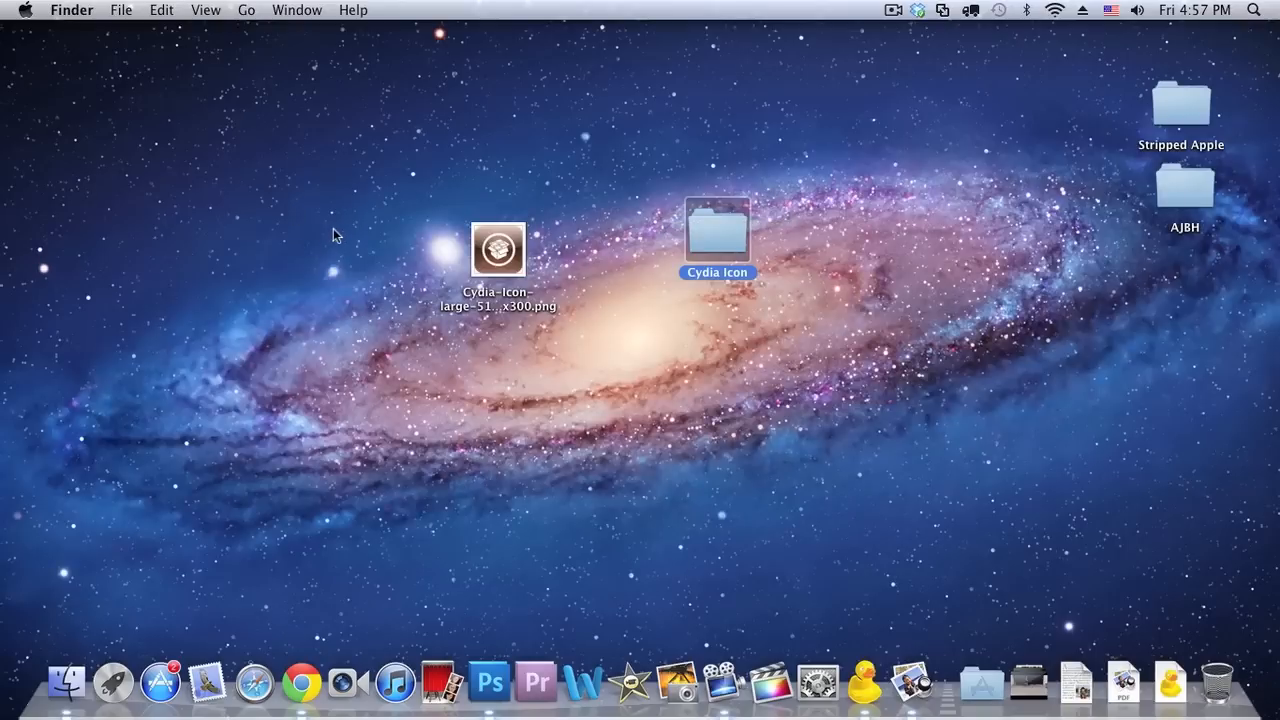
mouse_move(348, 238)
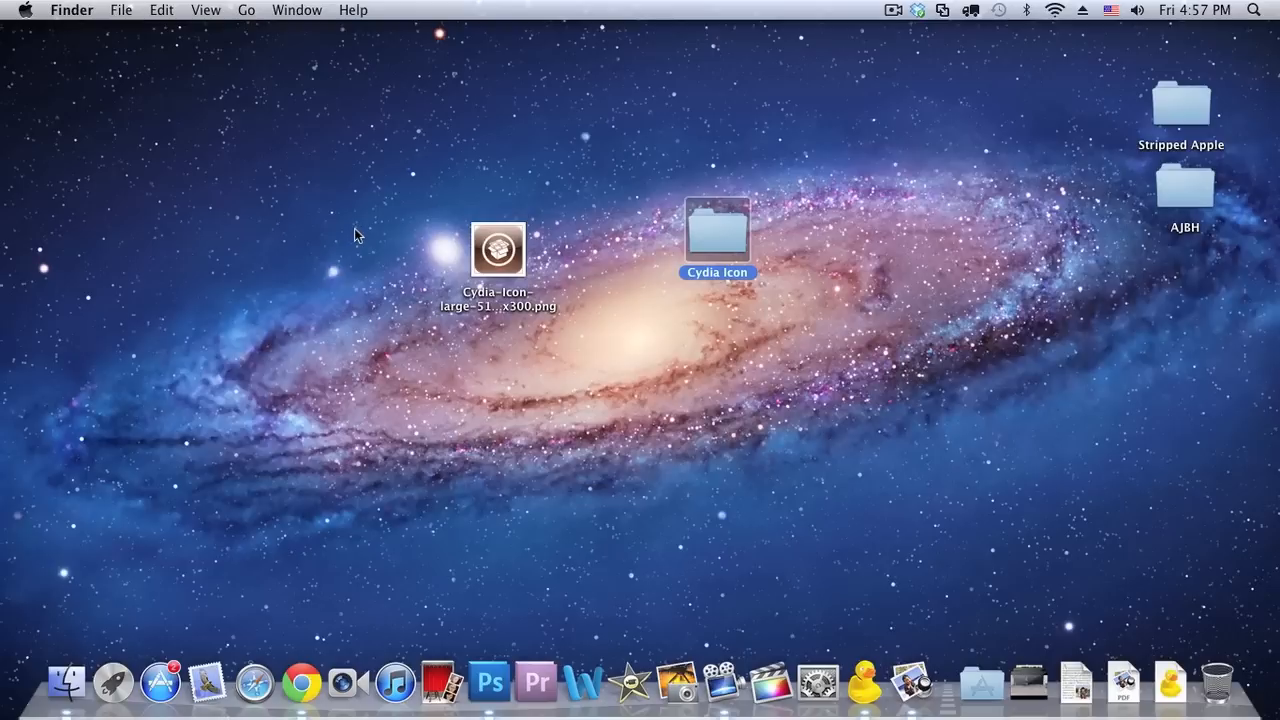
mouse_move(774, 330)
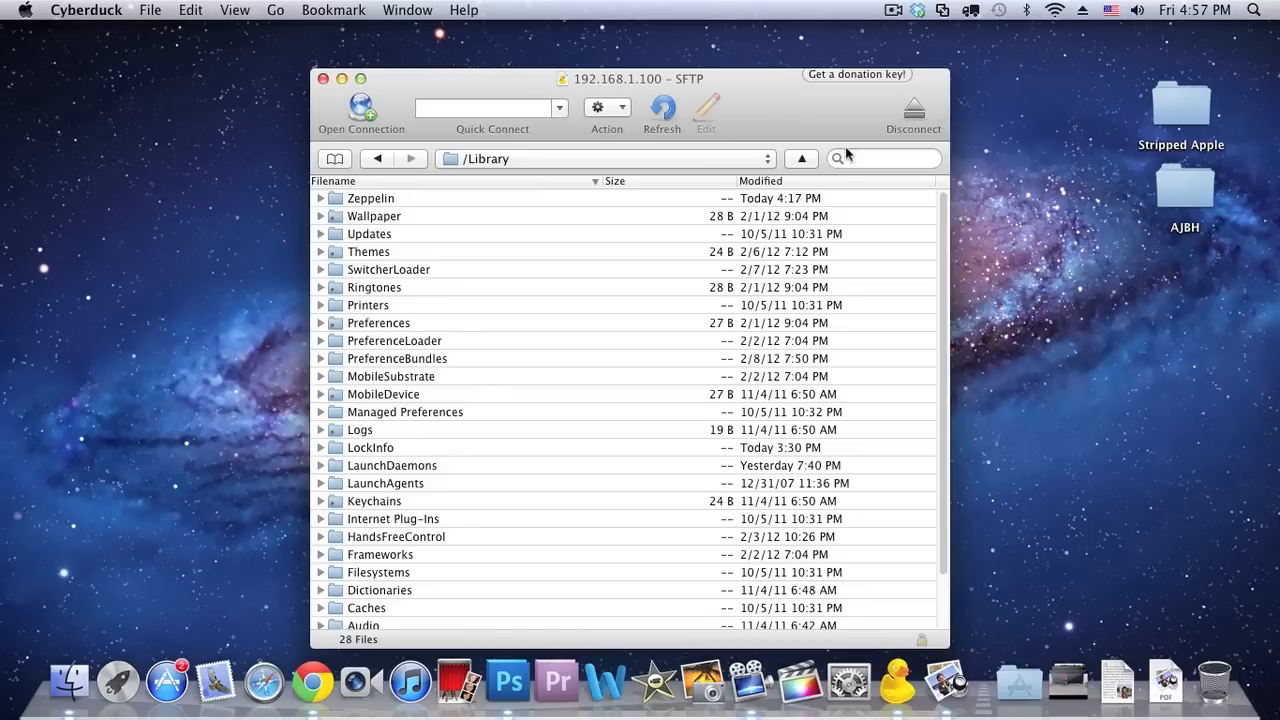
Browse the iPhone to /Library/Zeppelin, inspect the T-Mobile (ZLP) theme's icons and go back up.
left_click(800, 158)
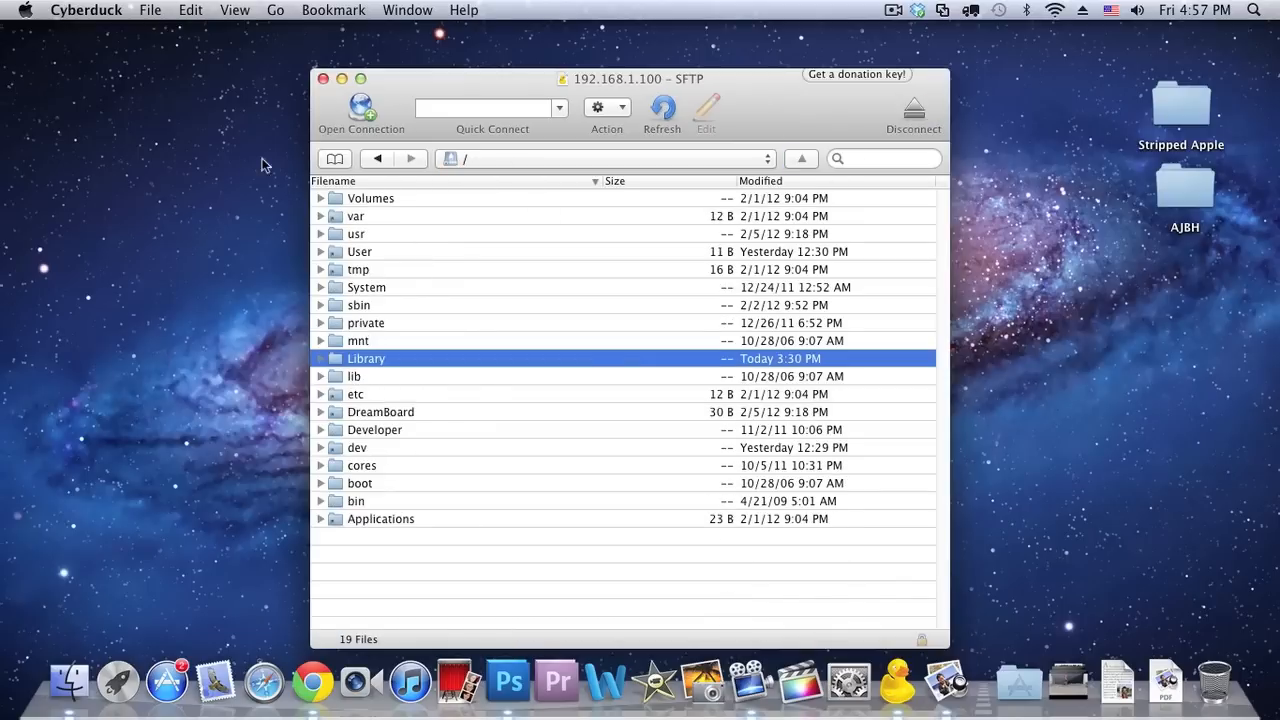
mouse_move(480, 168)
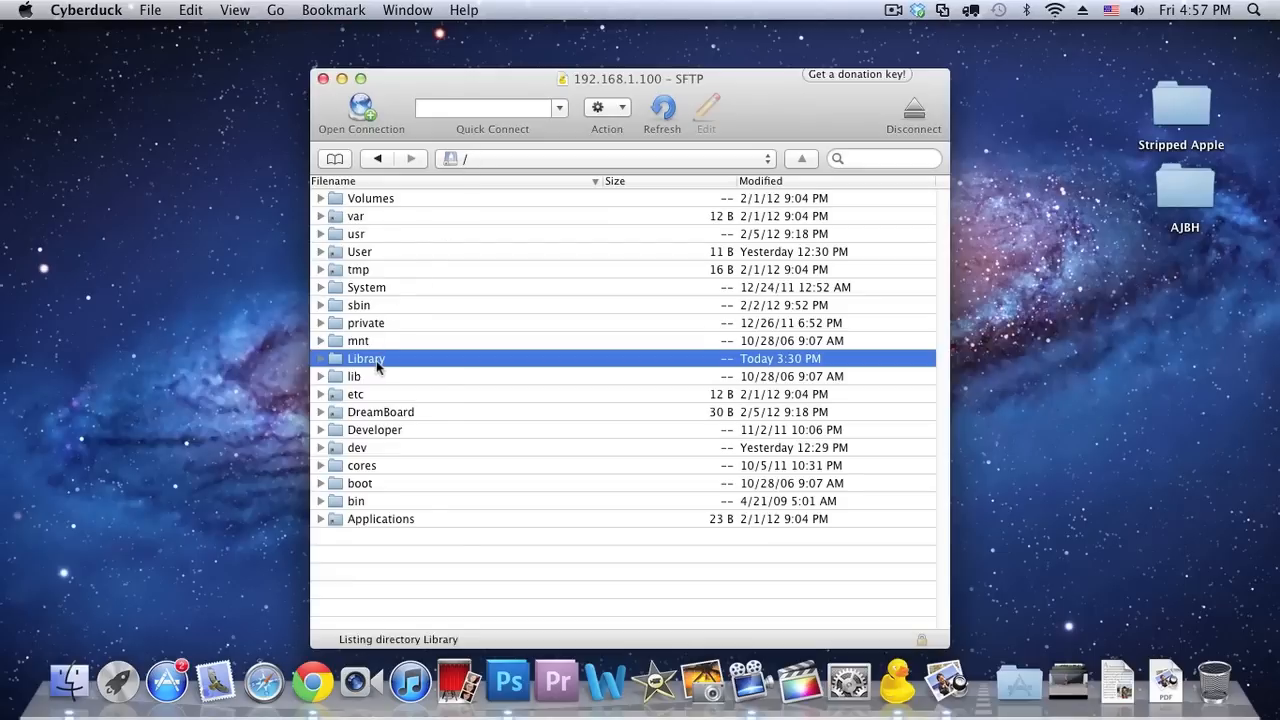
double_click(366, 358)
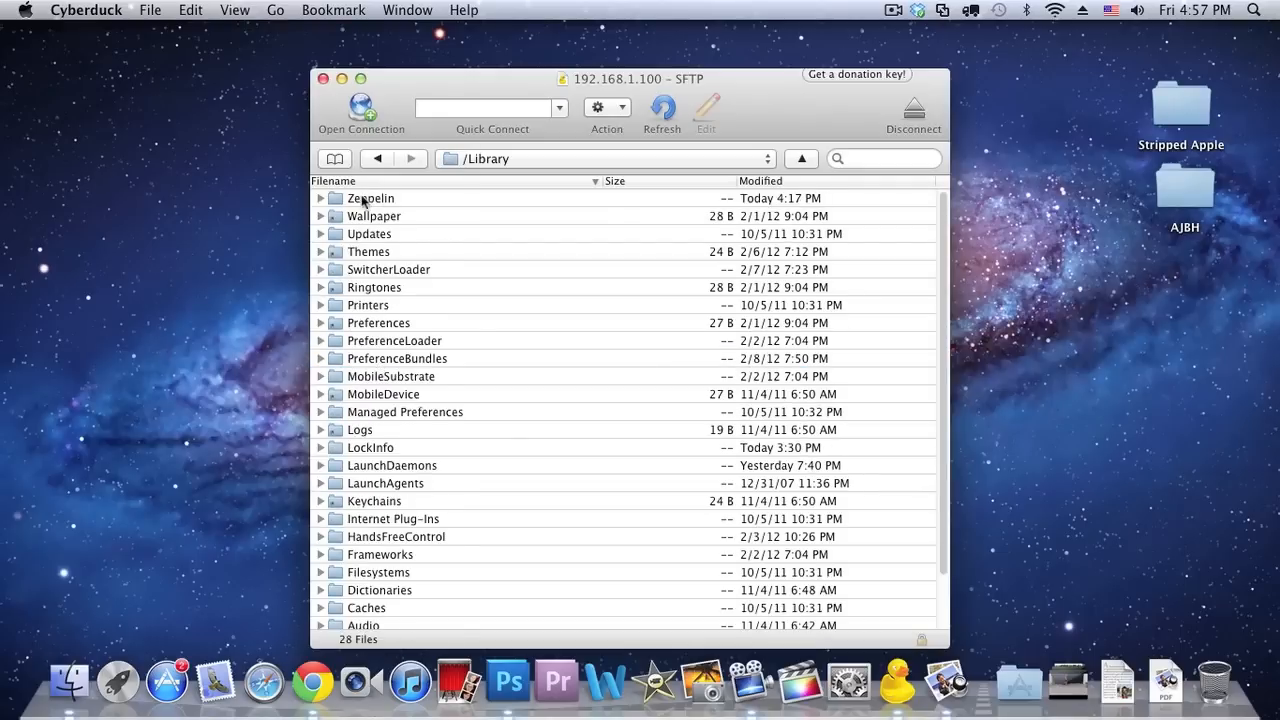
mouse_move(408, 198)
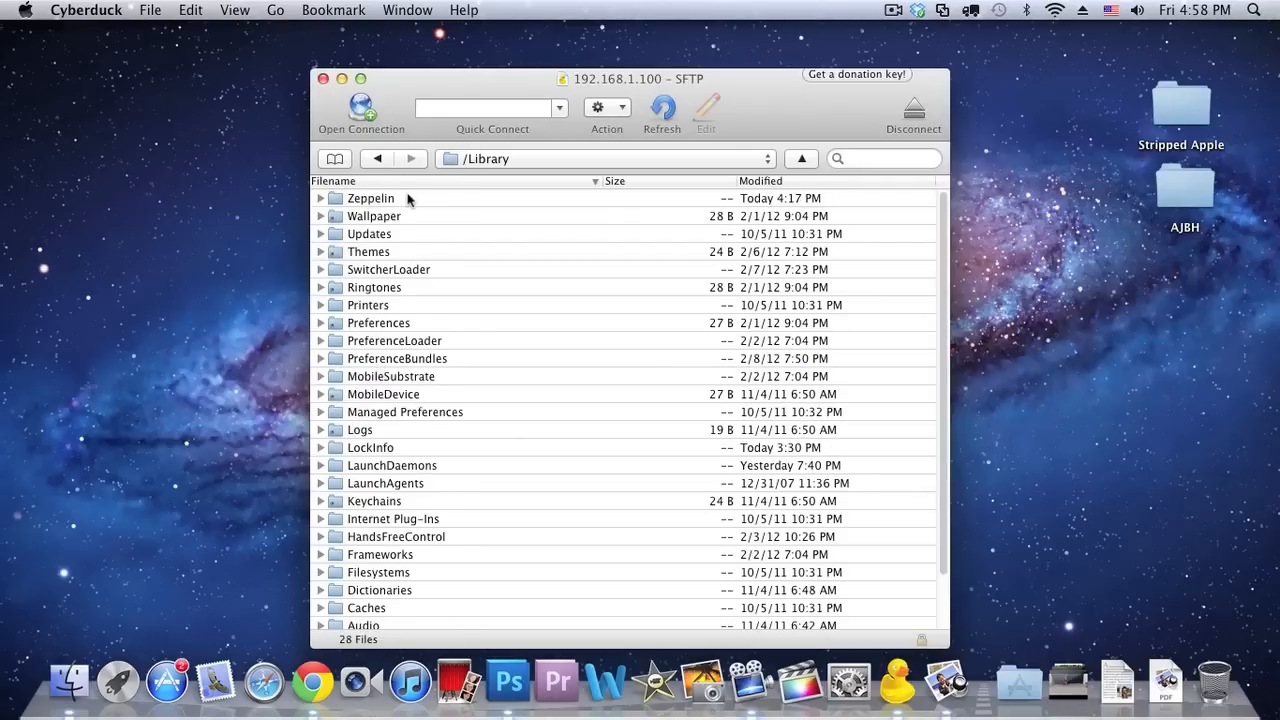
double_click(372, 198)
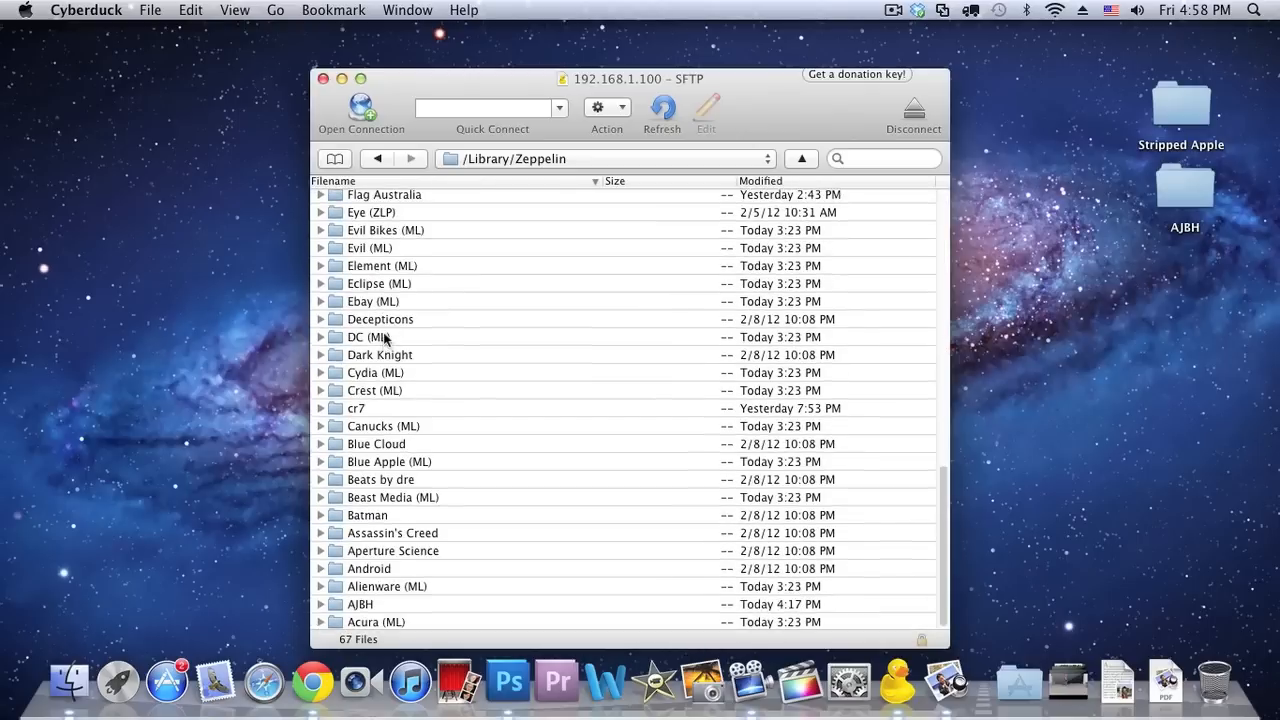
scroll("up", 3)
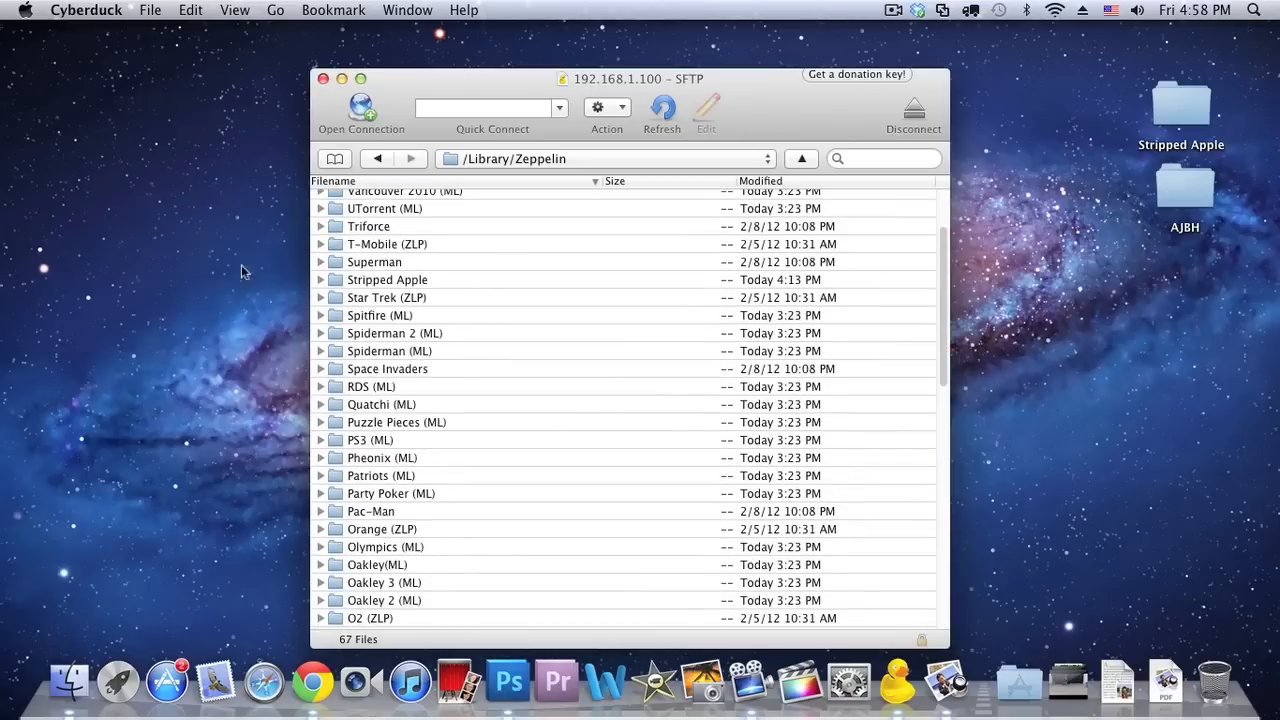
scroll("up", 3)
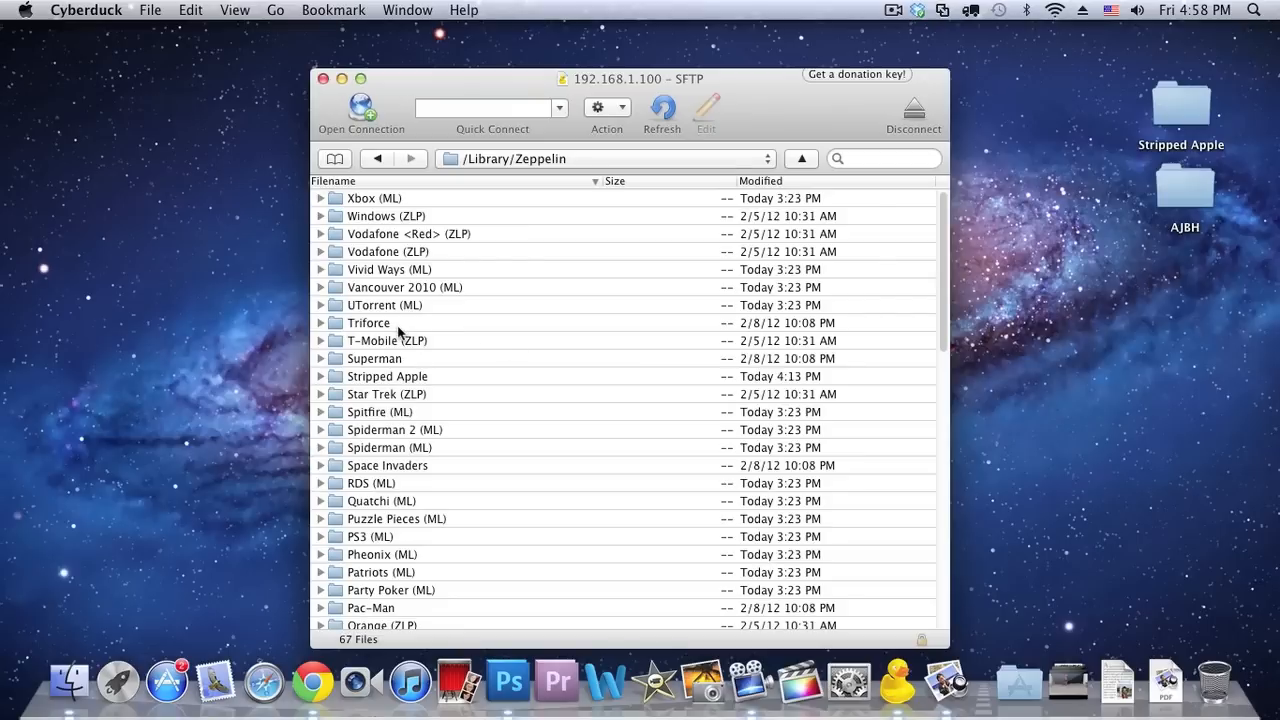
double_click(388, 340)
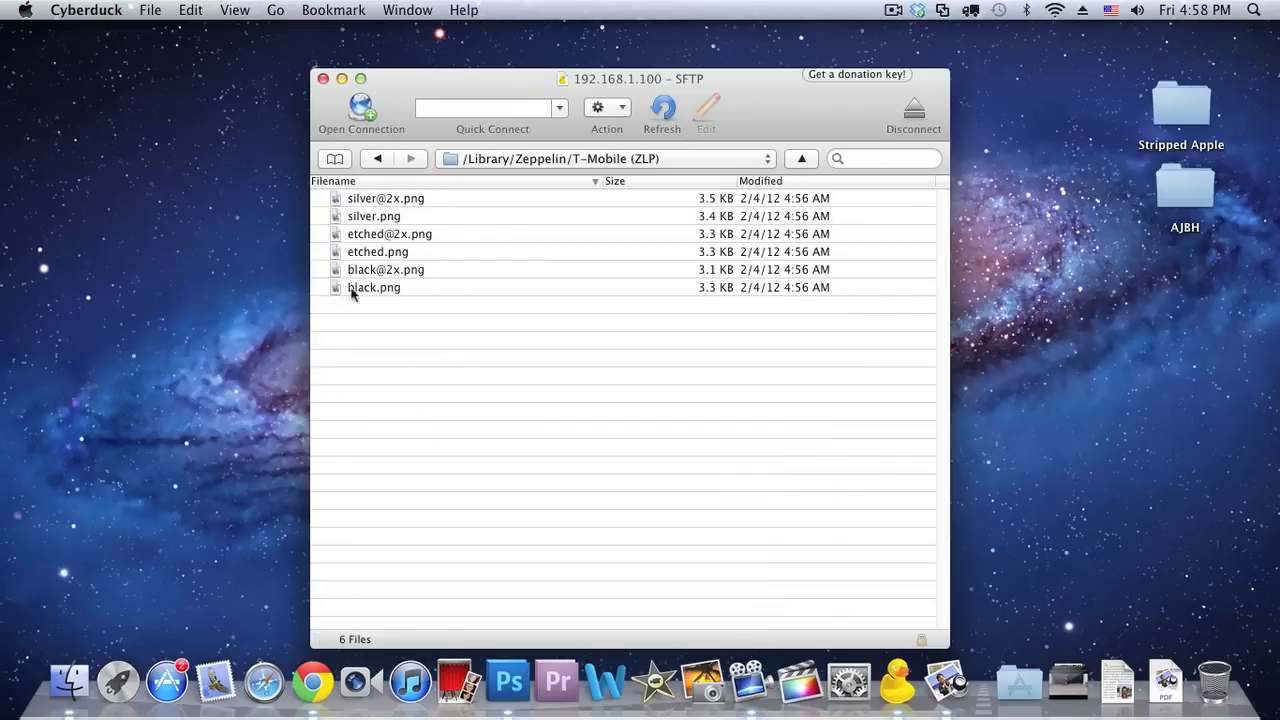
mouse_move(348, 136)
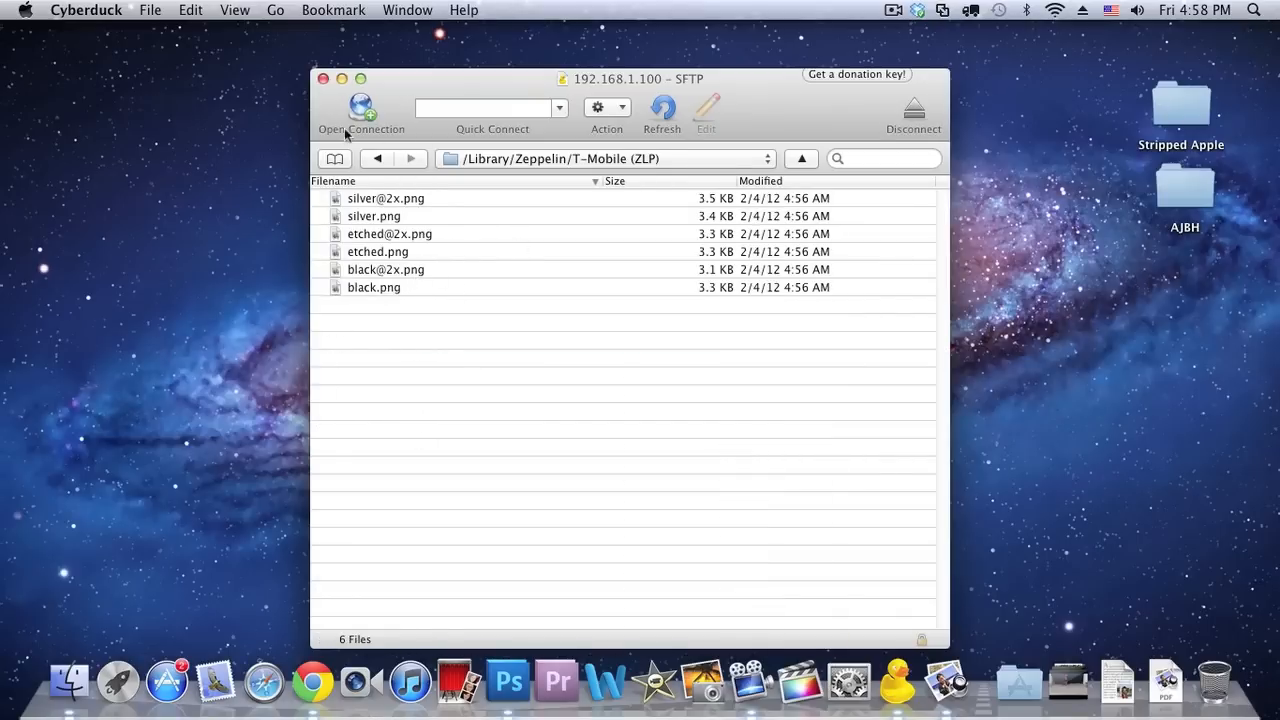
left_click(800, 158)
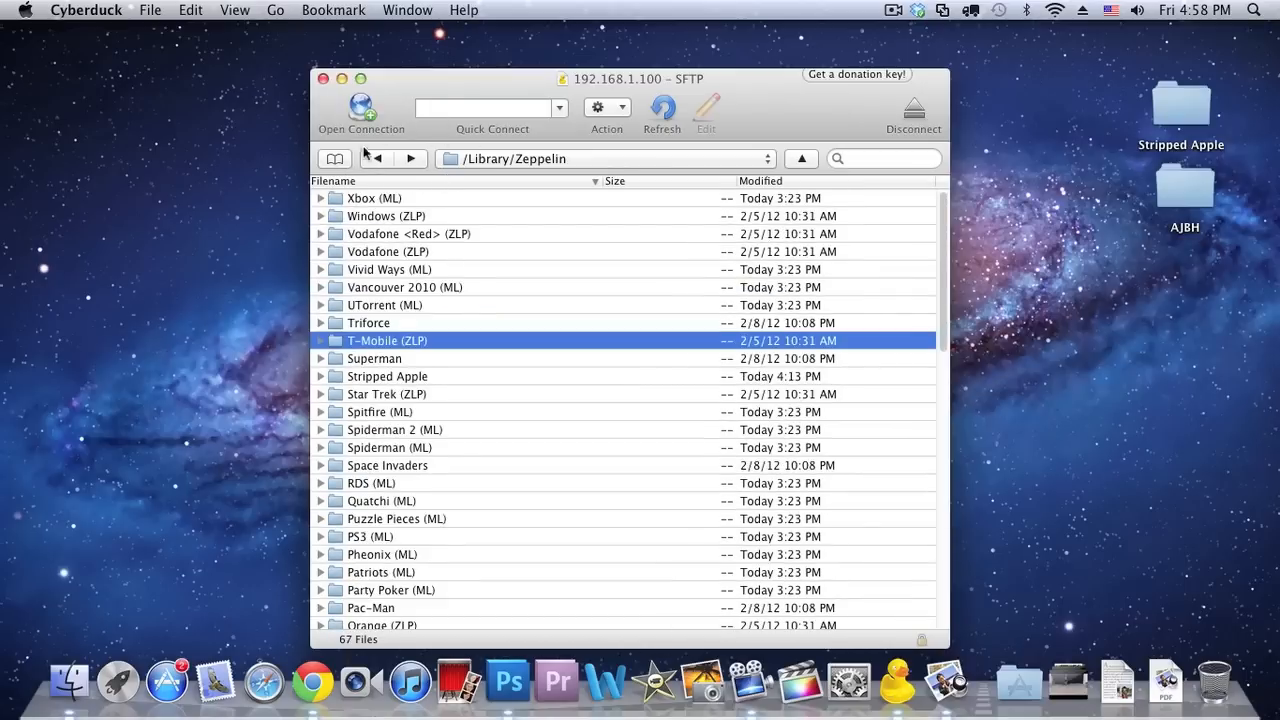
left_click(800, 158)
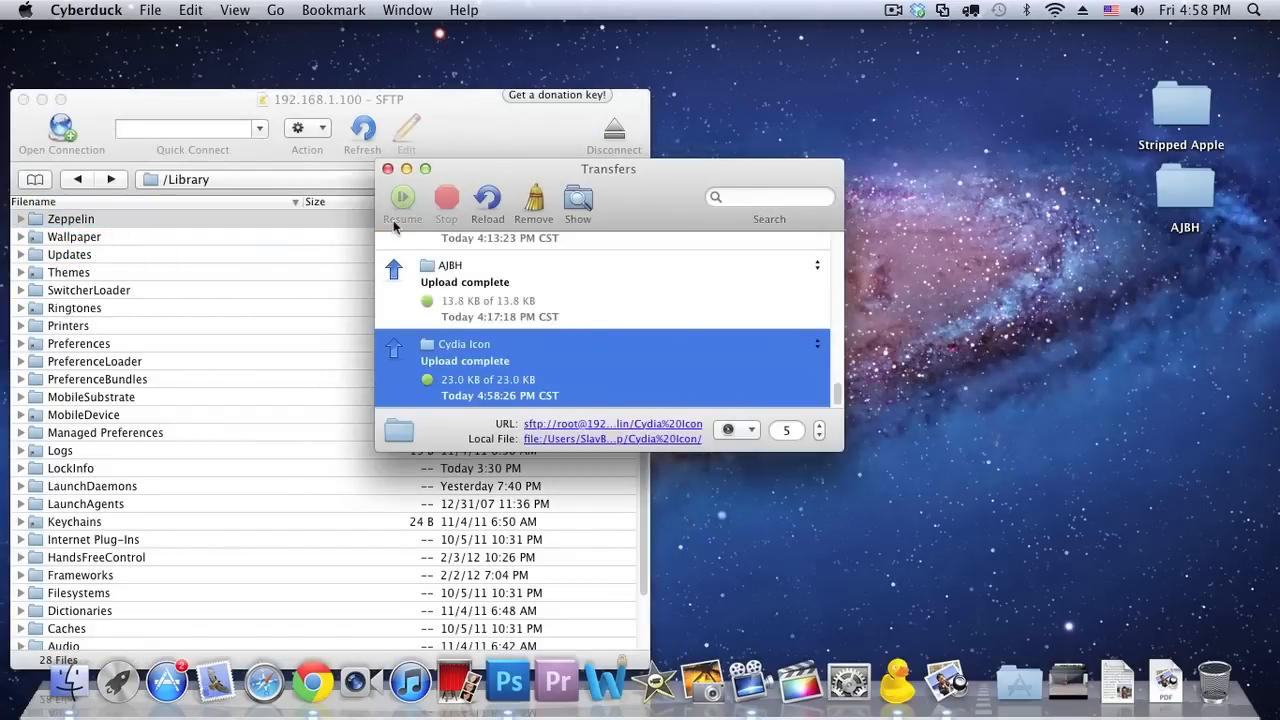
left_click(388, 168)
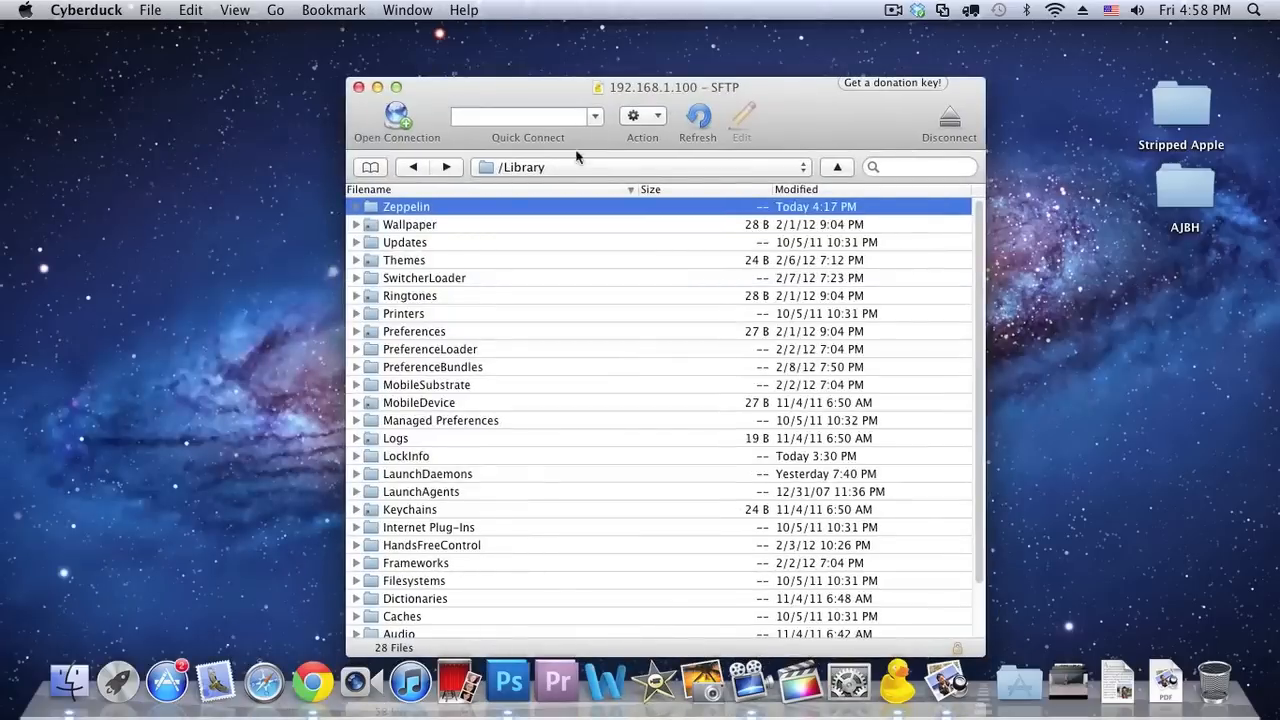
double_click(406, 206)
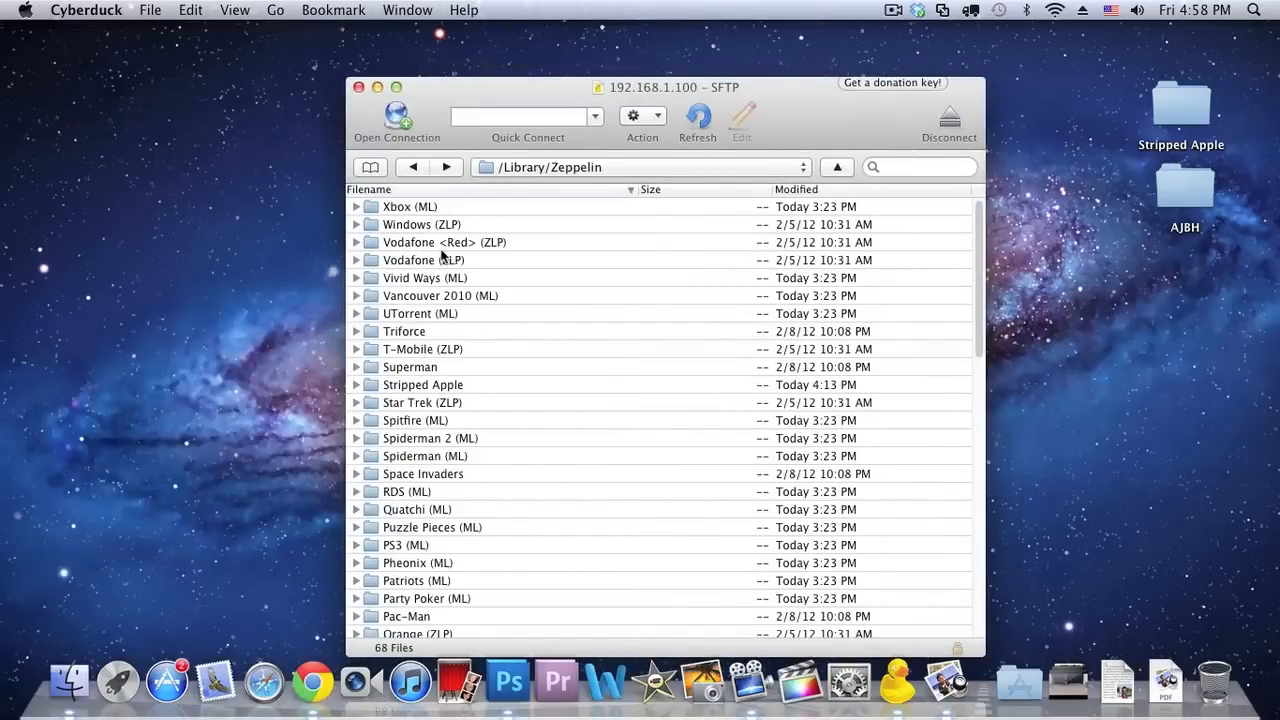
scroll("down", 3)
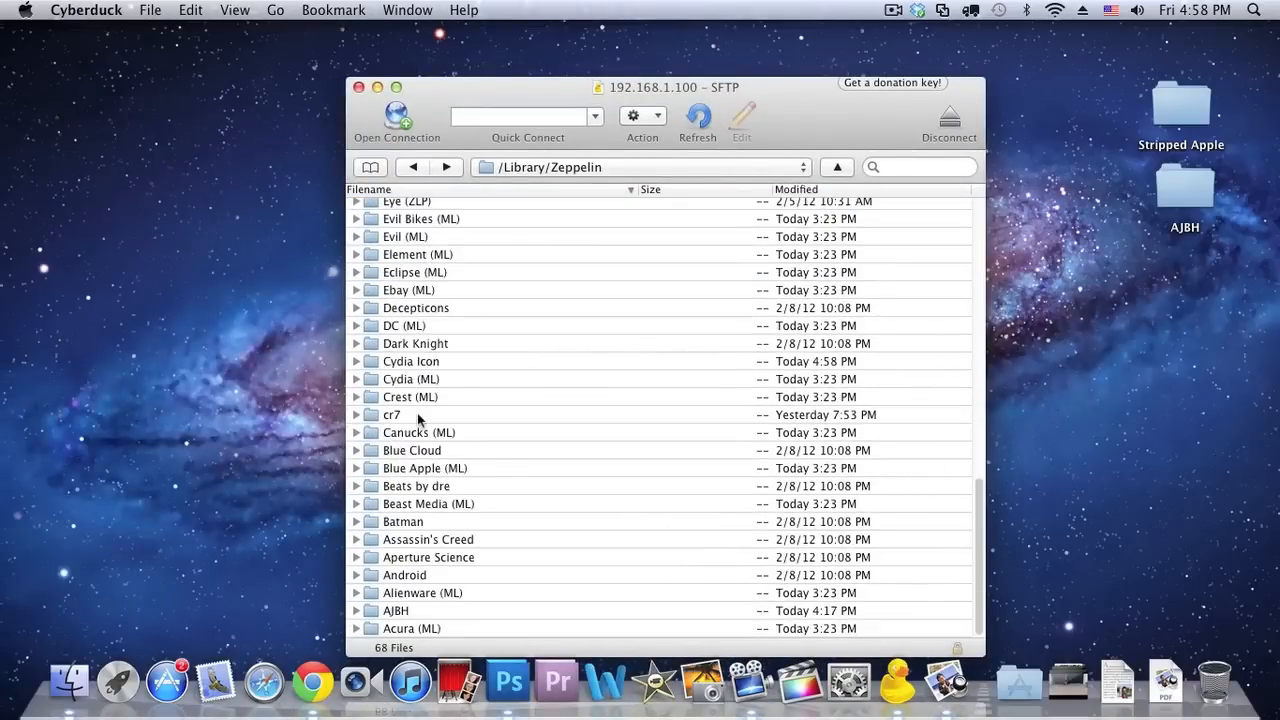
scroll("up", 3)
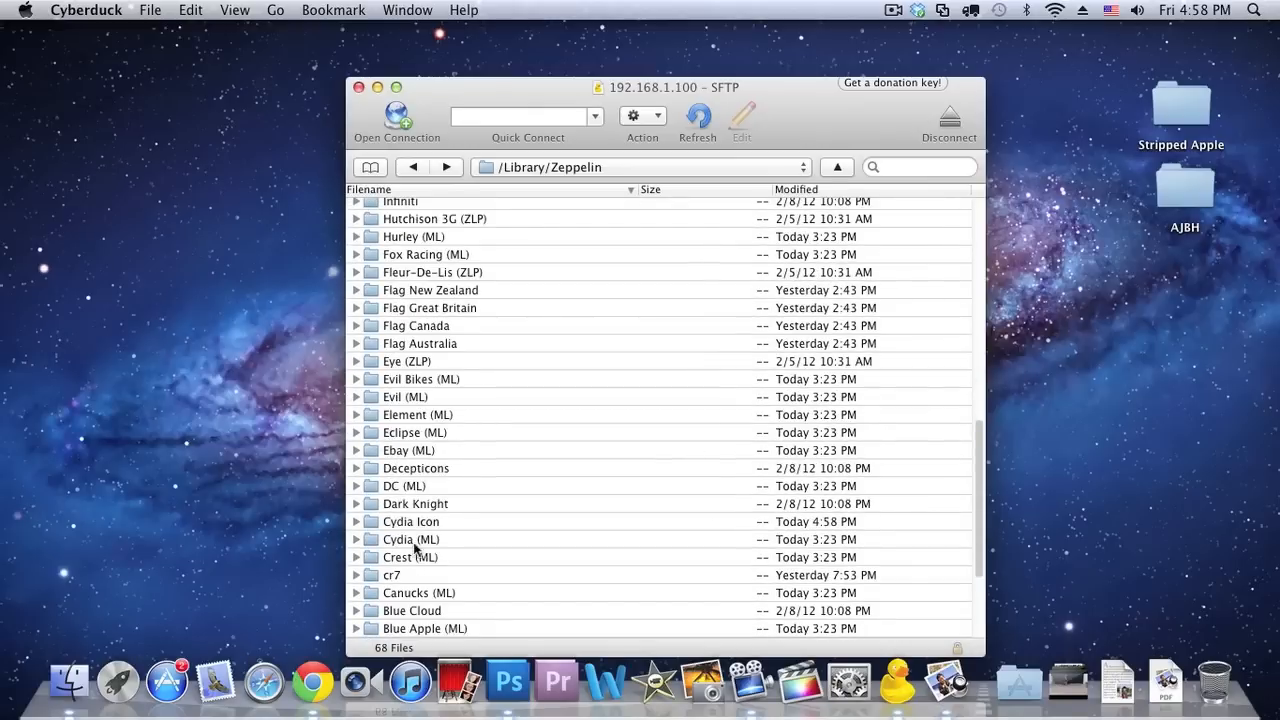
double_click(412, 520)
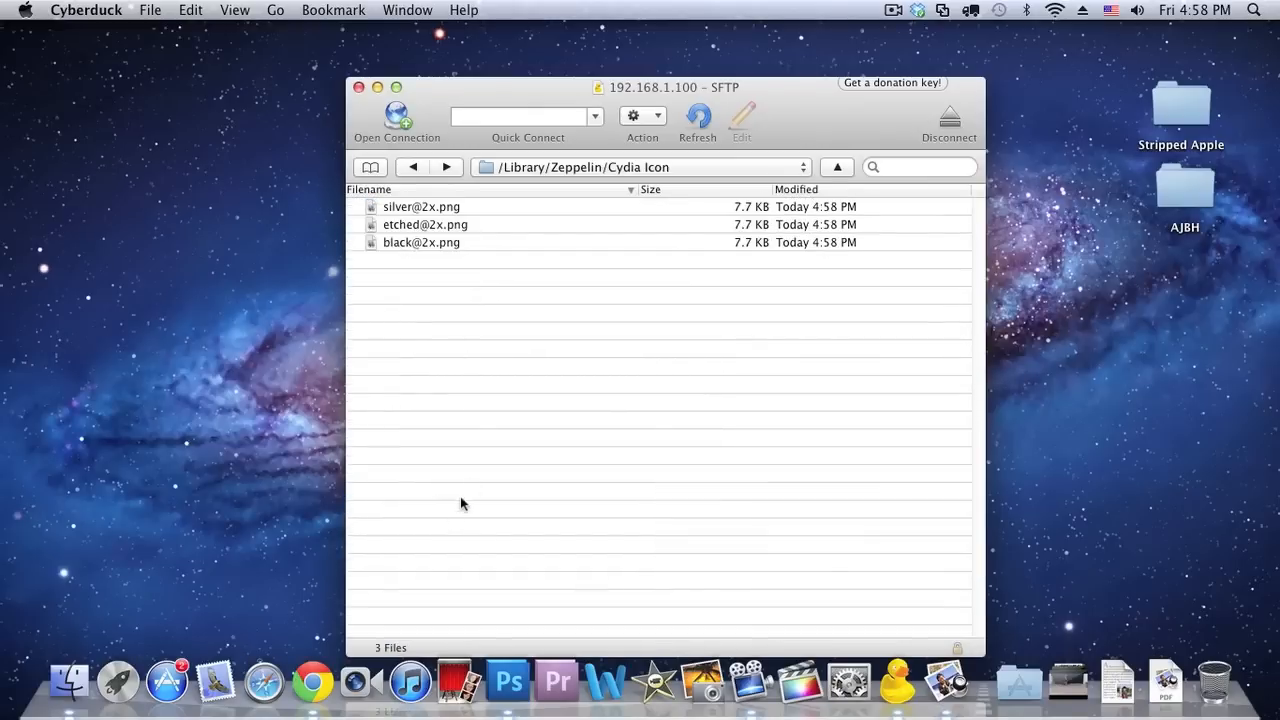
mouse_move(360, 98)
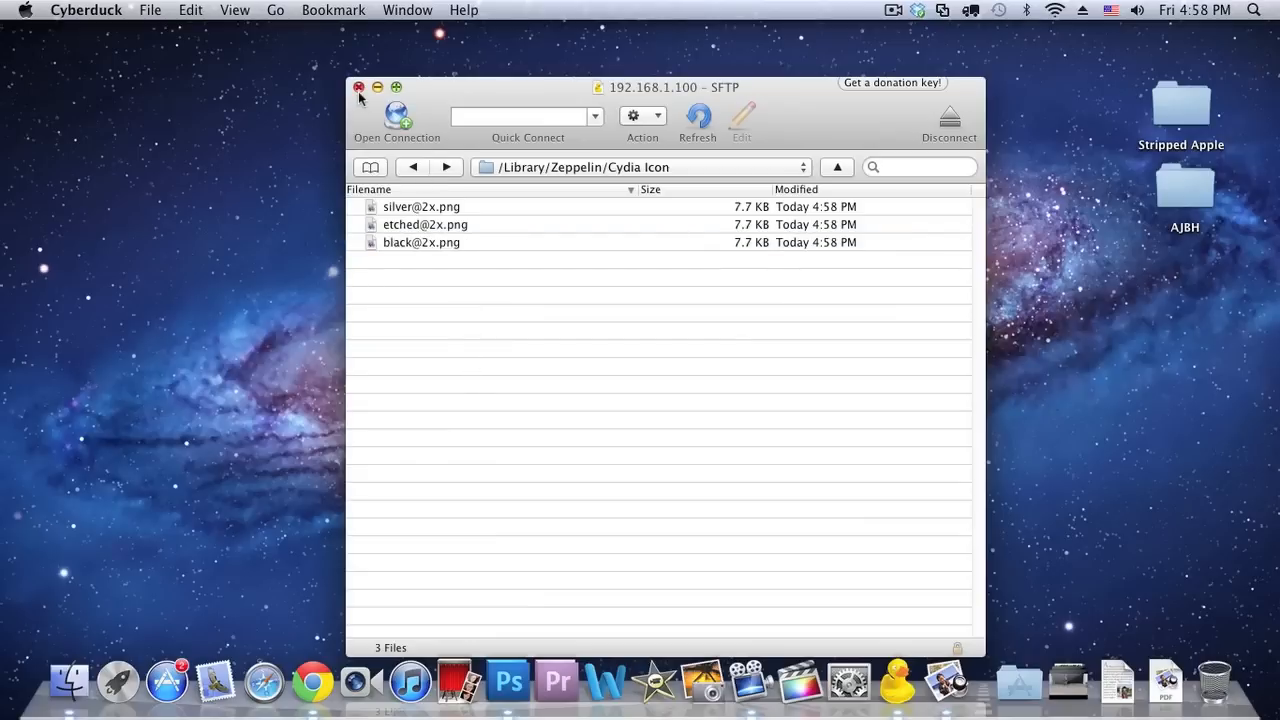
left_click(360, 88)
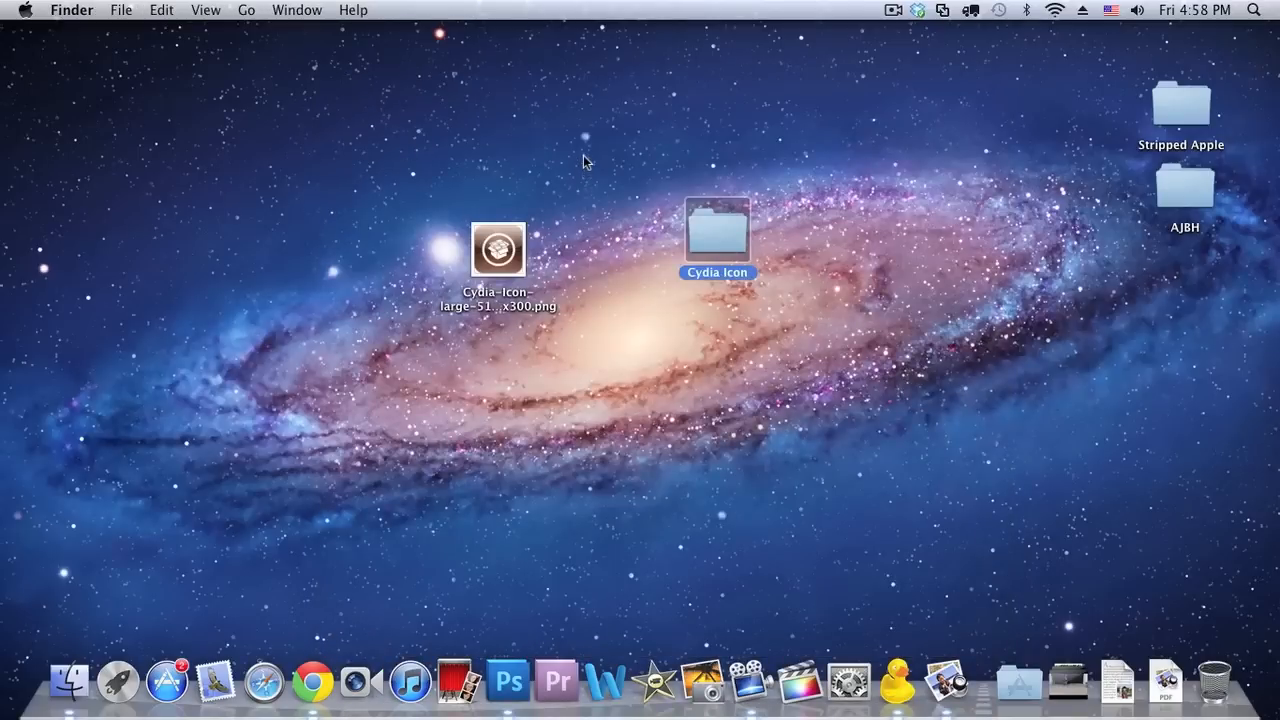
mouse_move(584, 160)
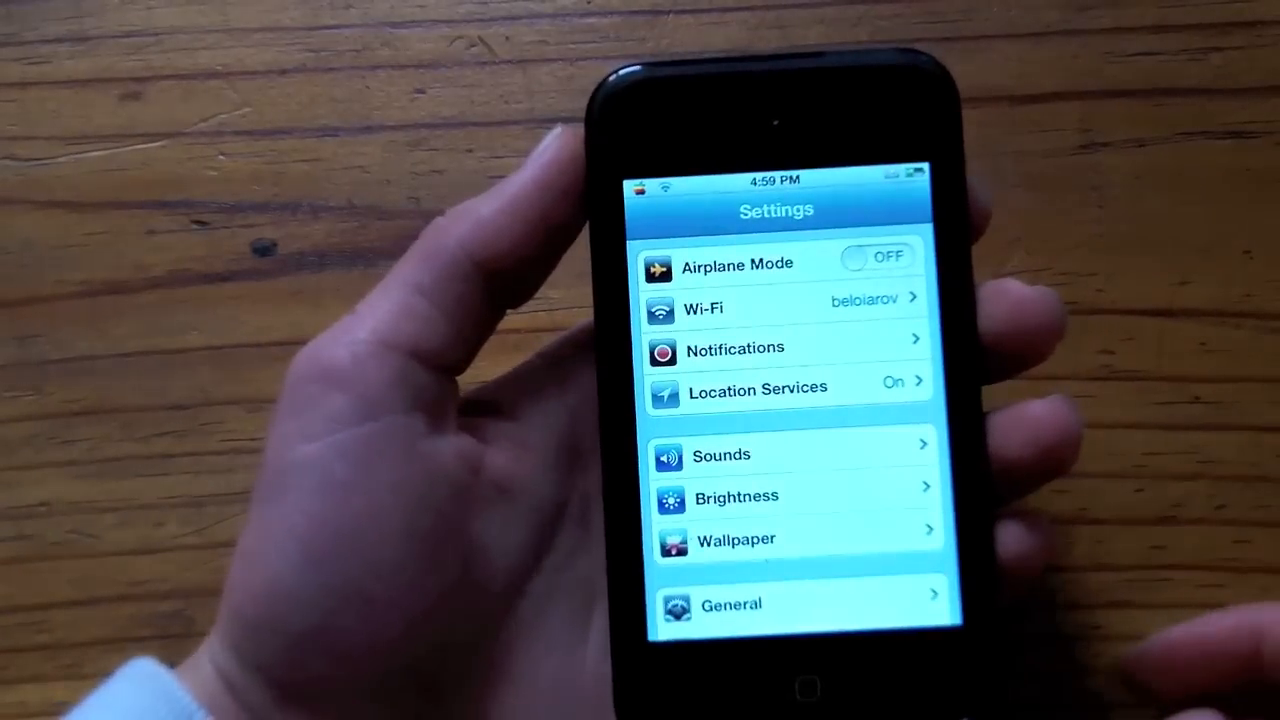
Scroll down iPhone Settings to the installed tweak entries such as Jepit and NCColors.
scroll("down", 3)
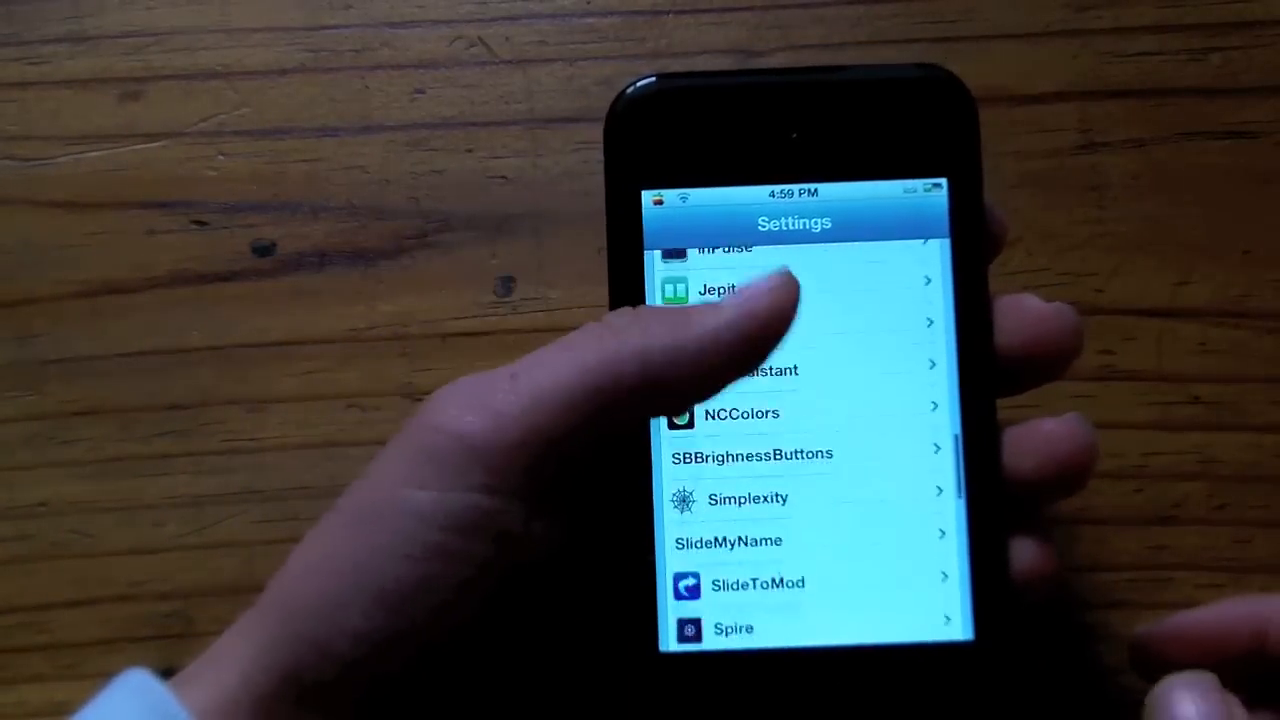